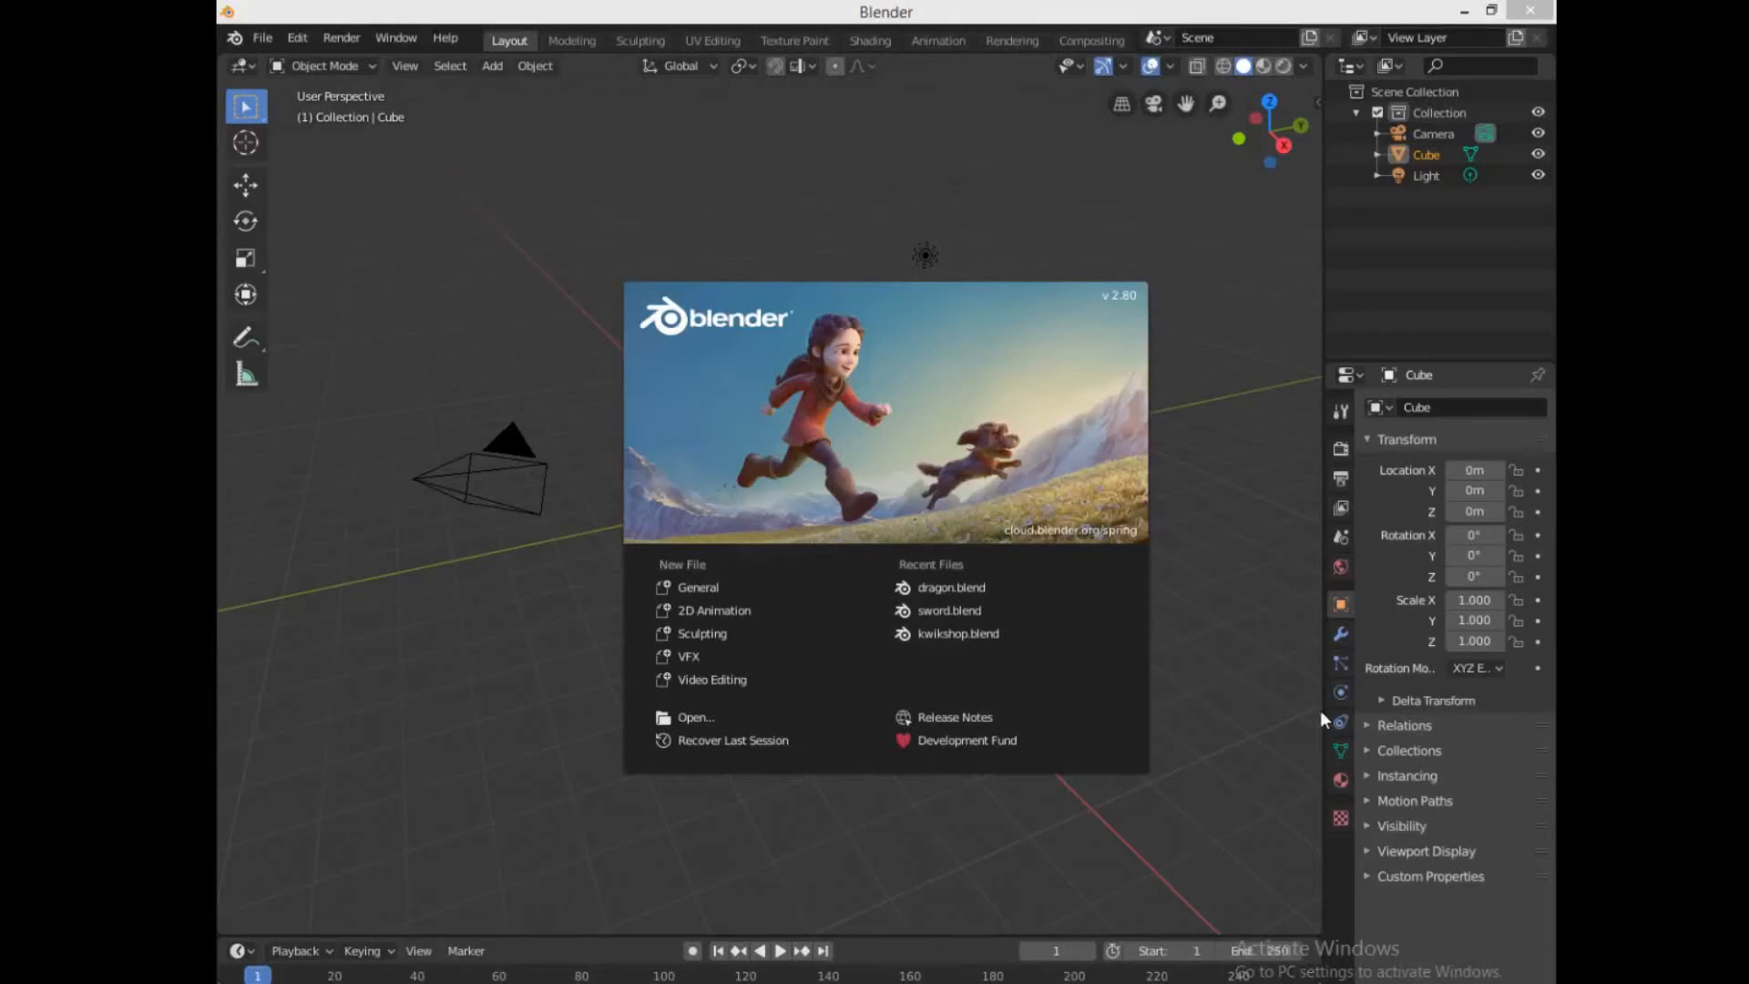
pyautogui.moveTo(1499, 825)
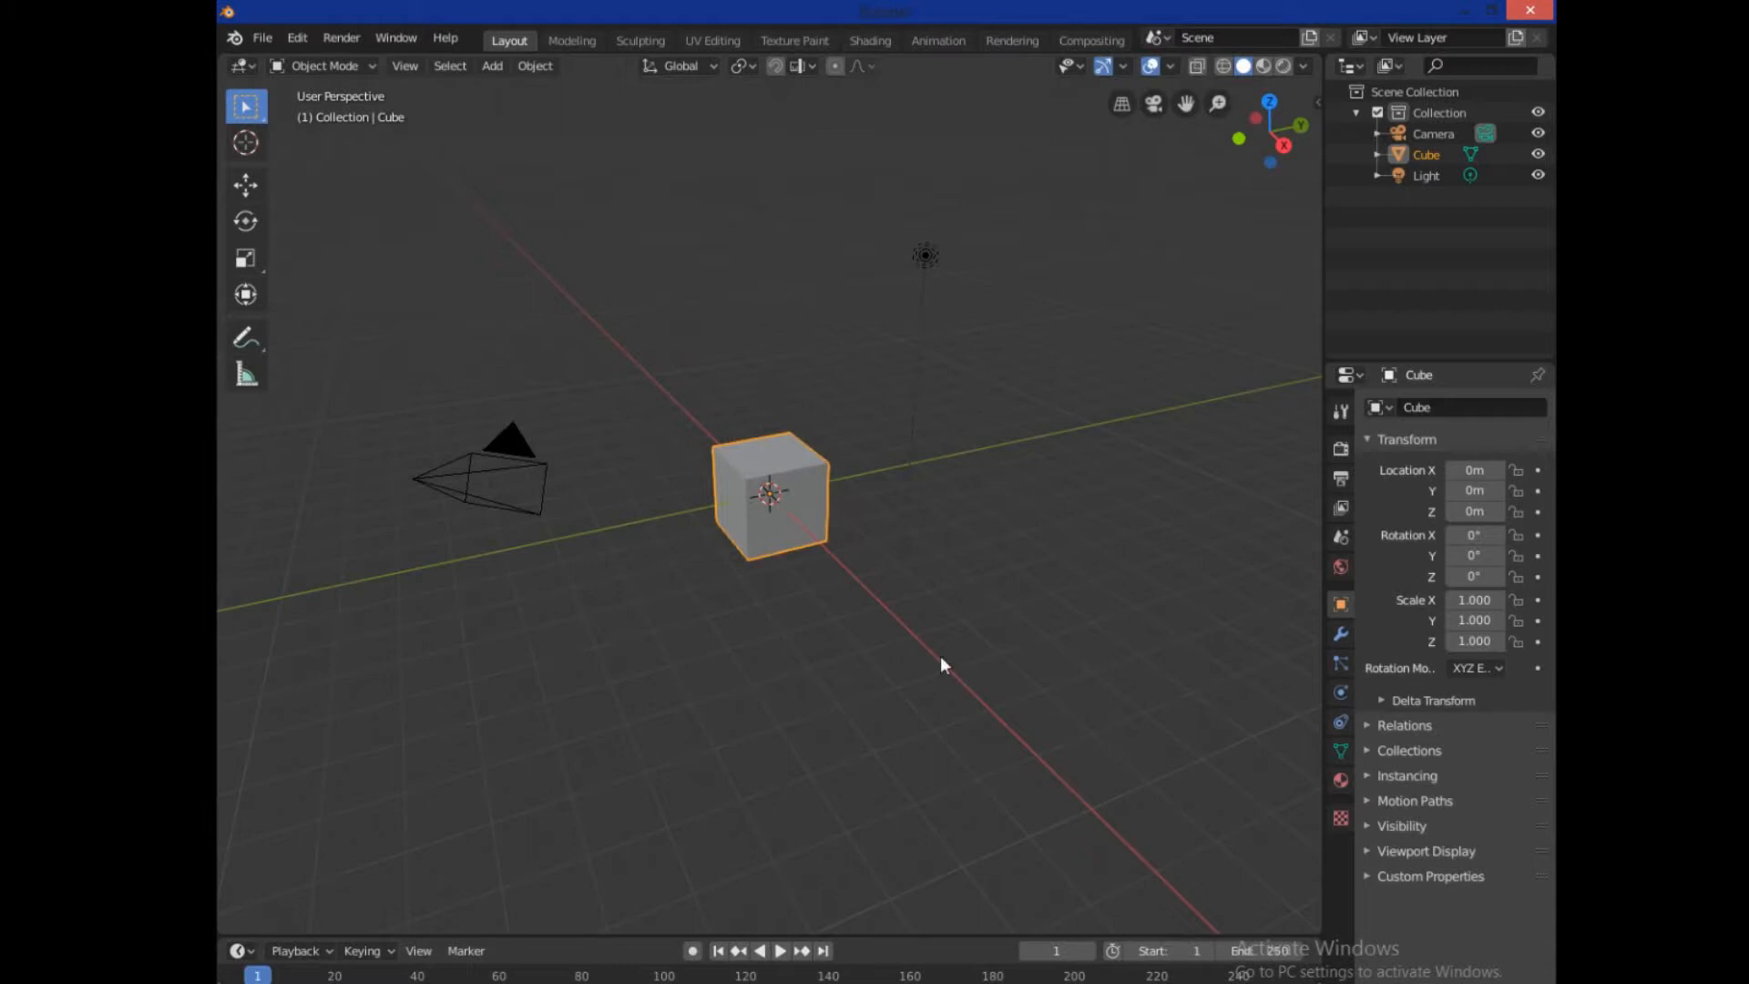
# Enter Edit Mode on the cube, select its mesh and face it from front orthographic view
pyautogui.press('Tab')
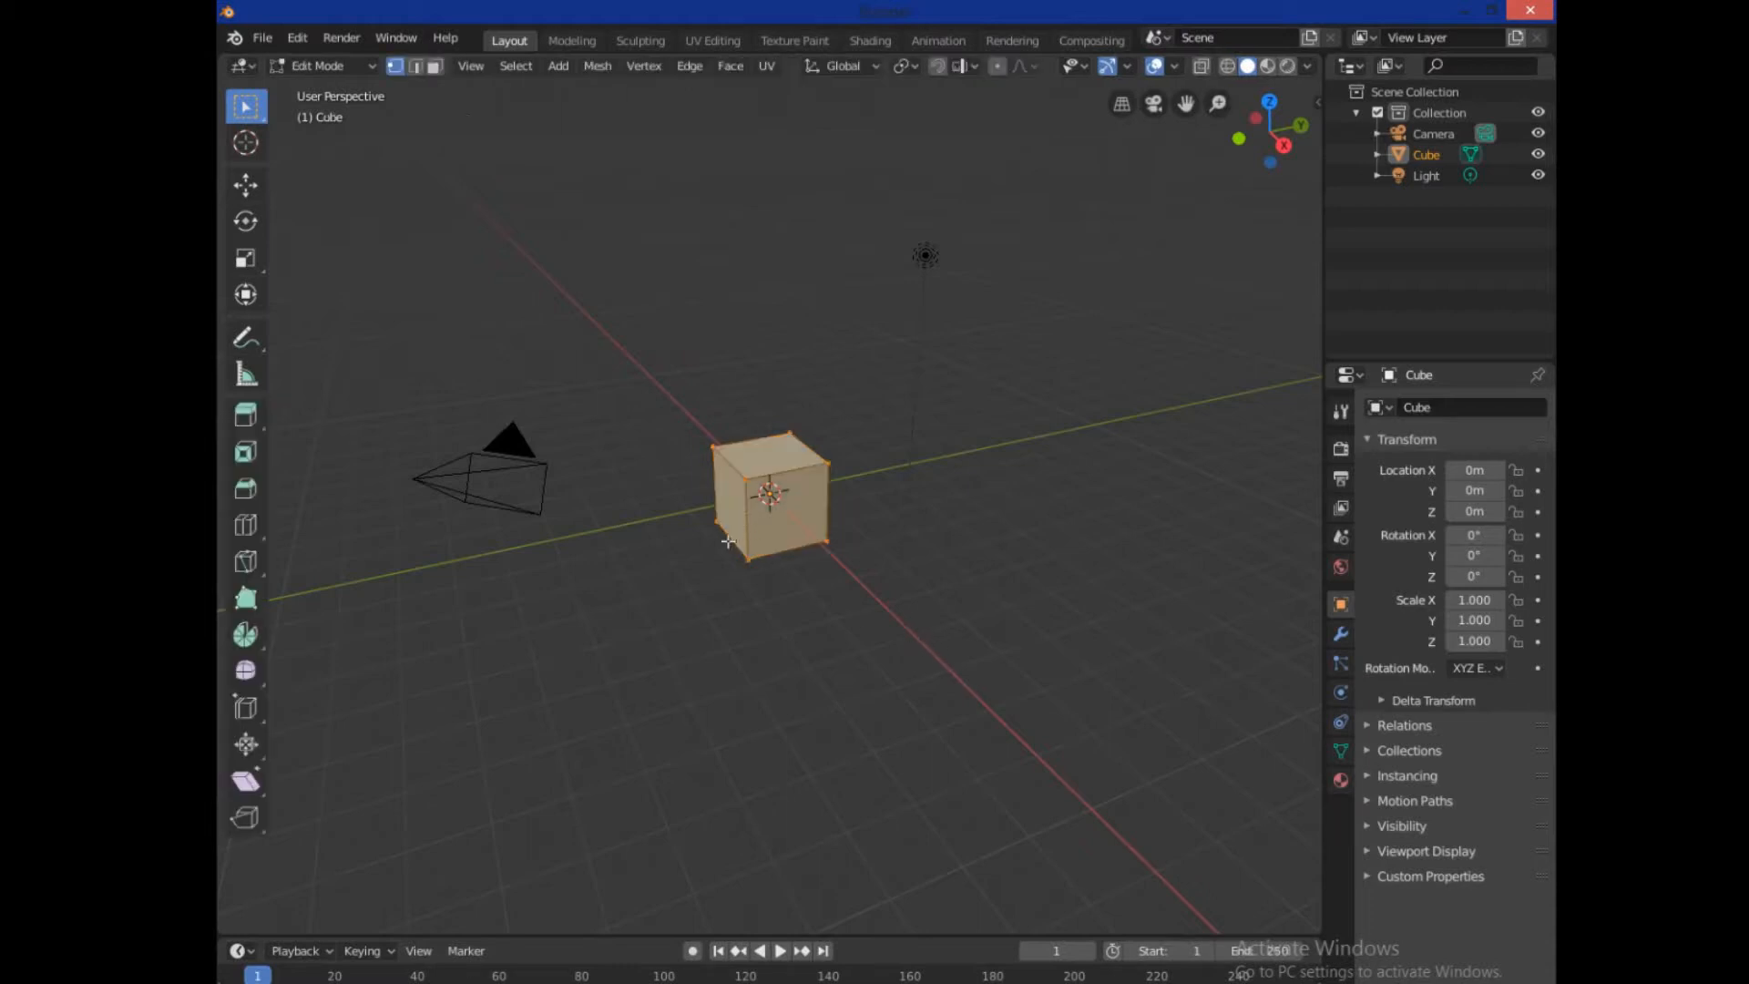
pyautogui.moveTo(730, 589)
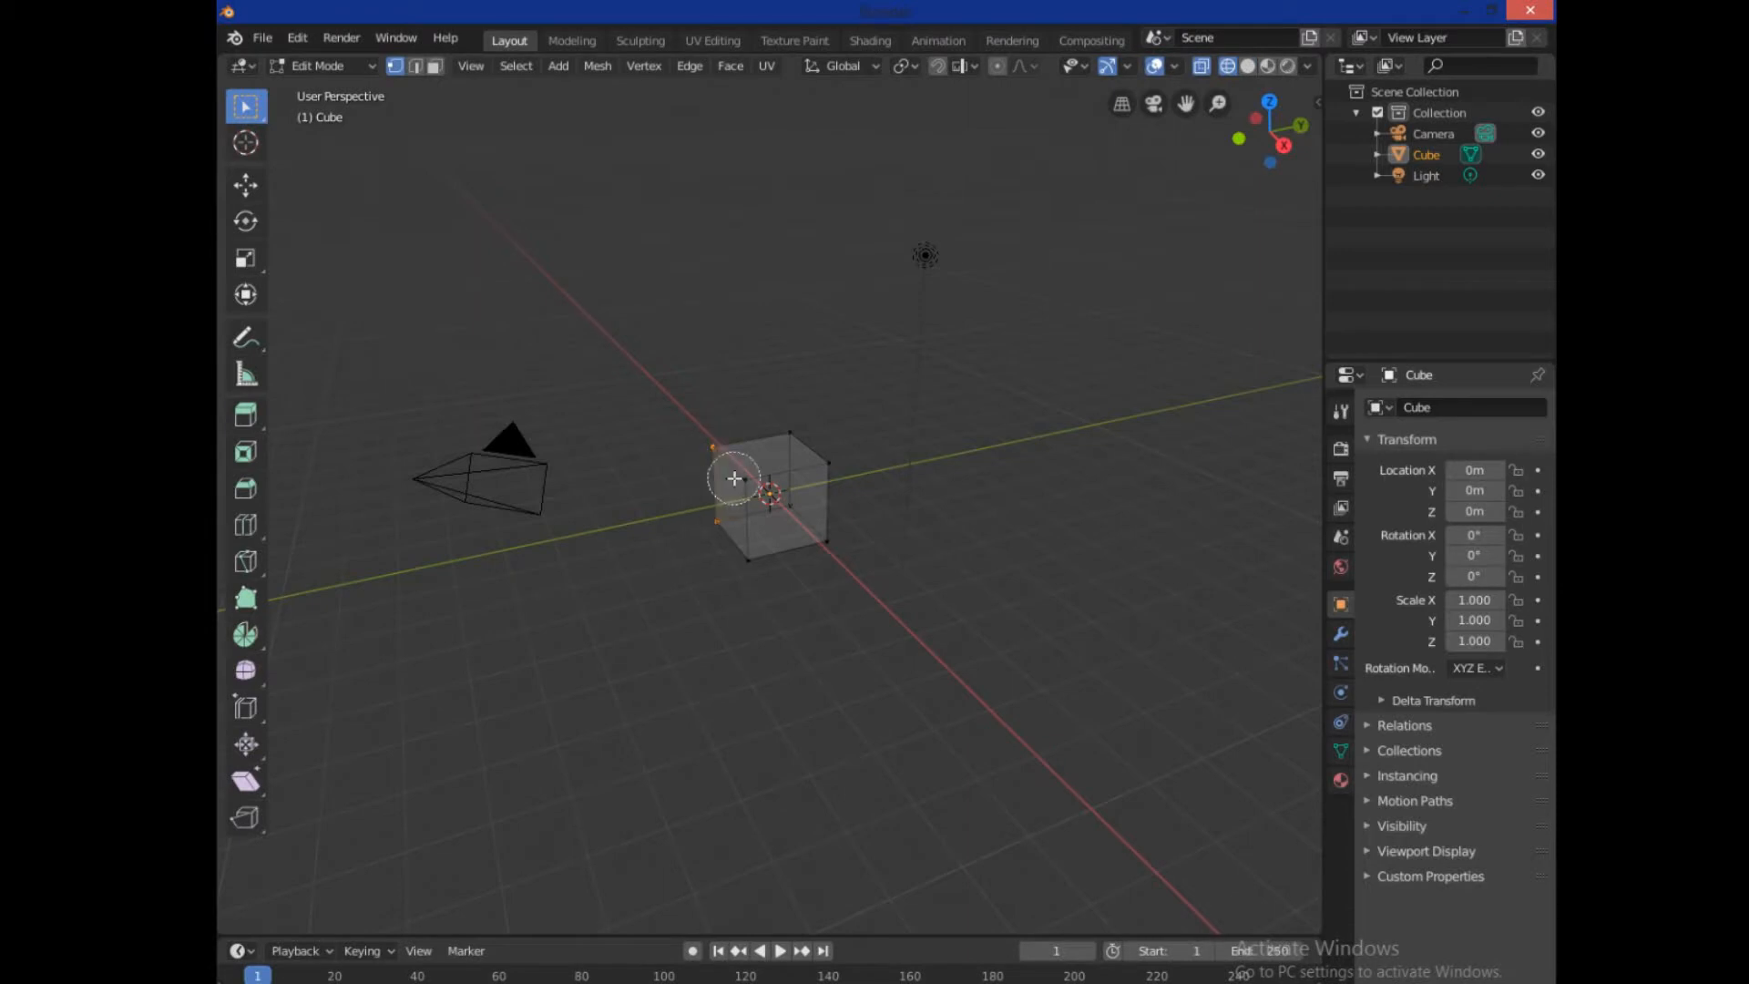
pyautogui.click(758, 463)
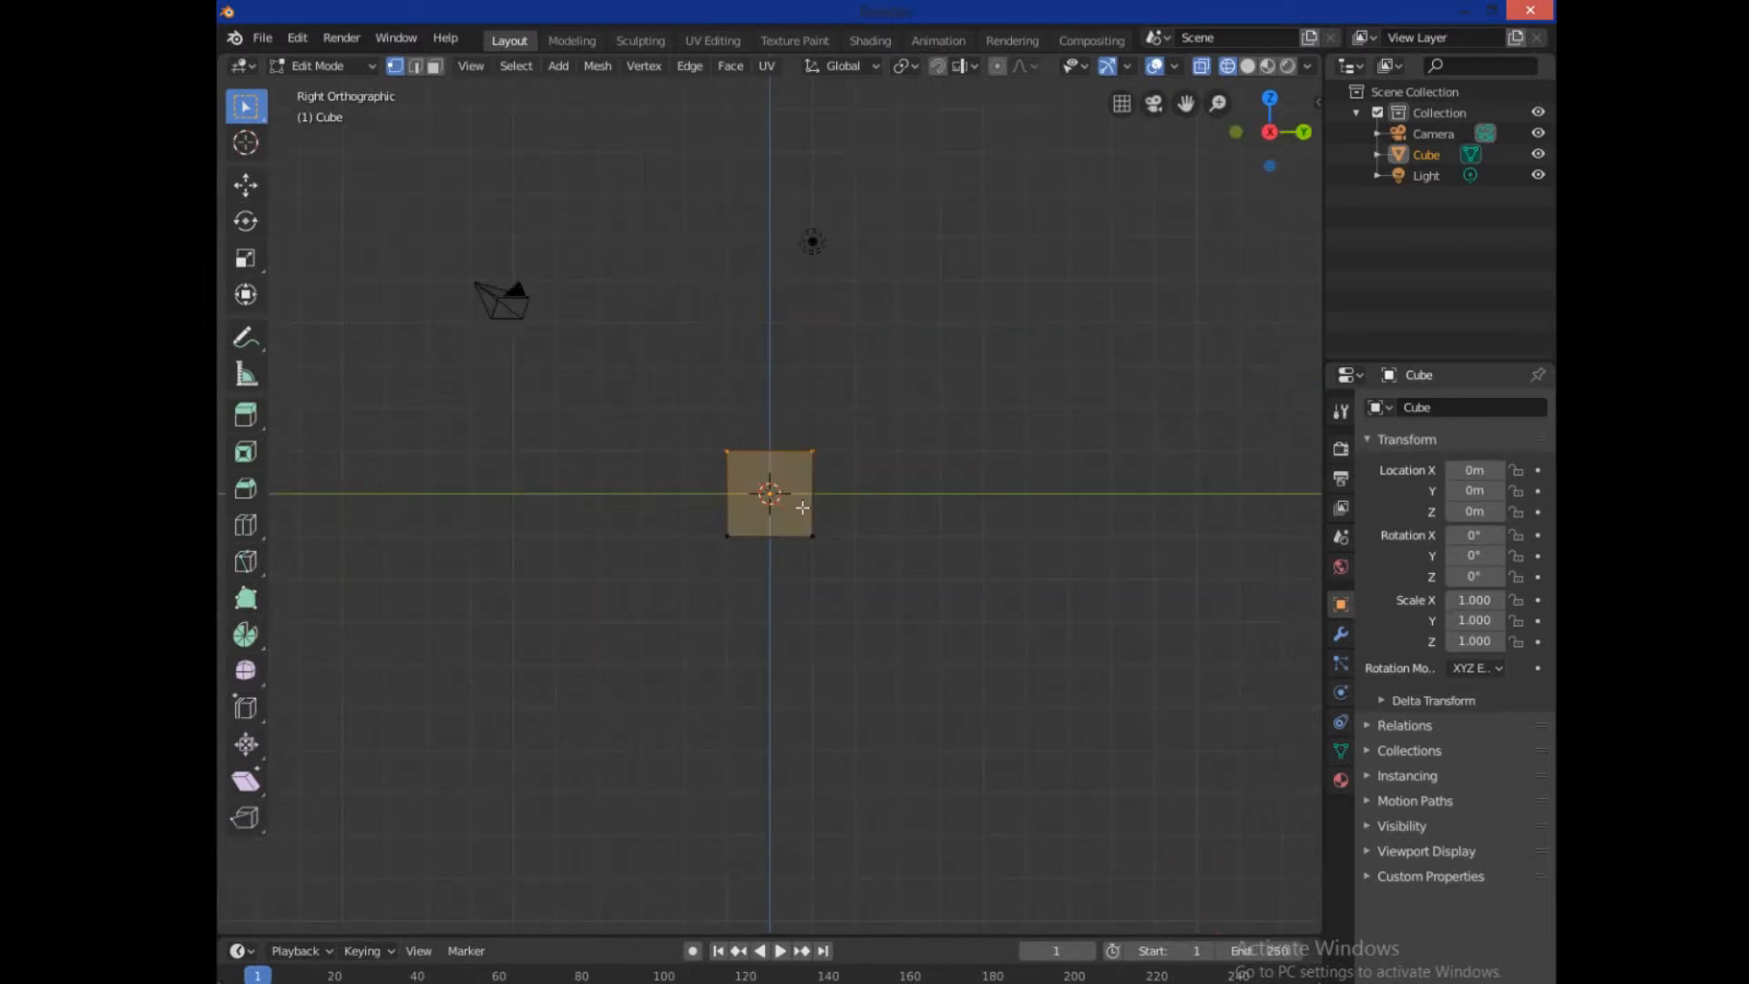
pyautogui.moveTo(809, 563)
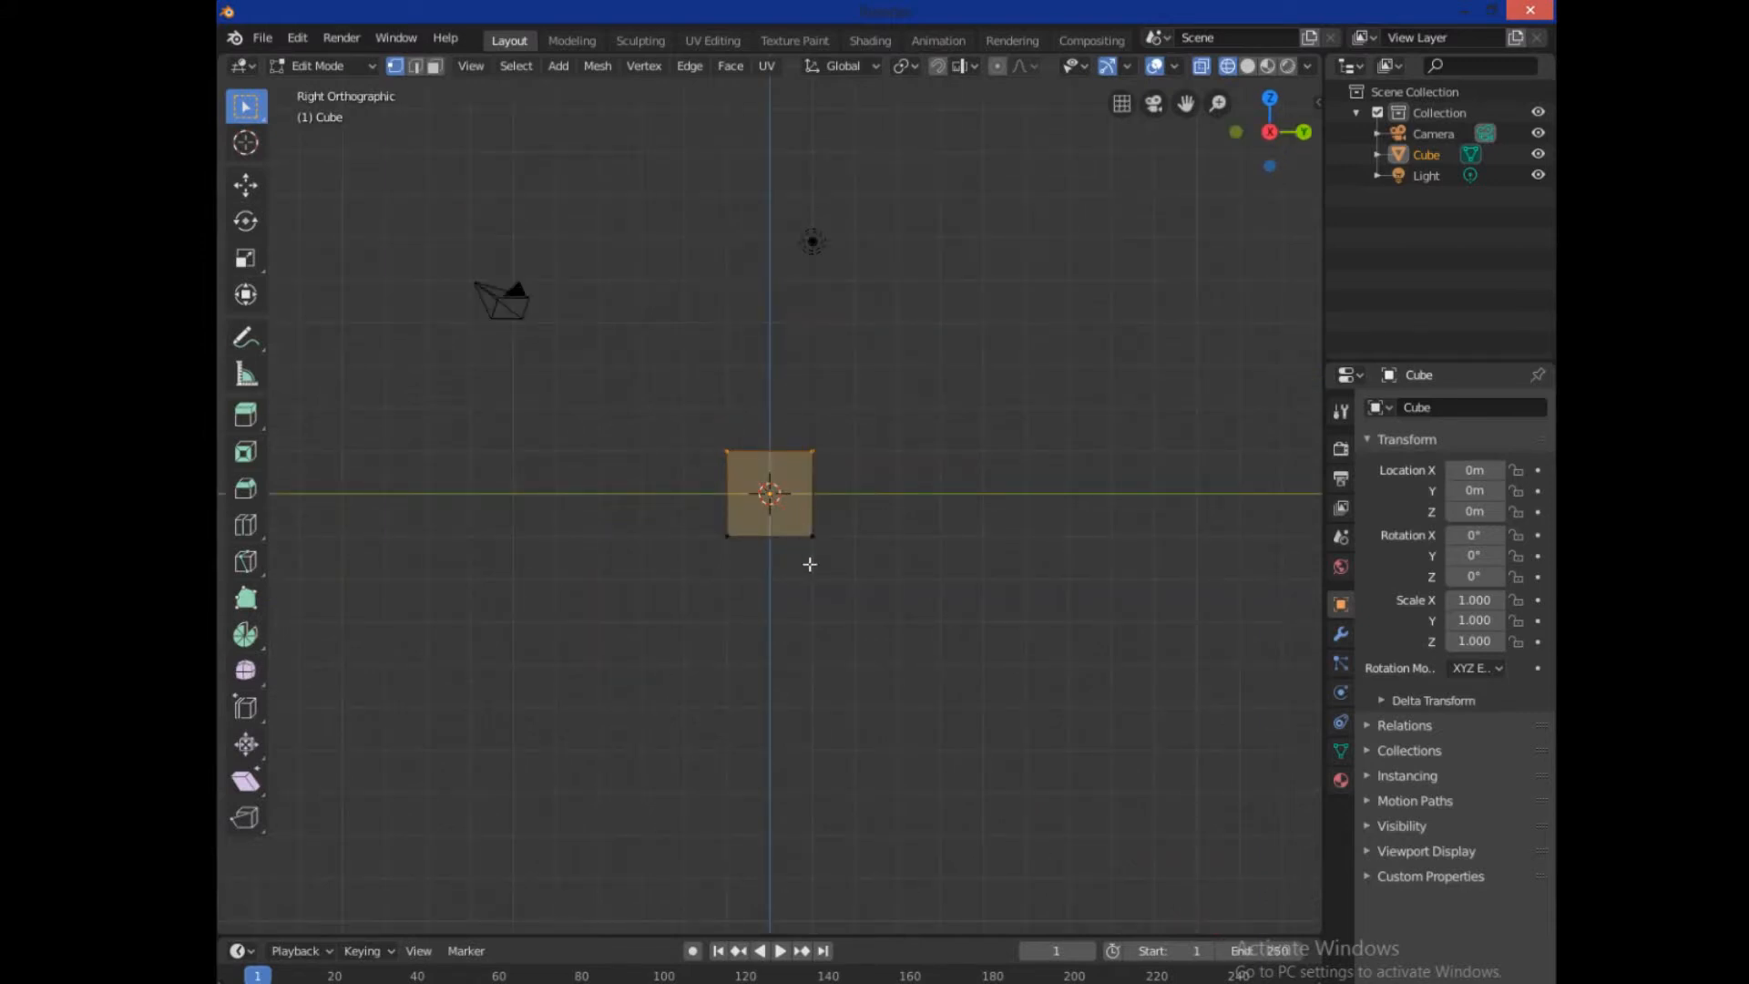
pyautogui.press('1')
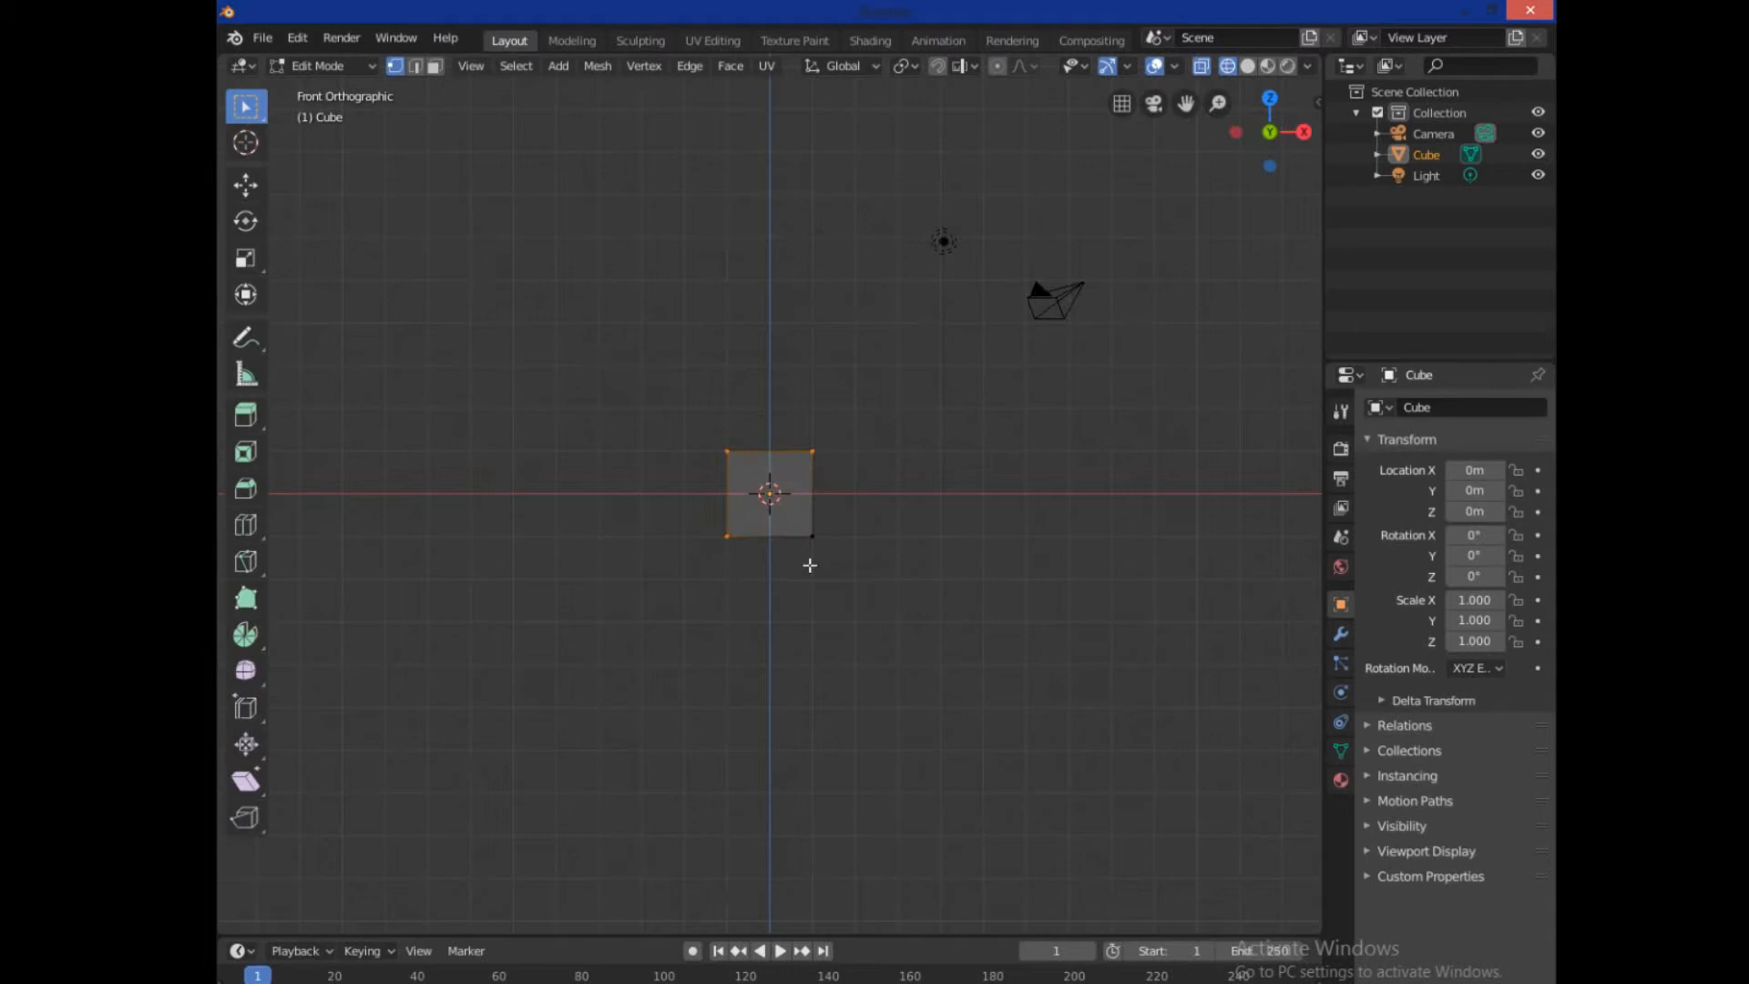
pyautogui.moveTo(743, 435)
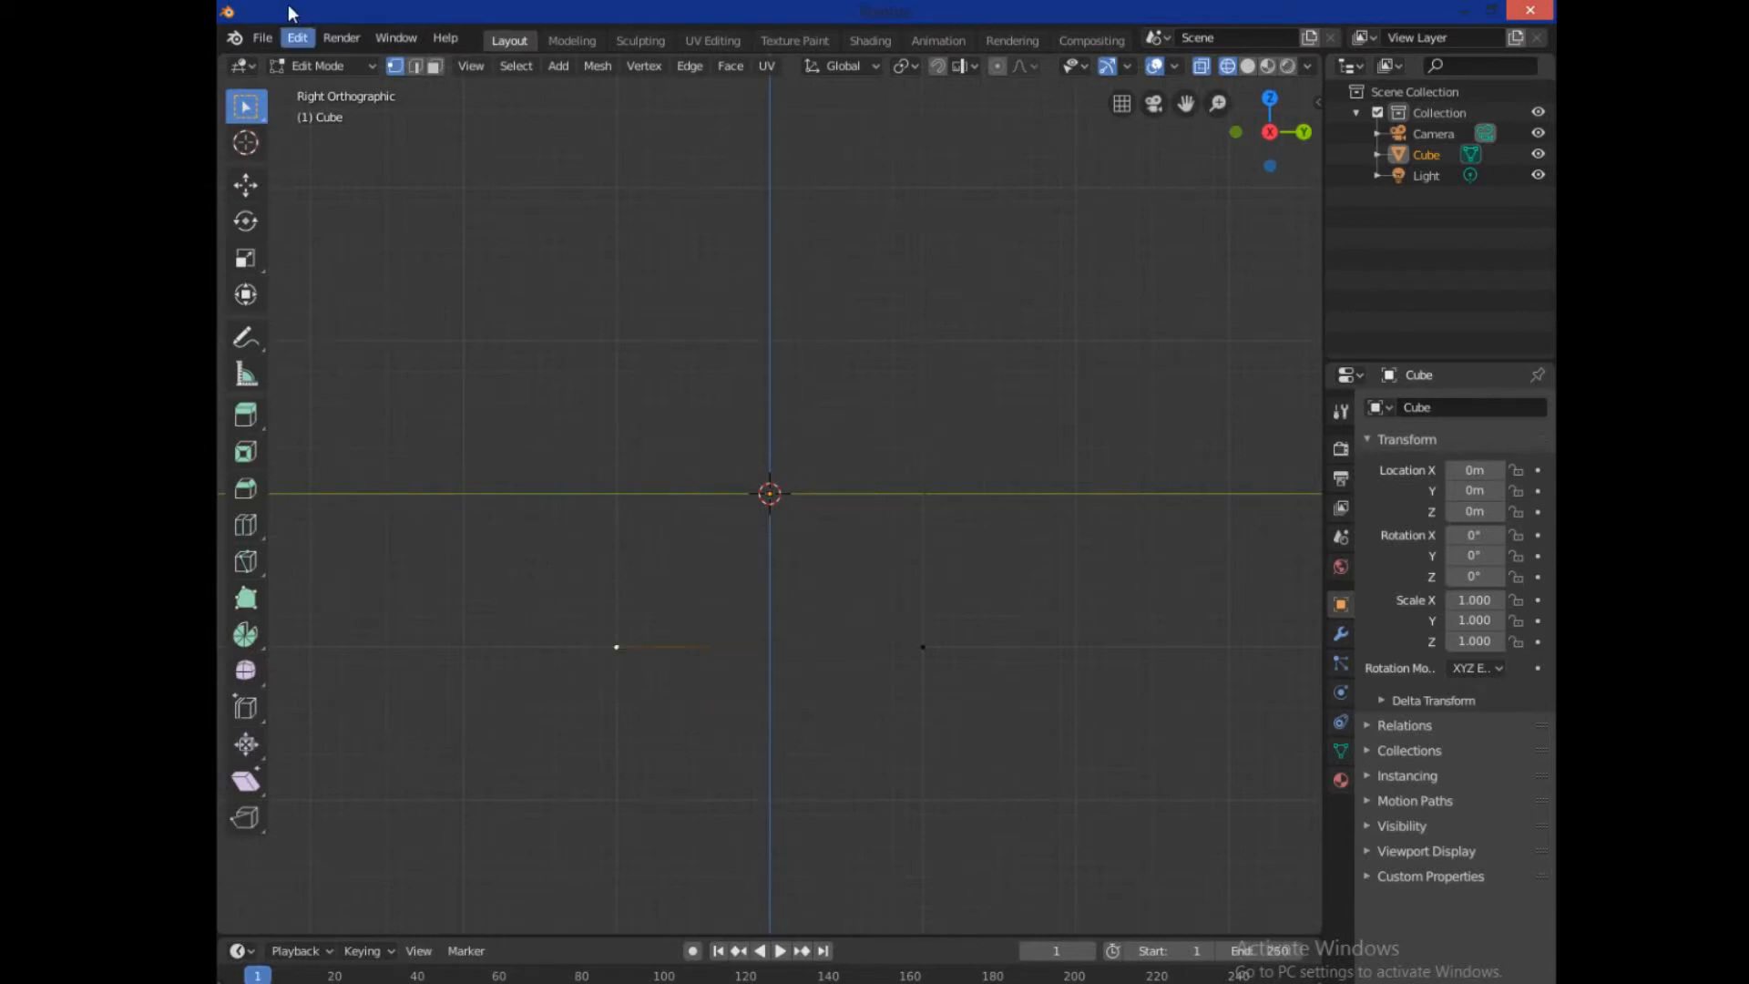
# Move the lone vertex down below the origin, then drag it to the right of the axis
pyautogui.click(246, 184)
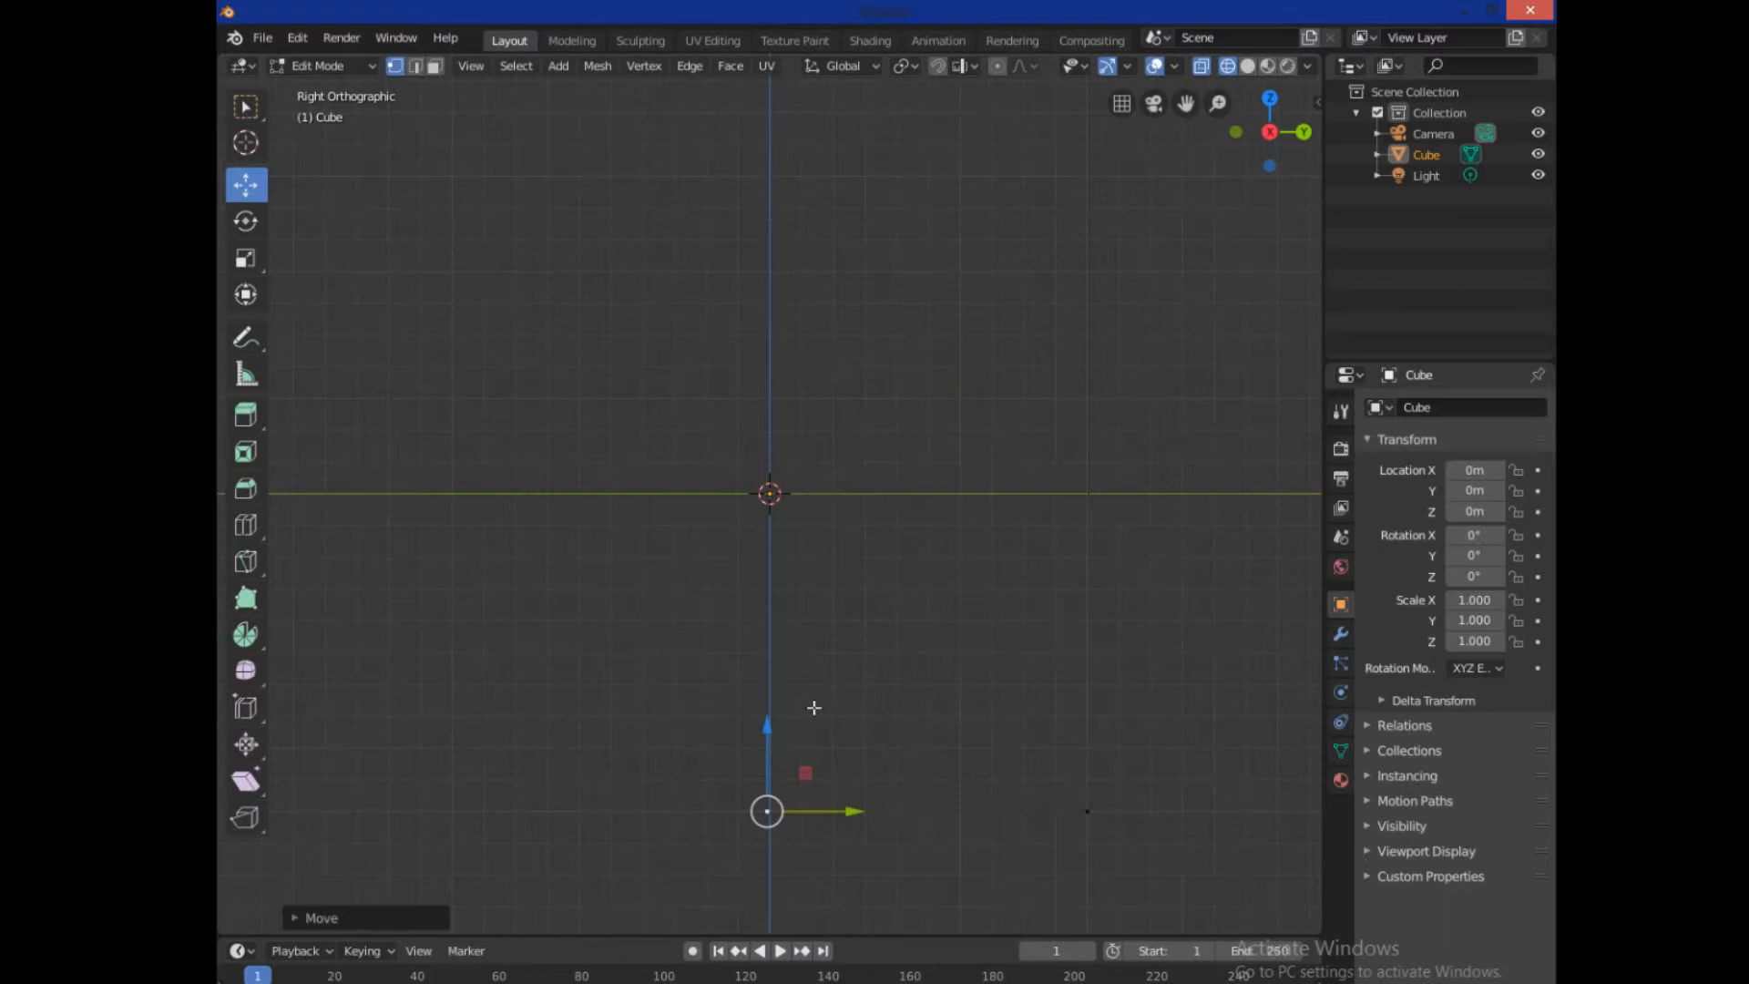
pyautogui.moveTo(856, 830)
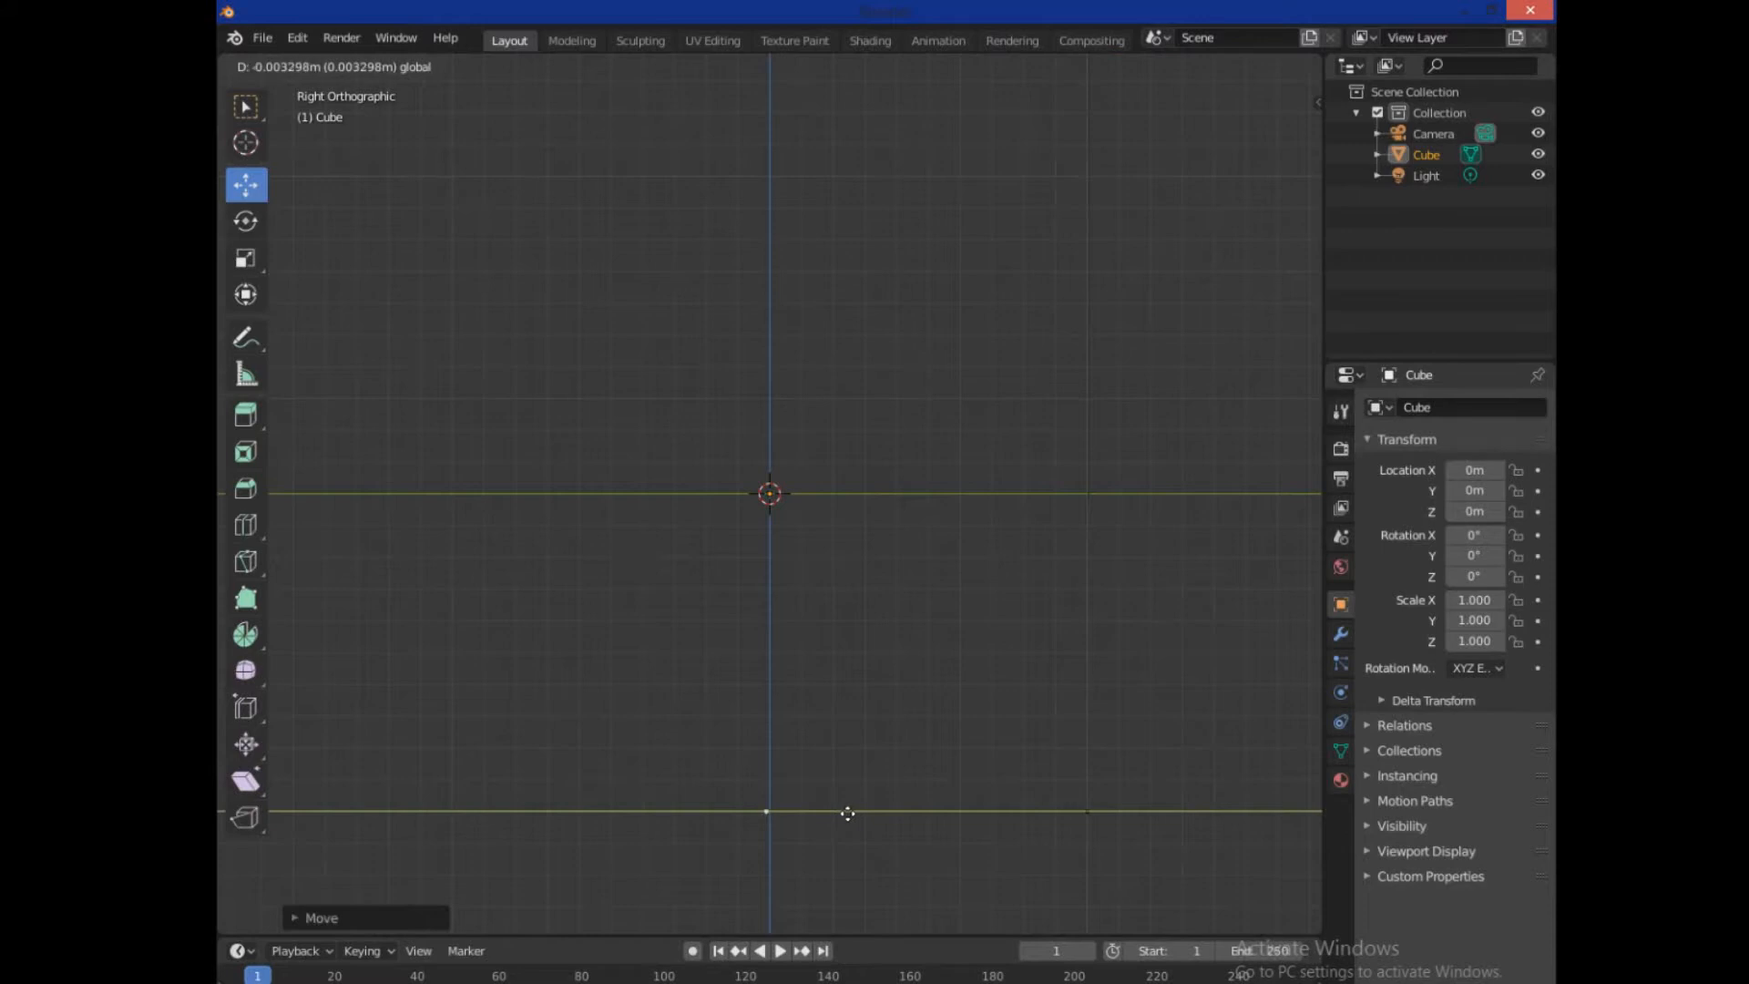
pyautogui.press('Tab')
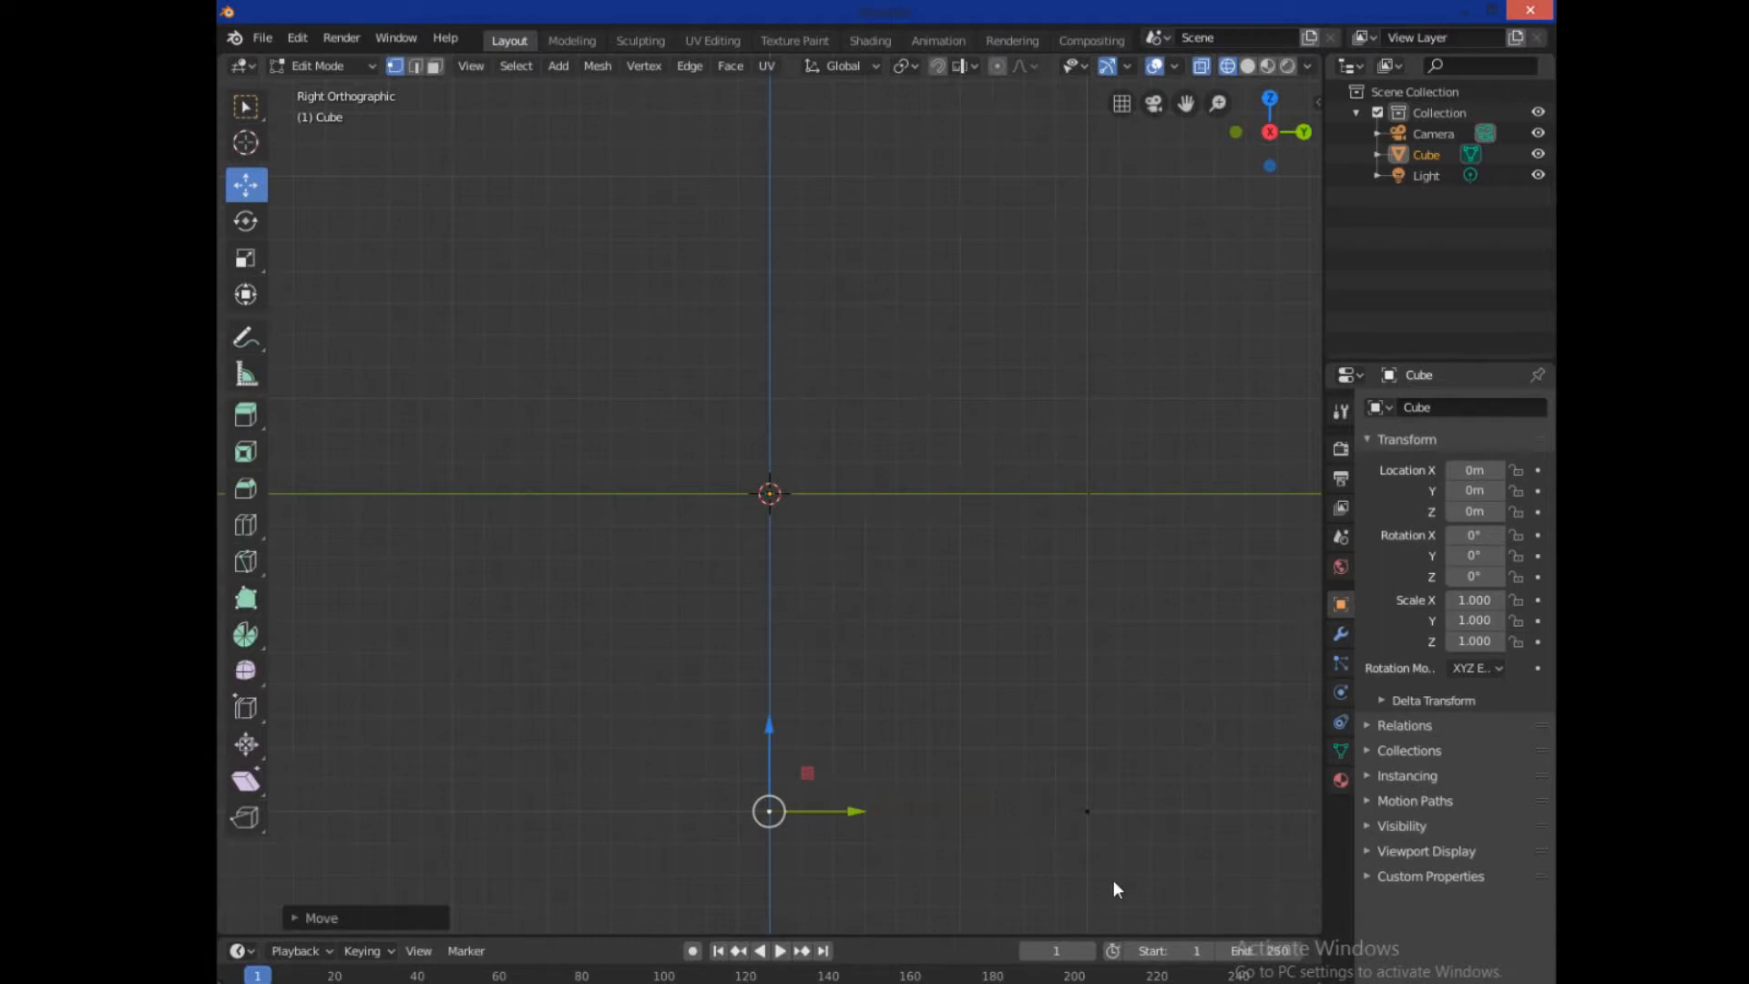
pyautogui.moveTo(495, 466)
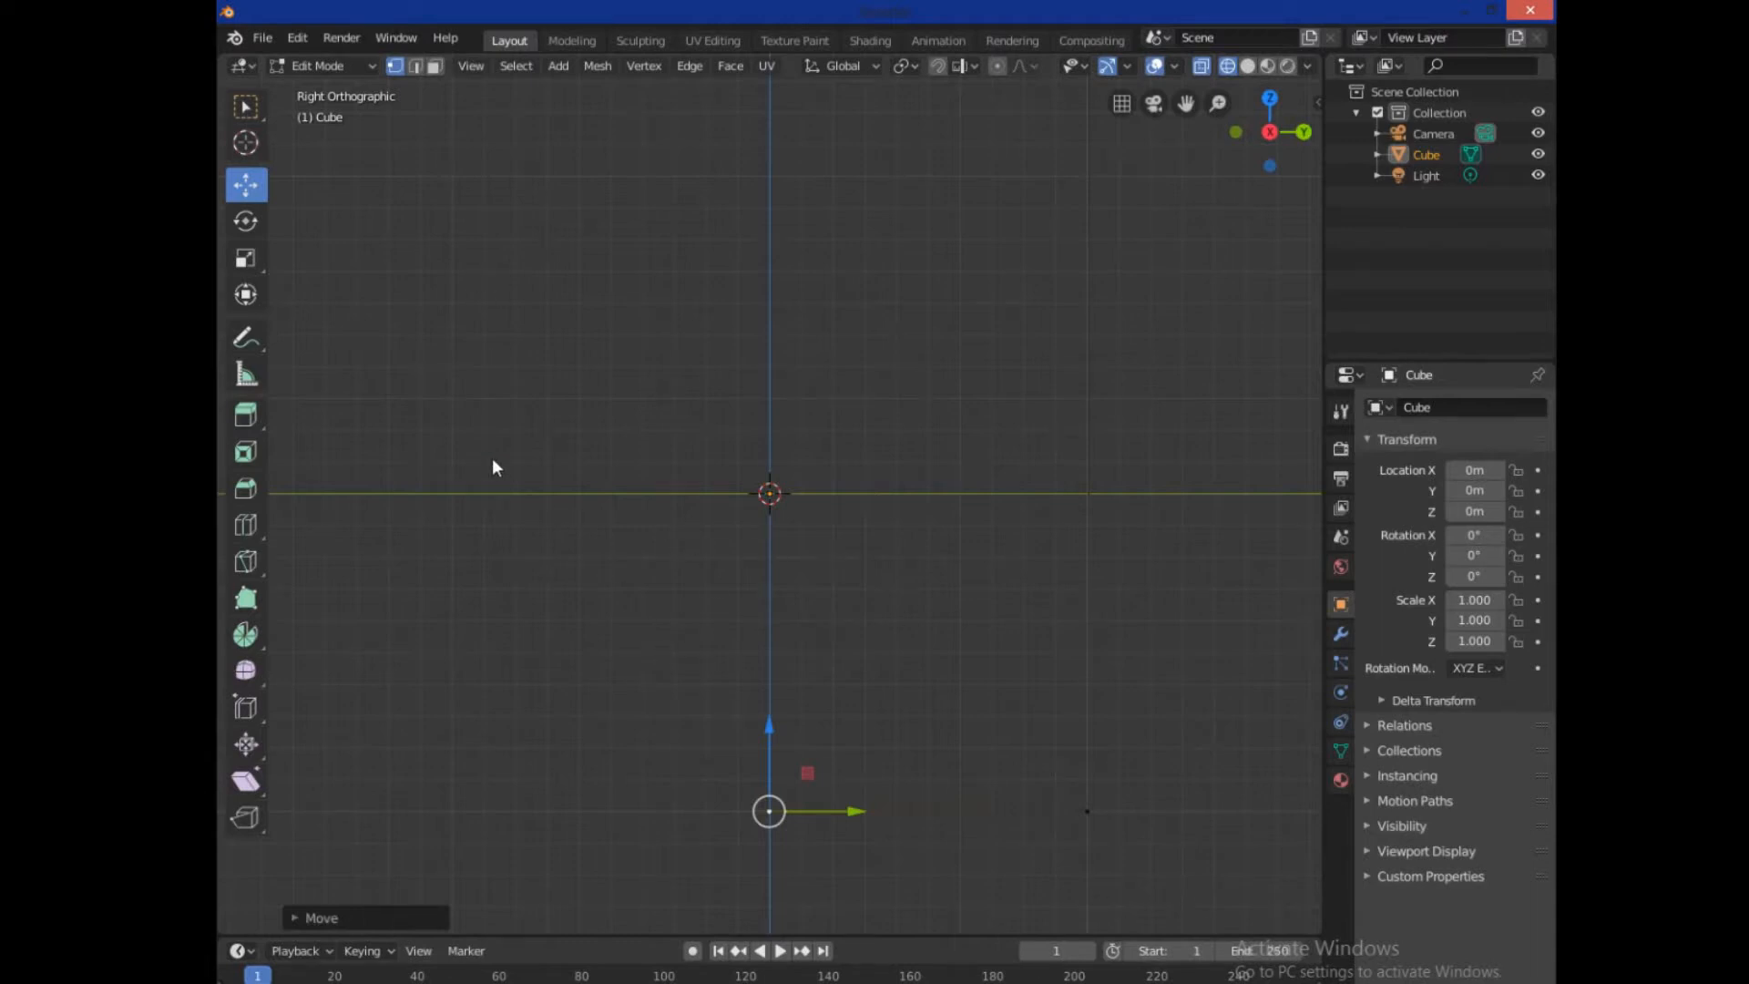
pyautogui.moveTo(838, 421)
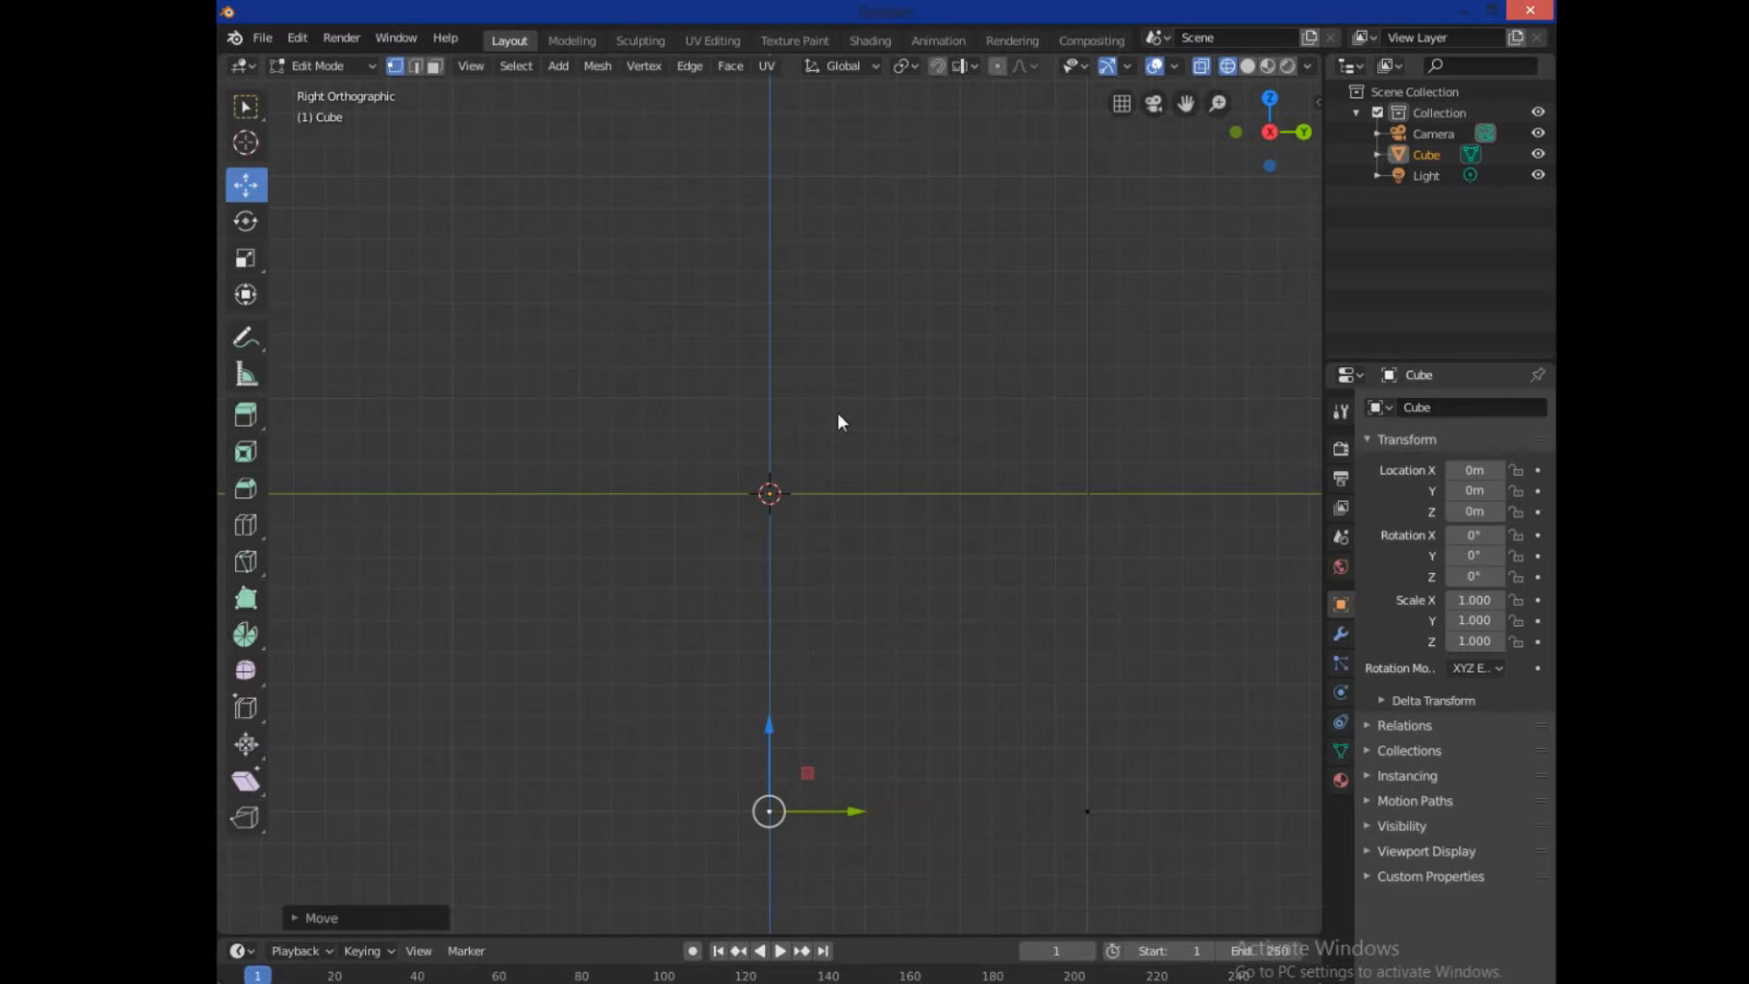
pyautogui.moveTo(1017, 889)
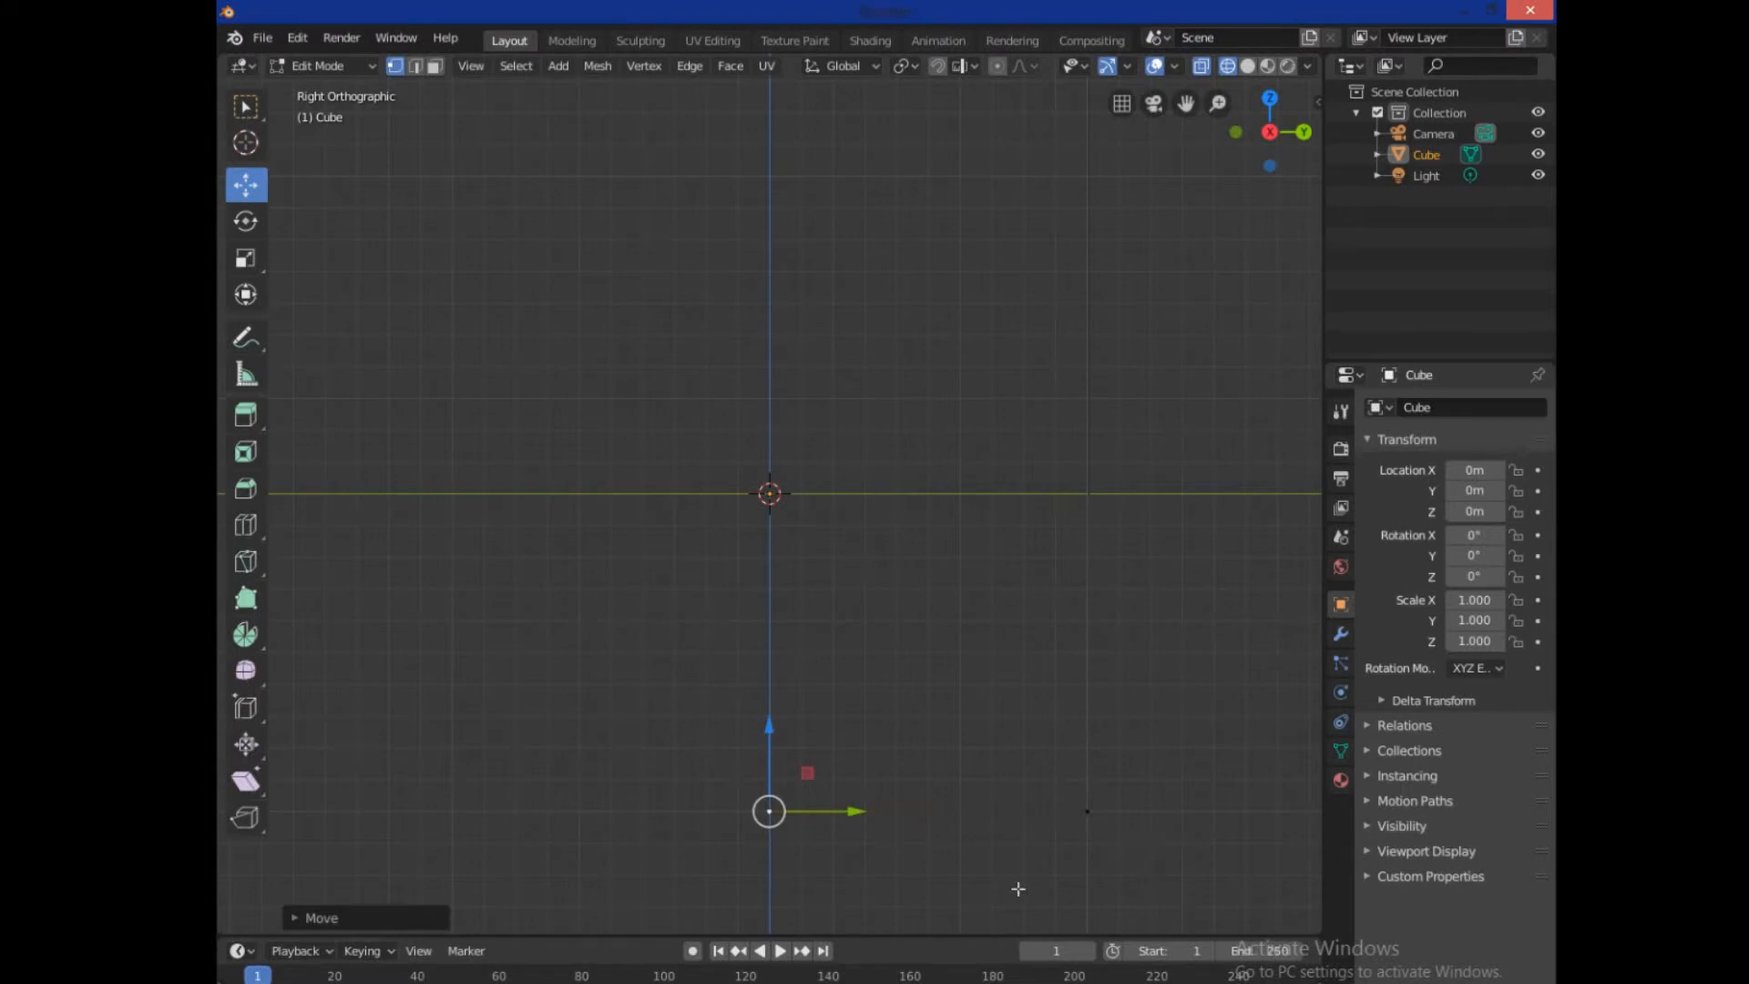
pyautogui.moveTo(767, 811); pyautogui.dragTo(1085, 810)
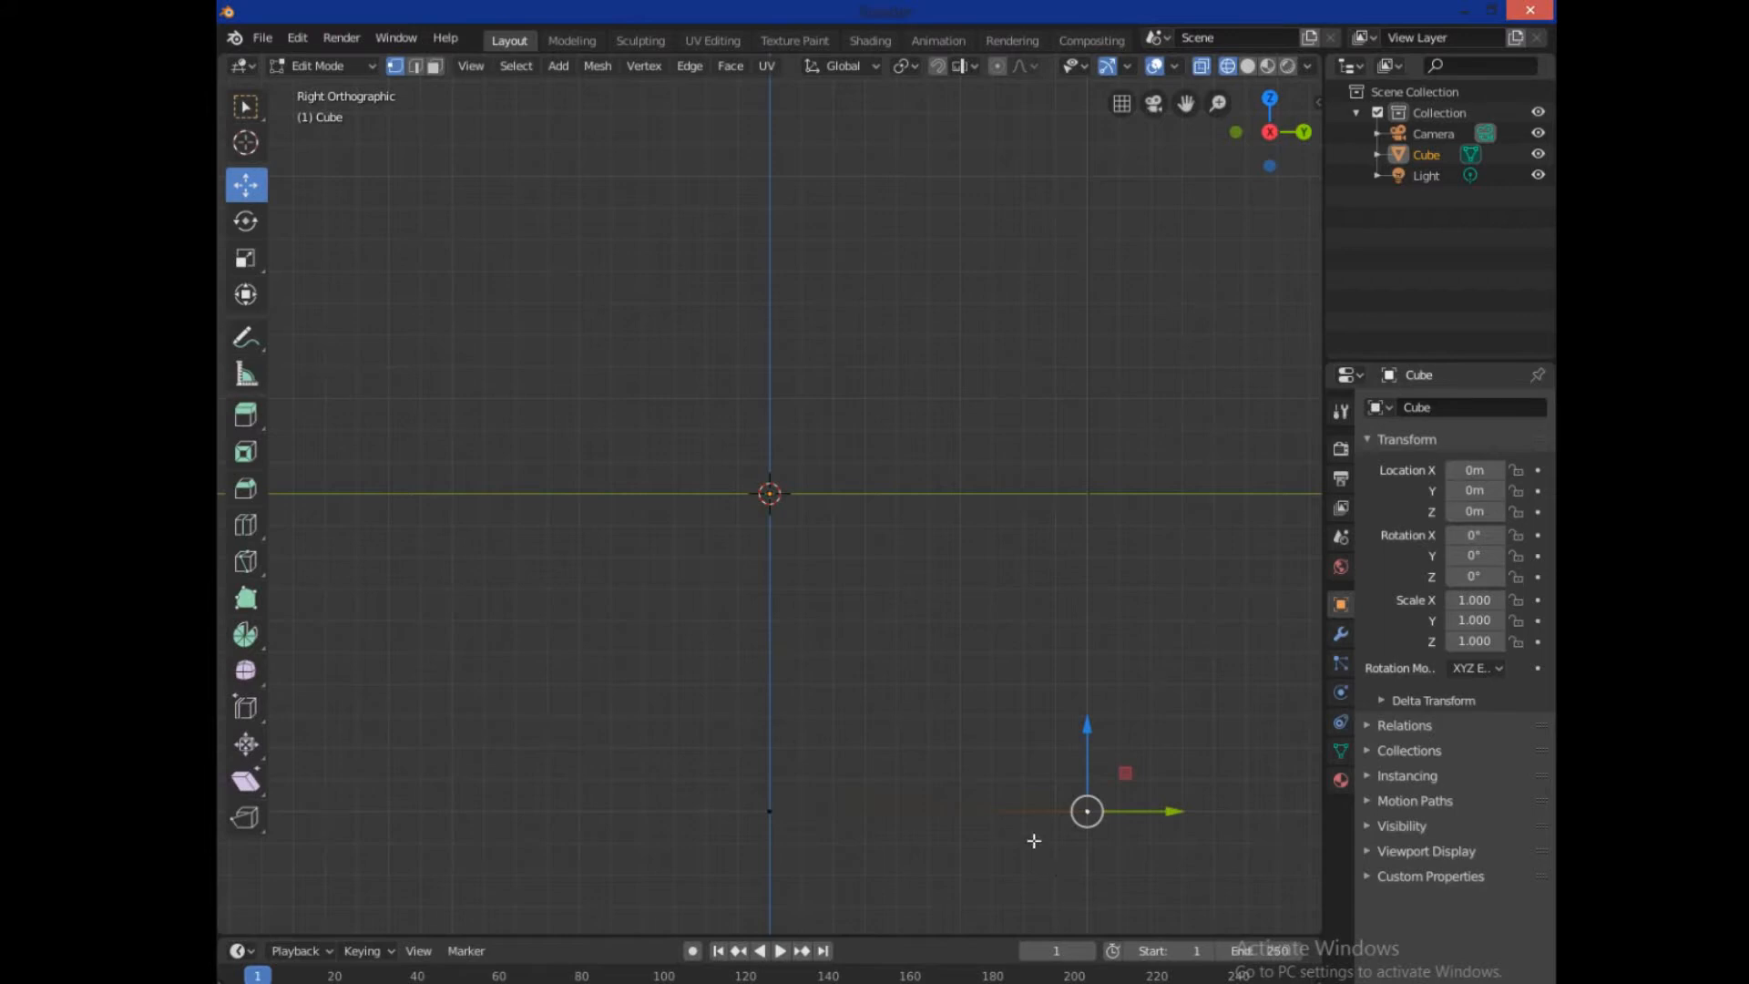
pyautogui.moveTo(1069, 787)
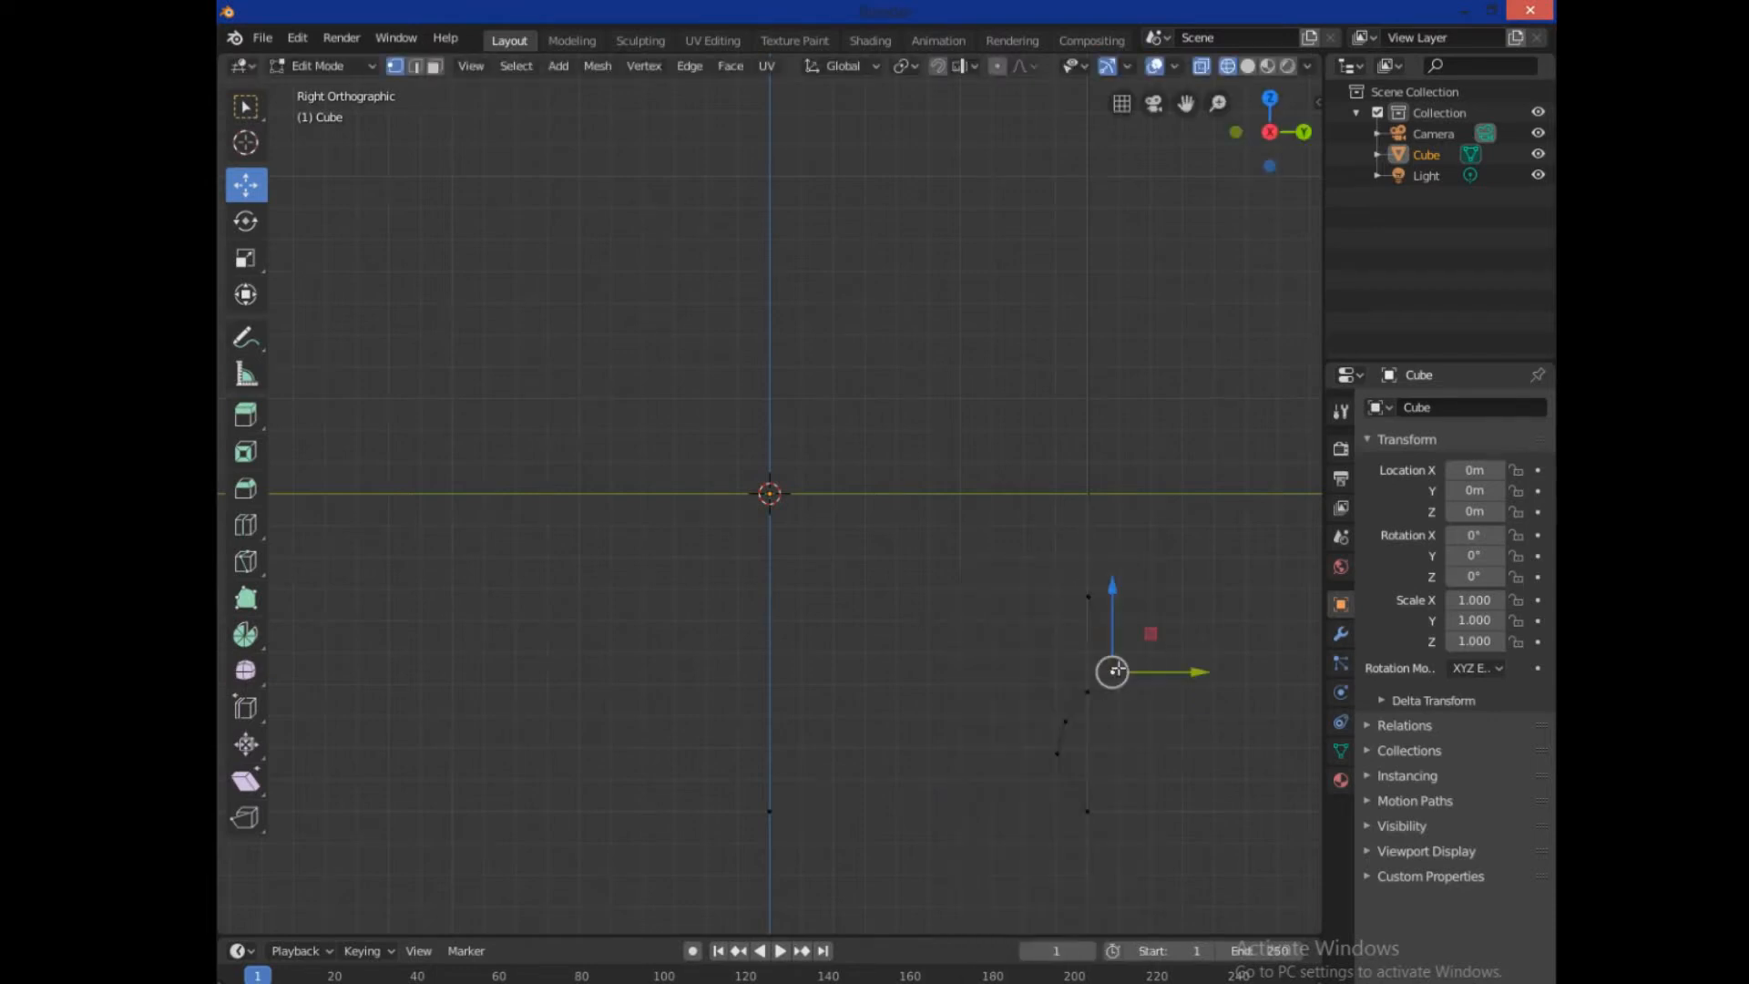
# Extrude and reposition vertices upward into a wavy half-profile ending on the vertical axis
pyautogui.moveTo(1112, 670); pyautogui.dragTo(1091, 670)
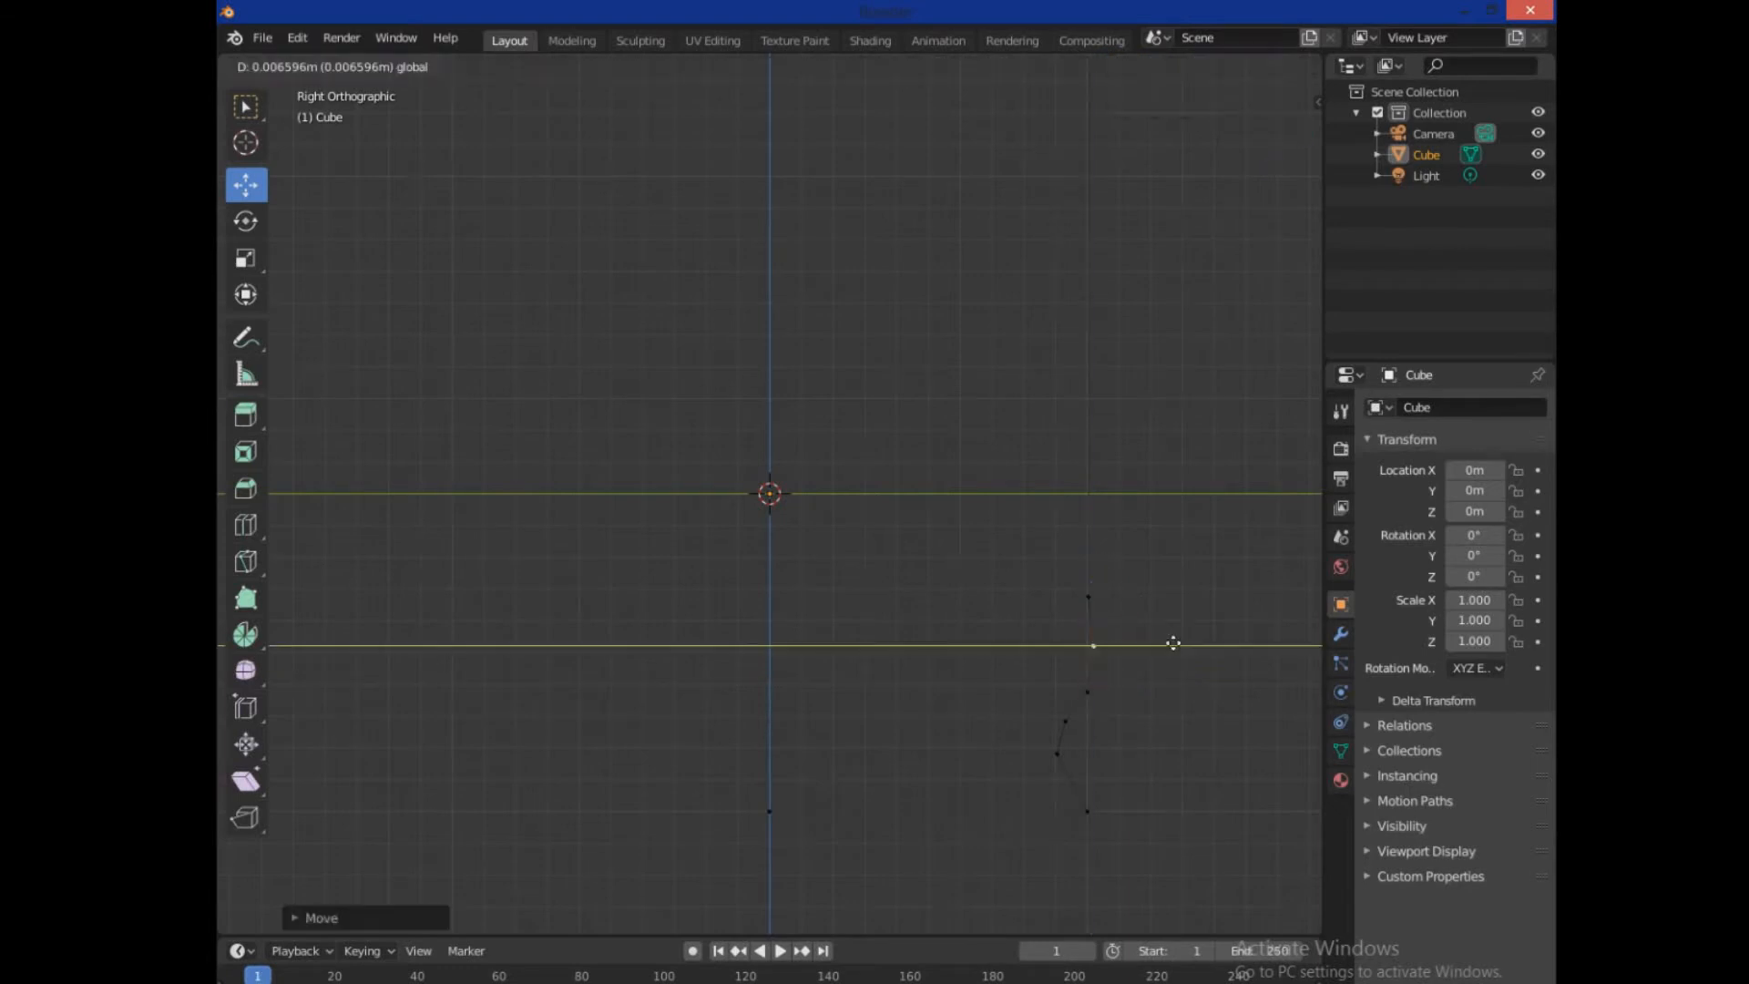
pyautogui.press('Tab')
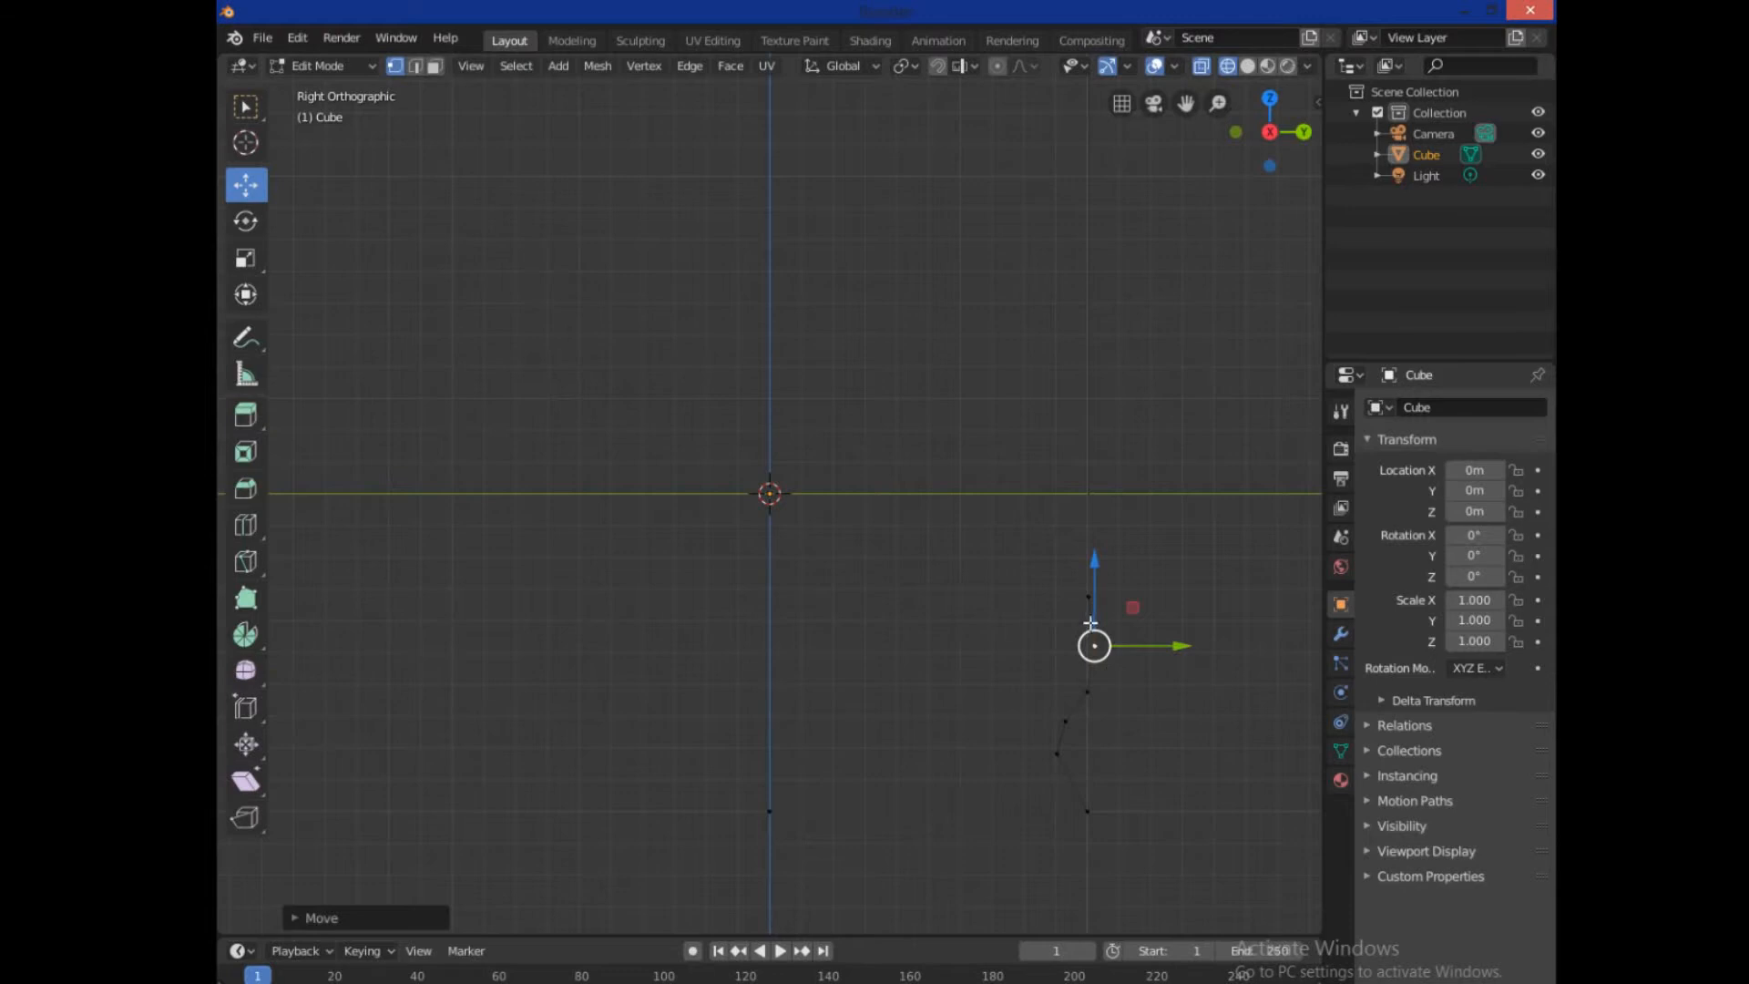
pyautogui.moveTo(1090, 590)
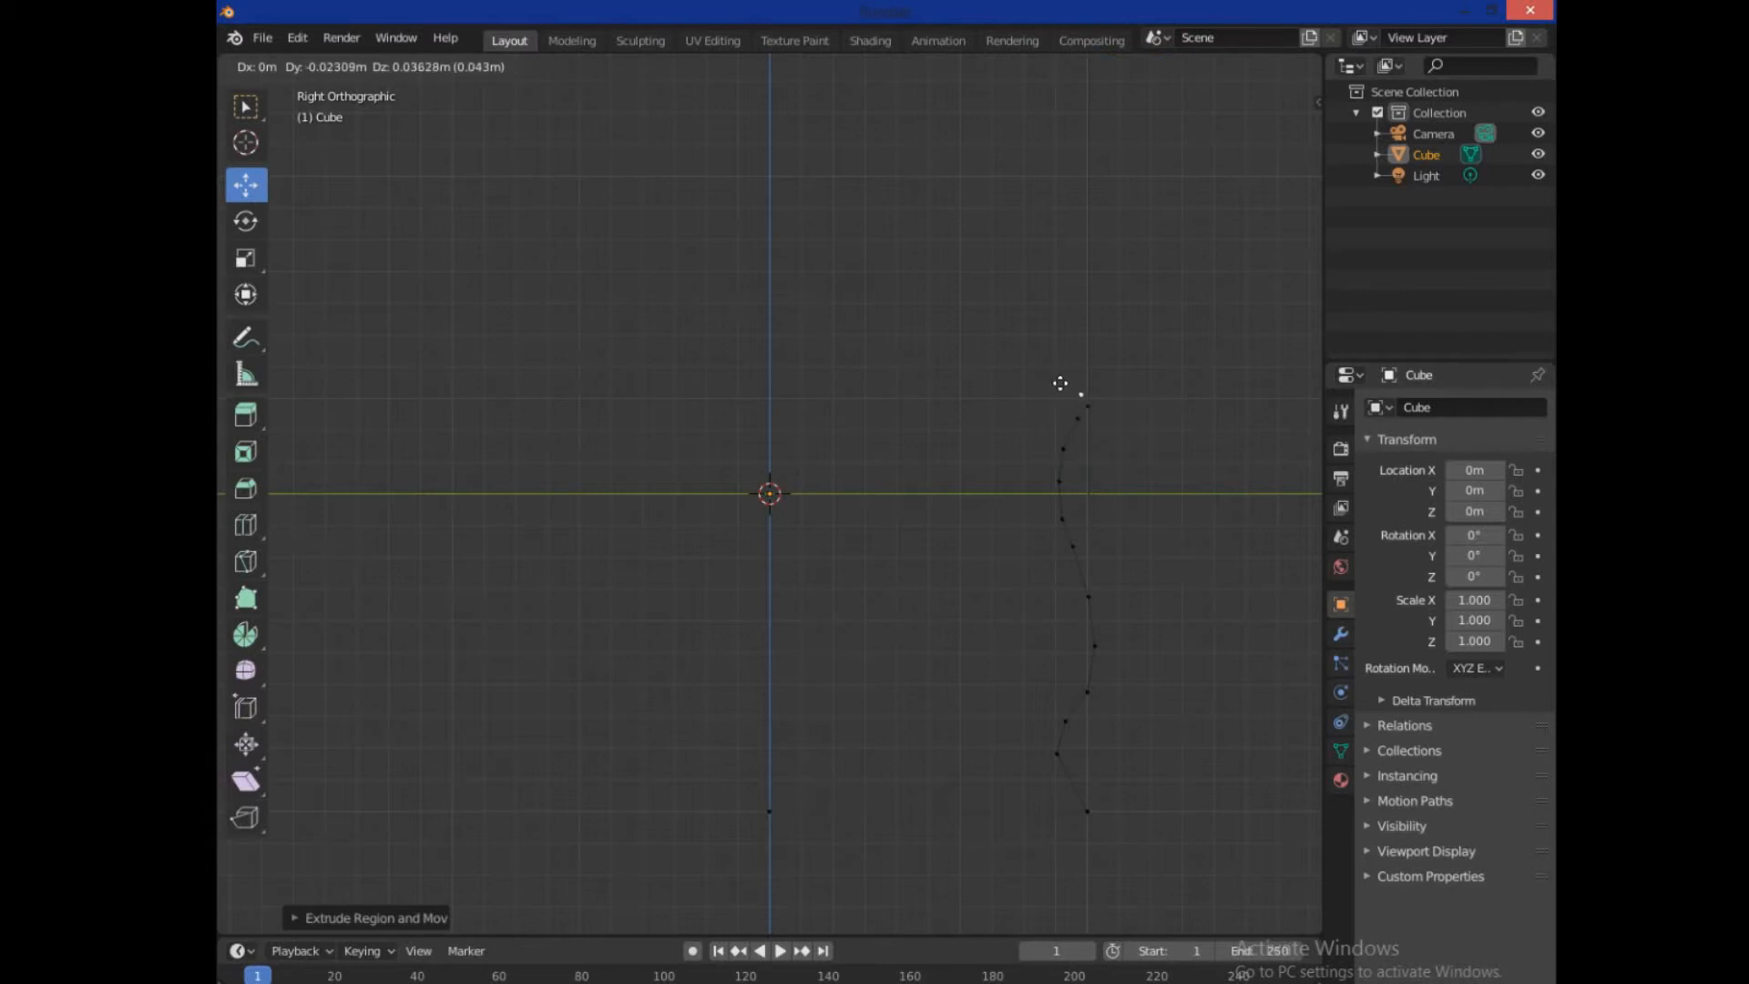
pyautogui.moveTo(1042, 377)
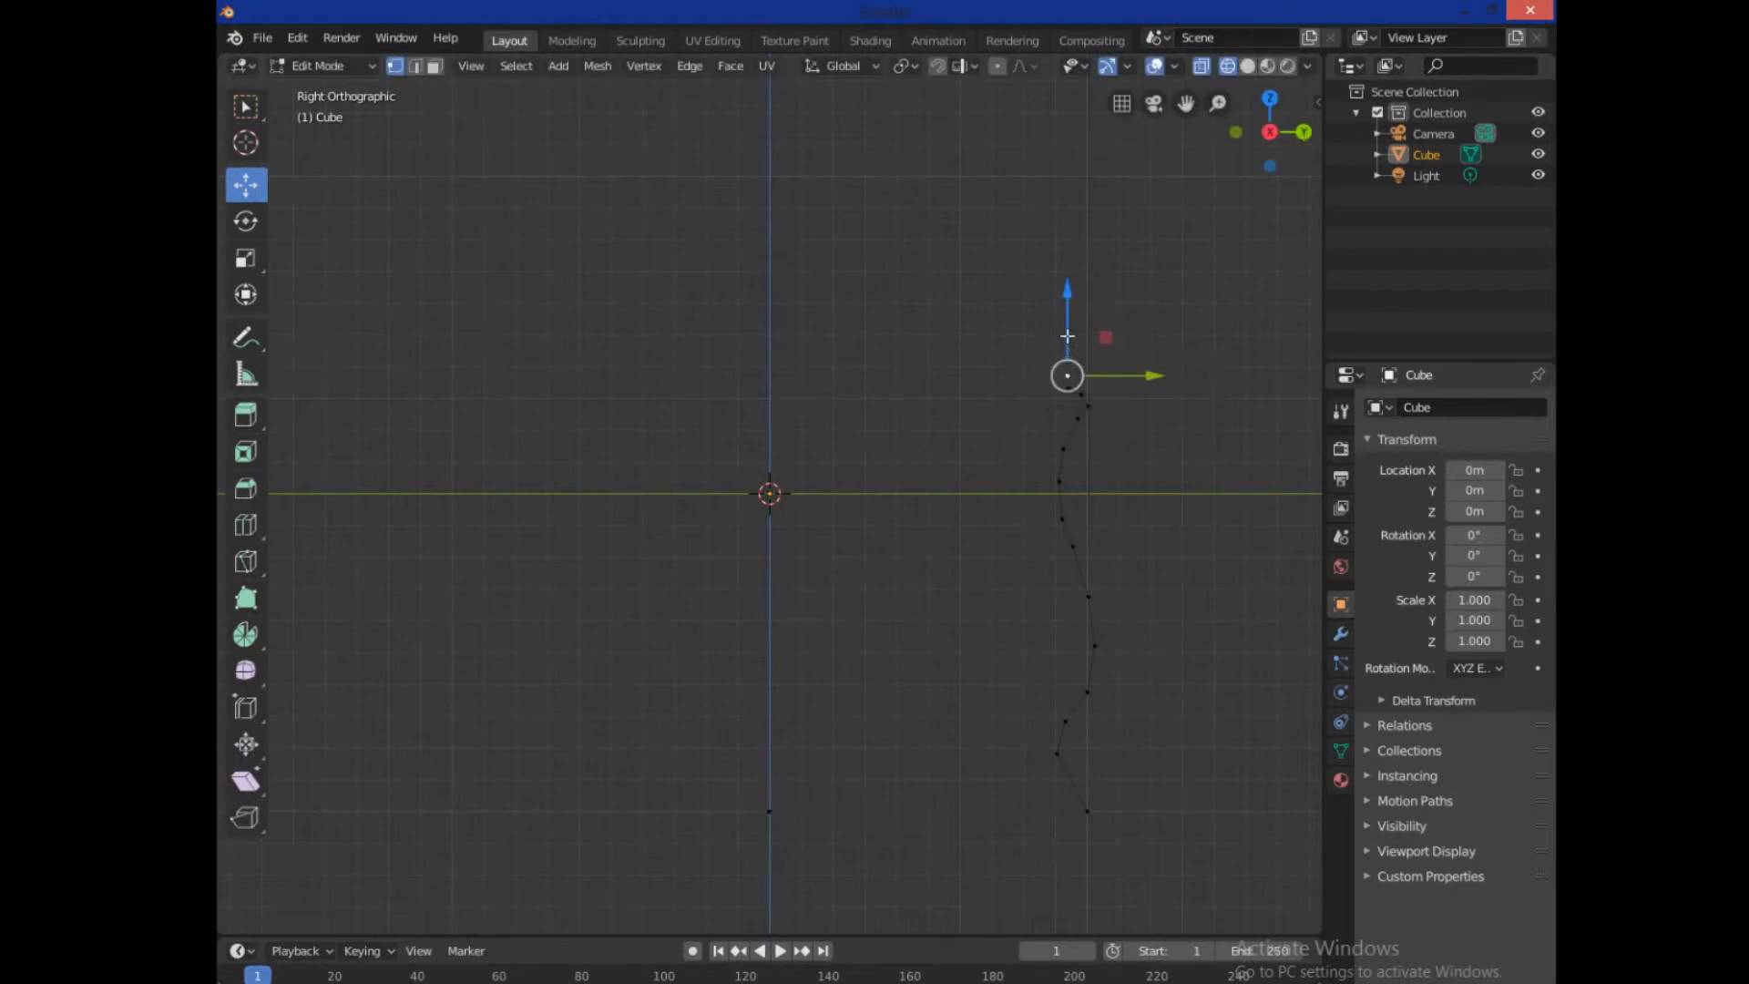
pyautogui.moveTo(1065, 376); pyautogui.dragTo(1077, 348)
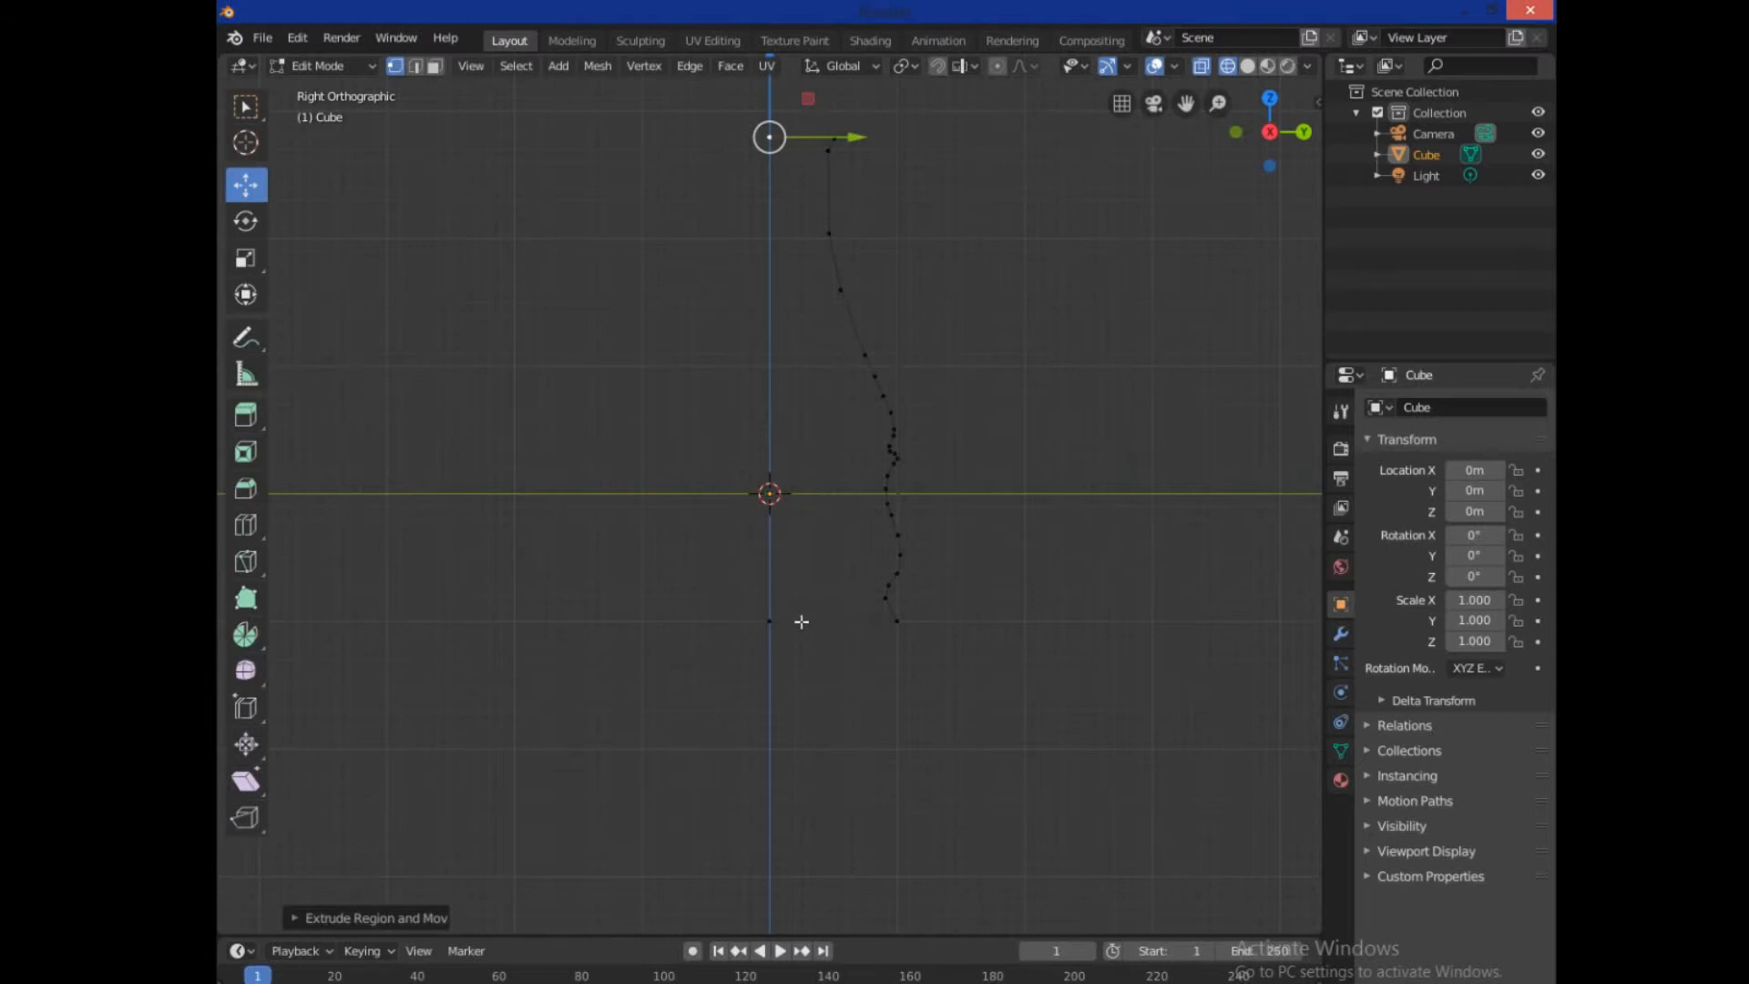
pyautogui.moveTo(971, 541)
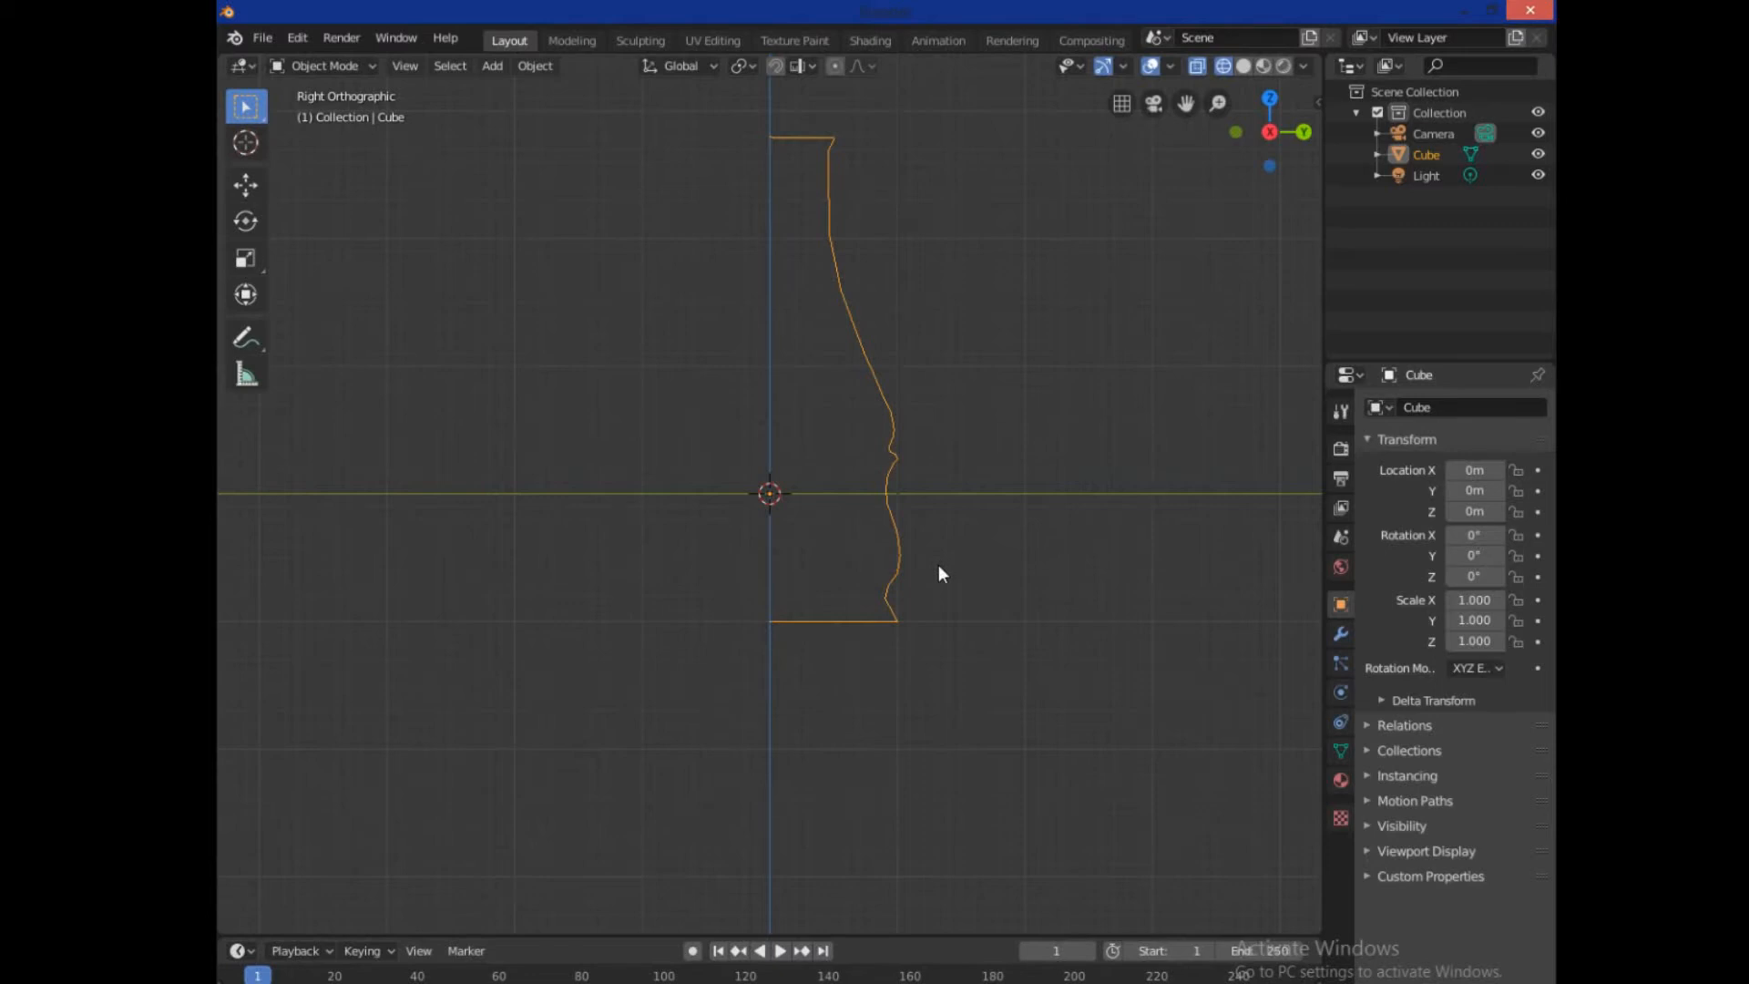
pyautogui.moveTo(1155, 807)
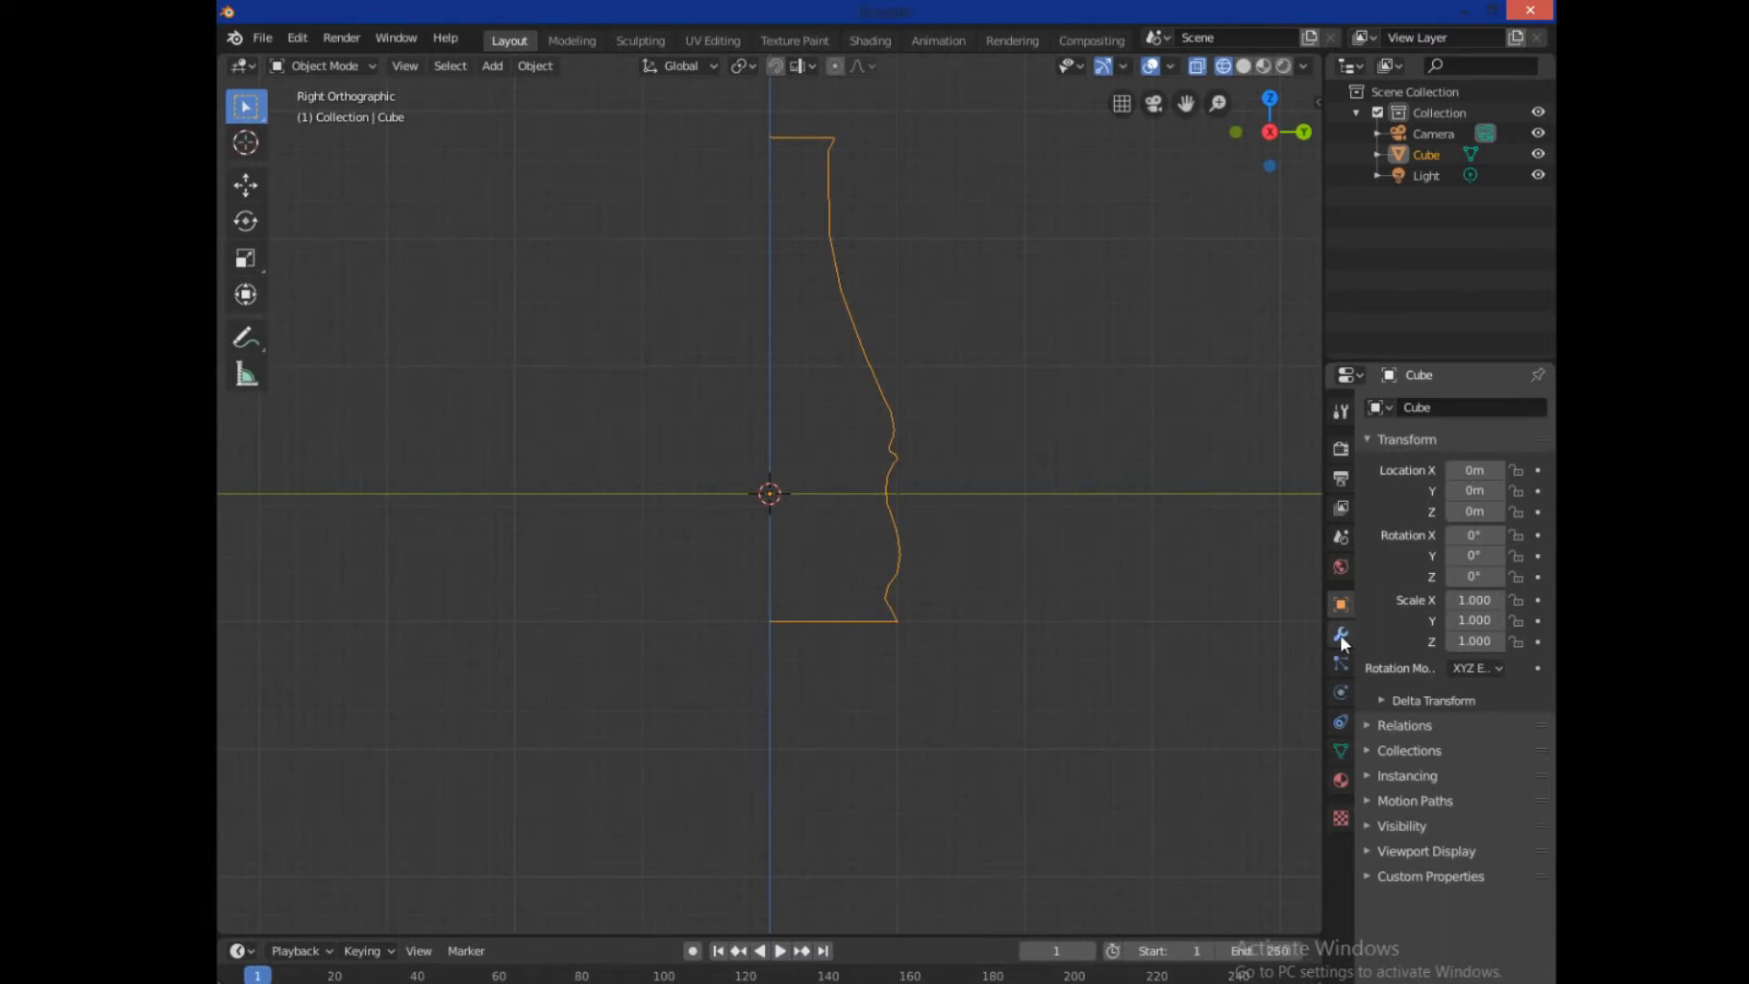
# Add a Screw modifier with Calc Order enabled to revolve the profile, then apply it
pyautogui.click(1339, 634)
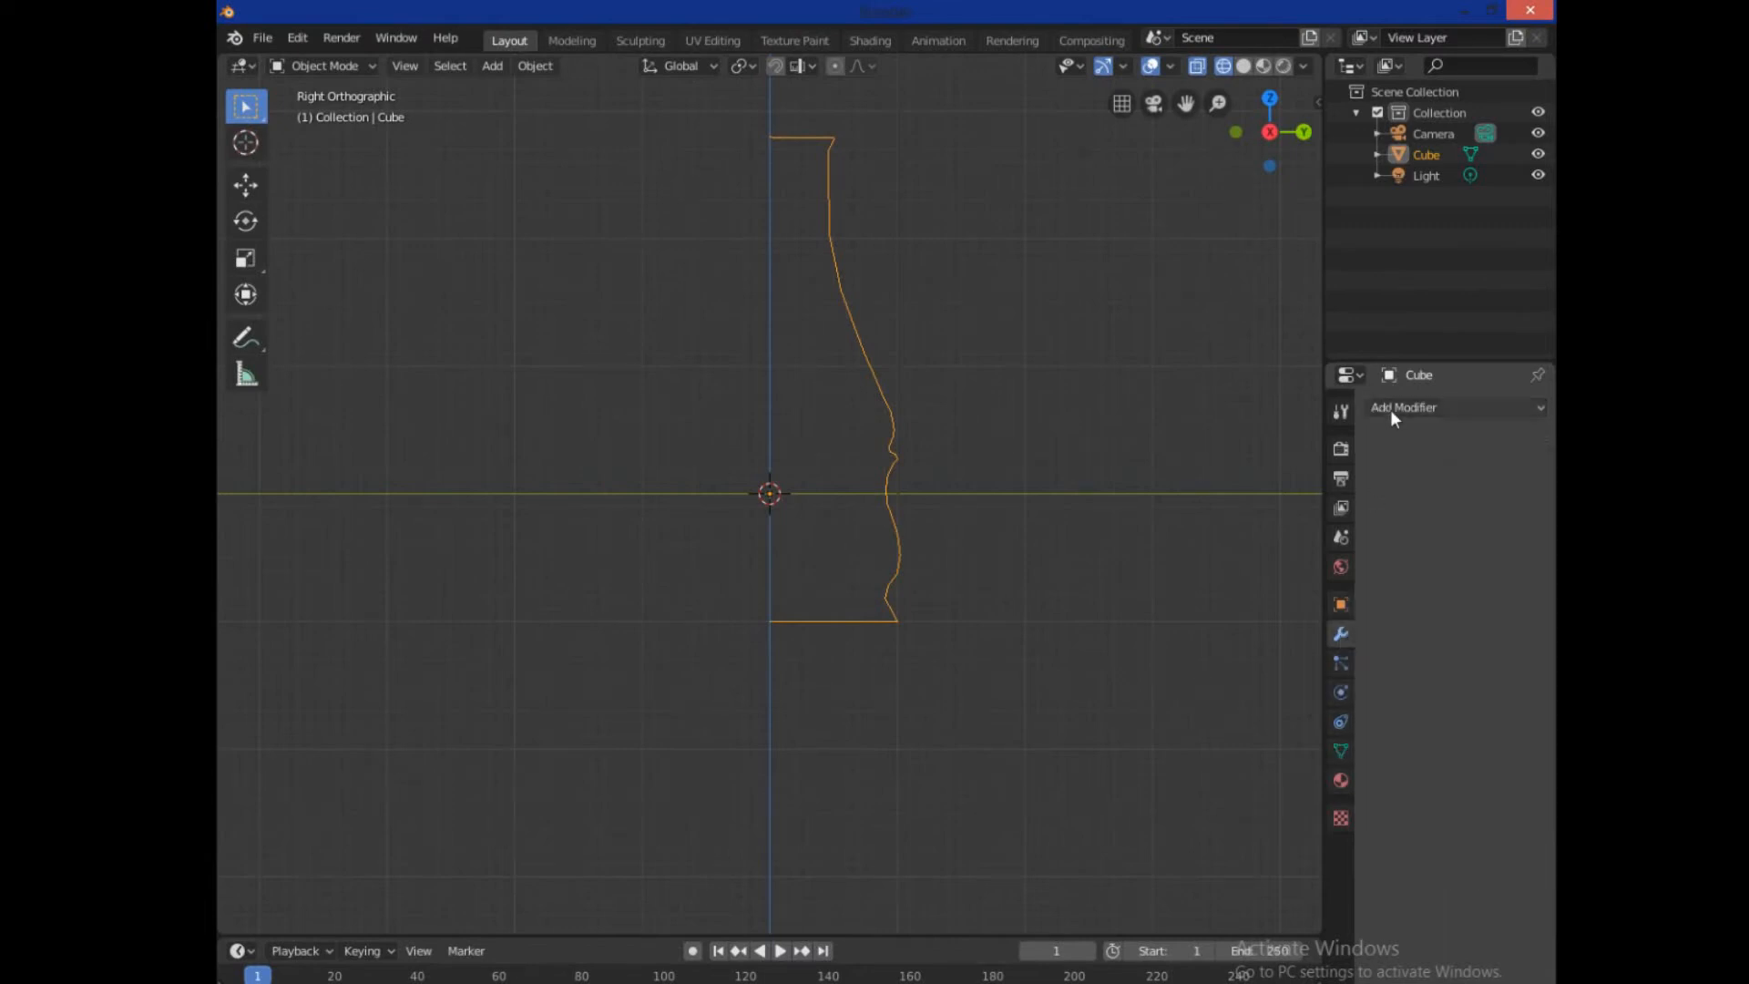
pyautogui.click(1454, 406)
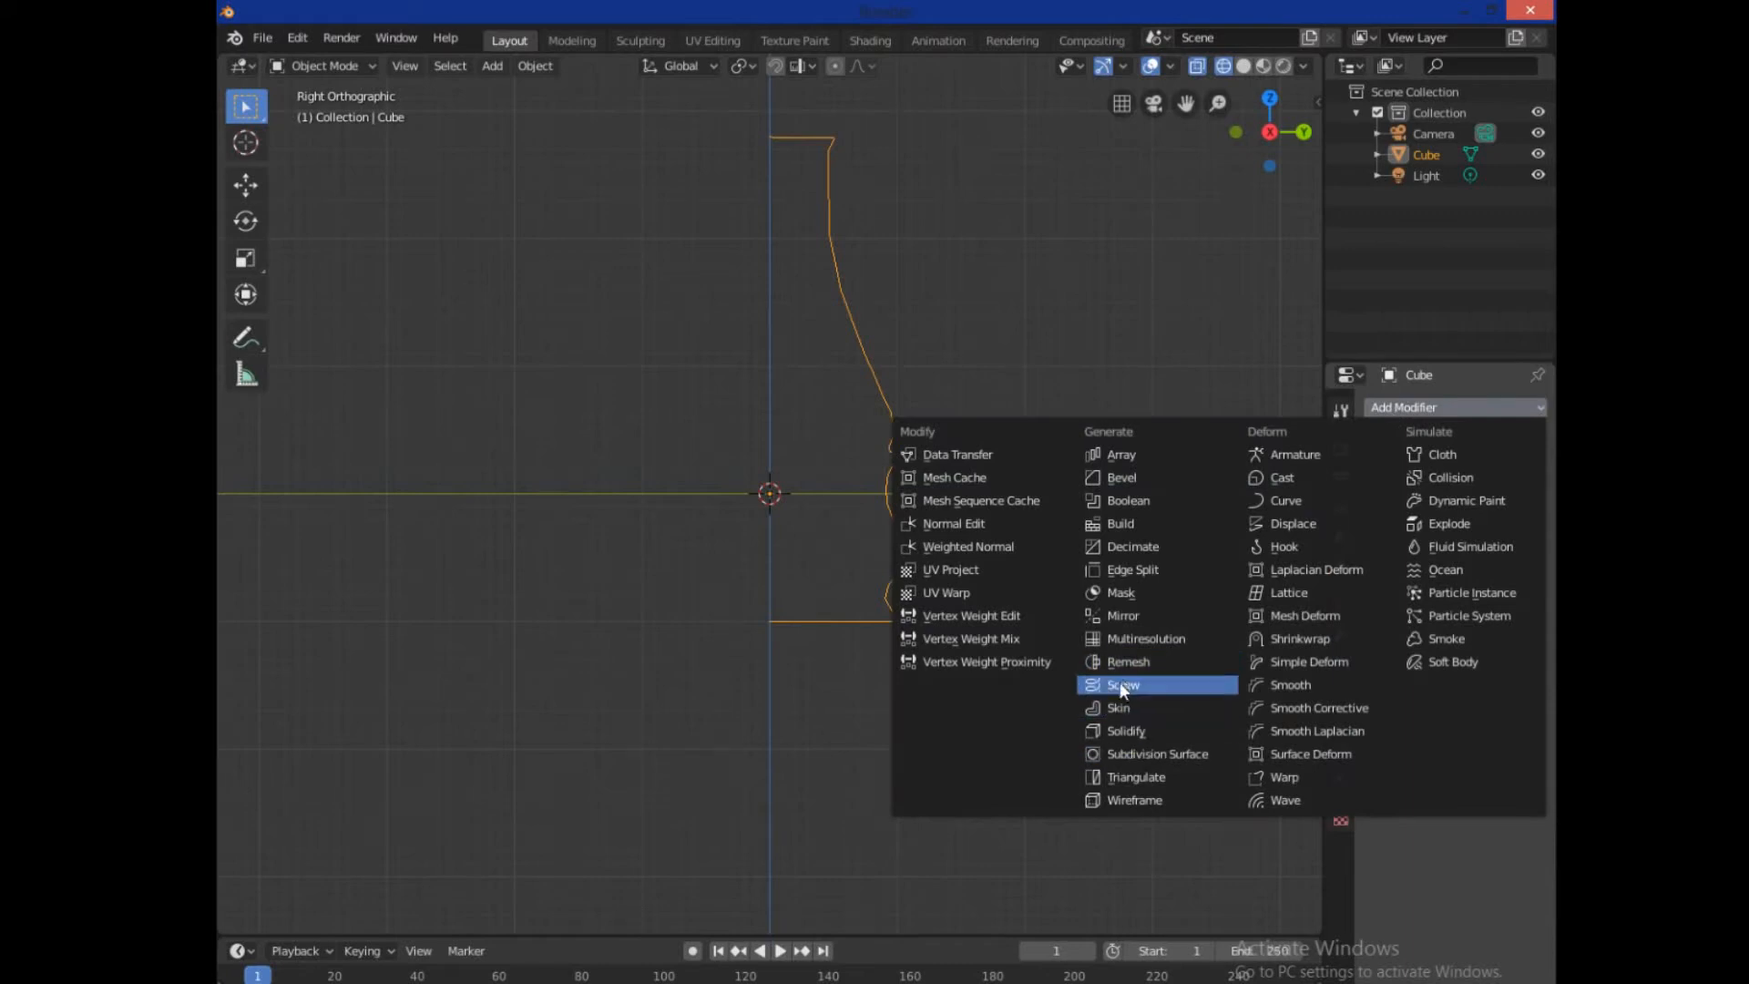
pyautogui.click(1122, 685)
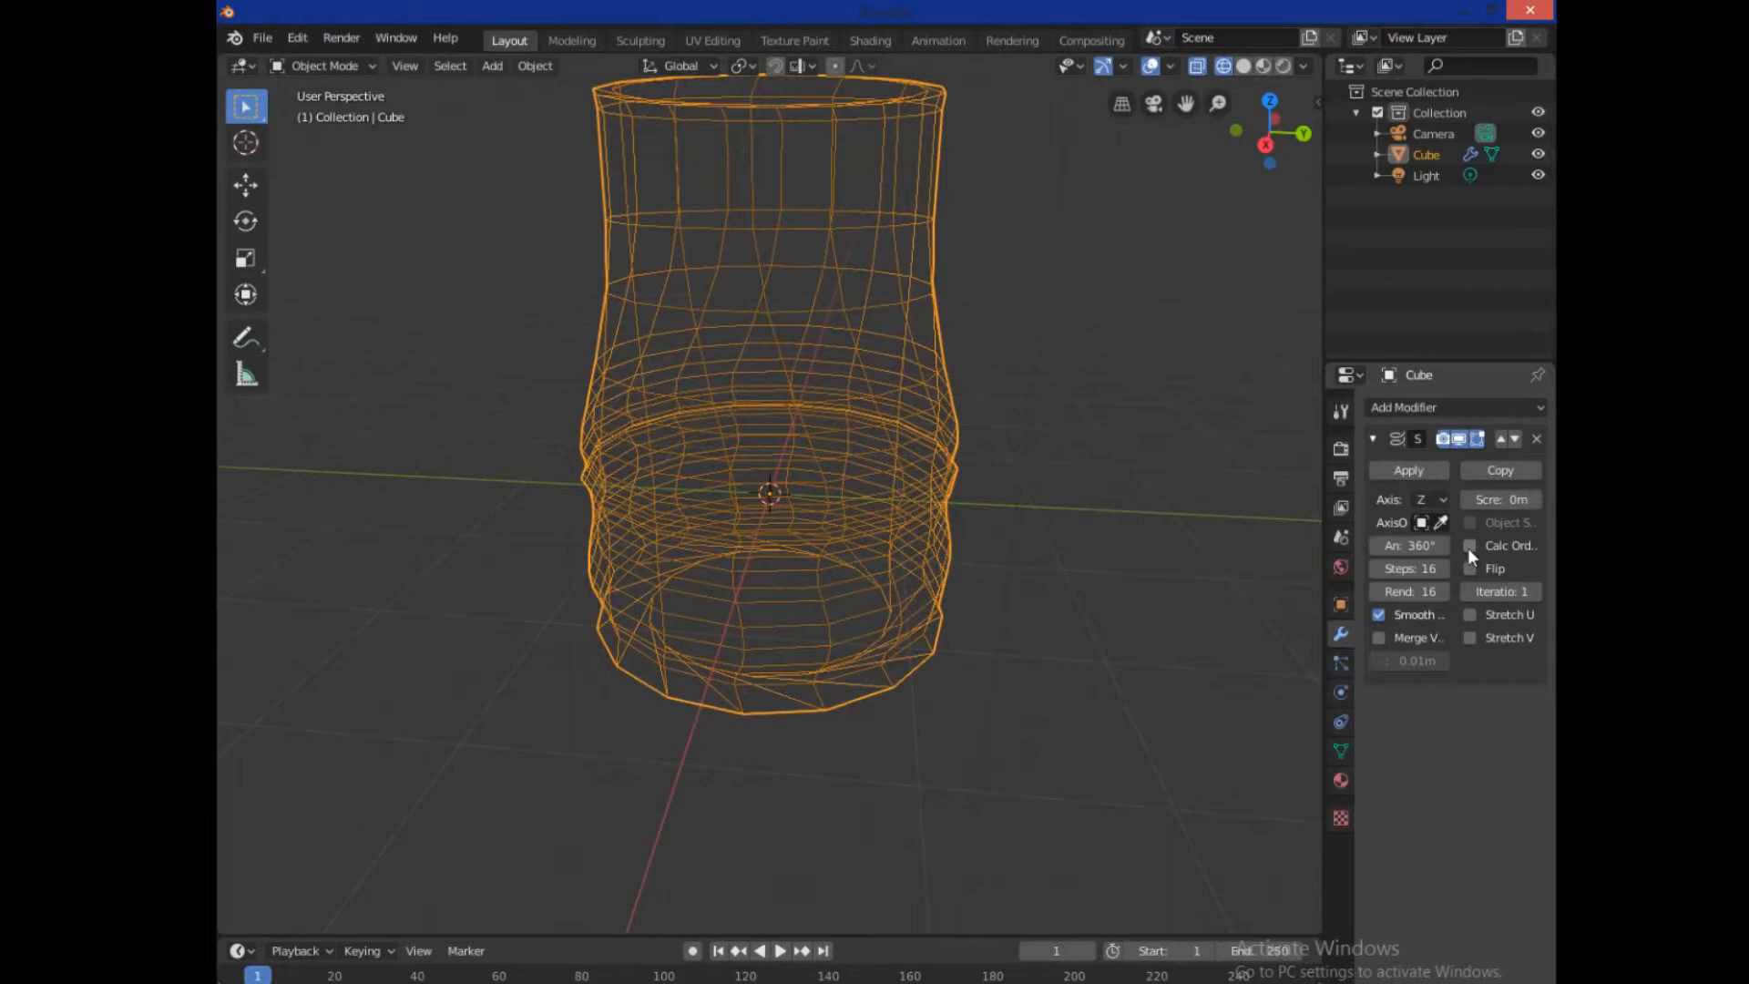
pyautogui.click(1470, 545)
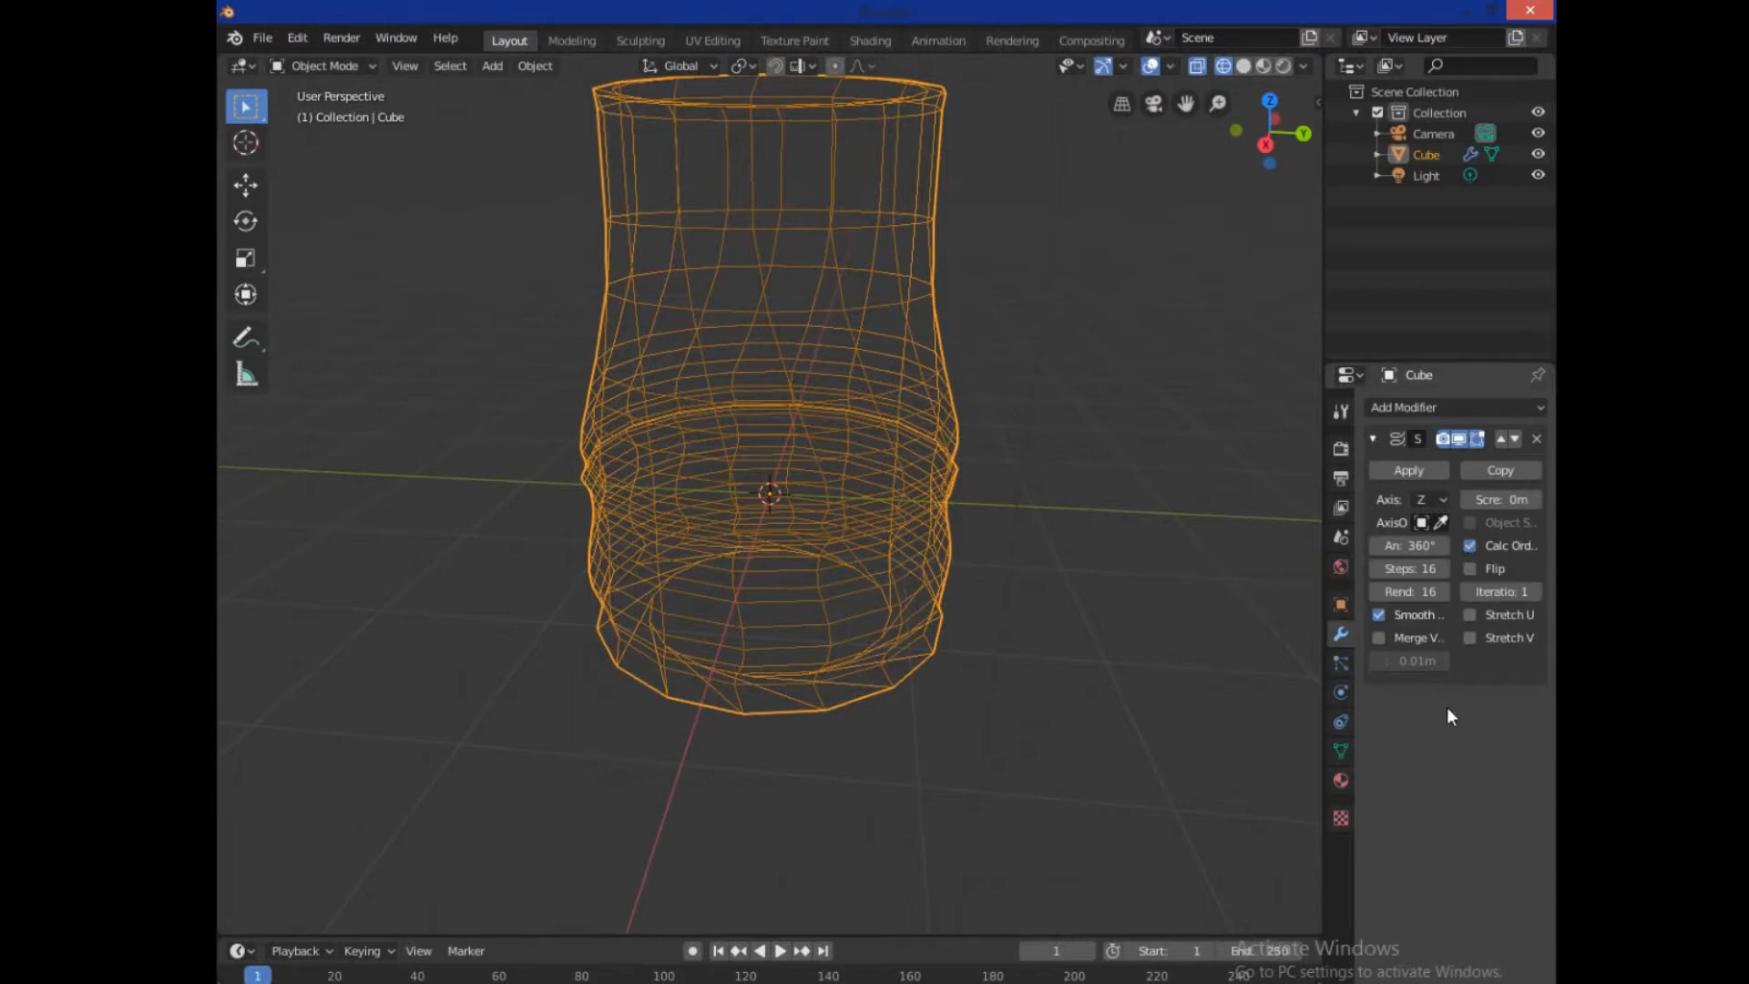
pyautogui.click(1379, 637)
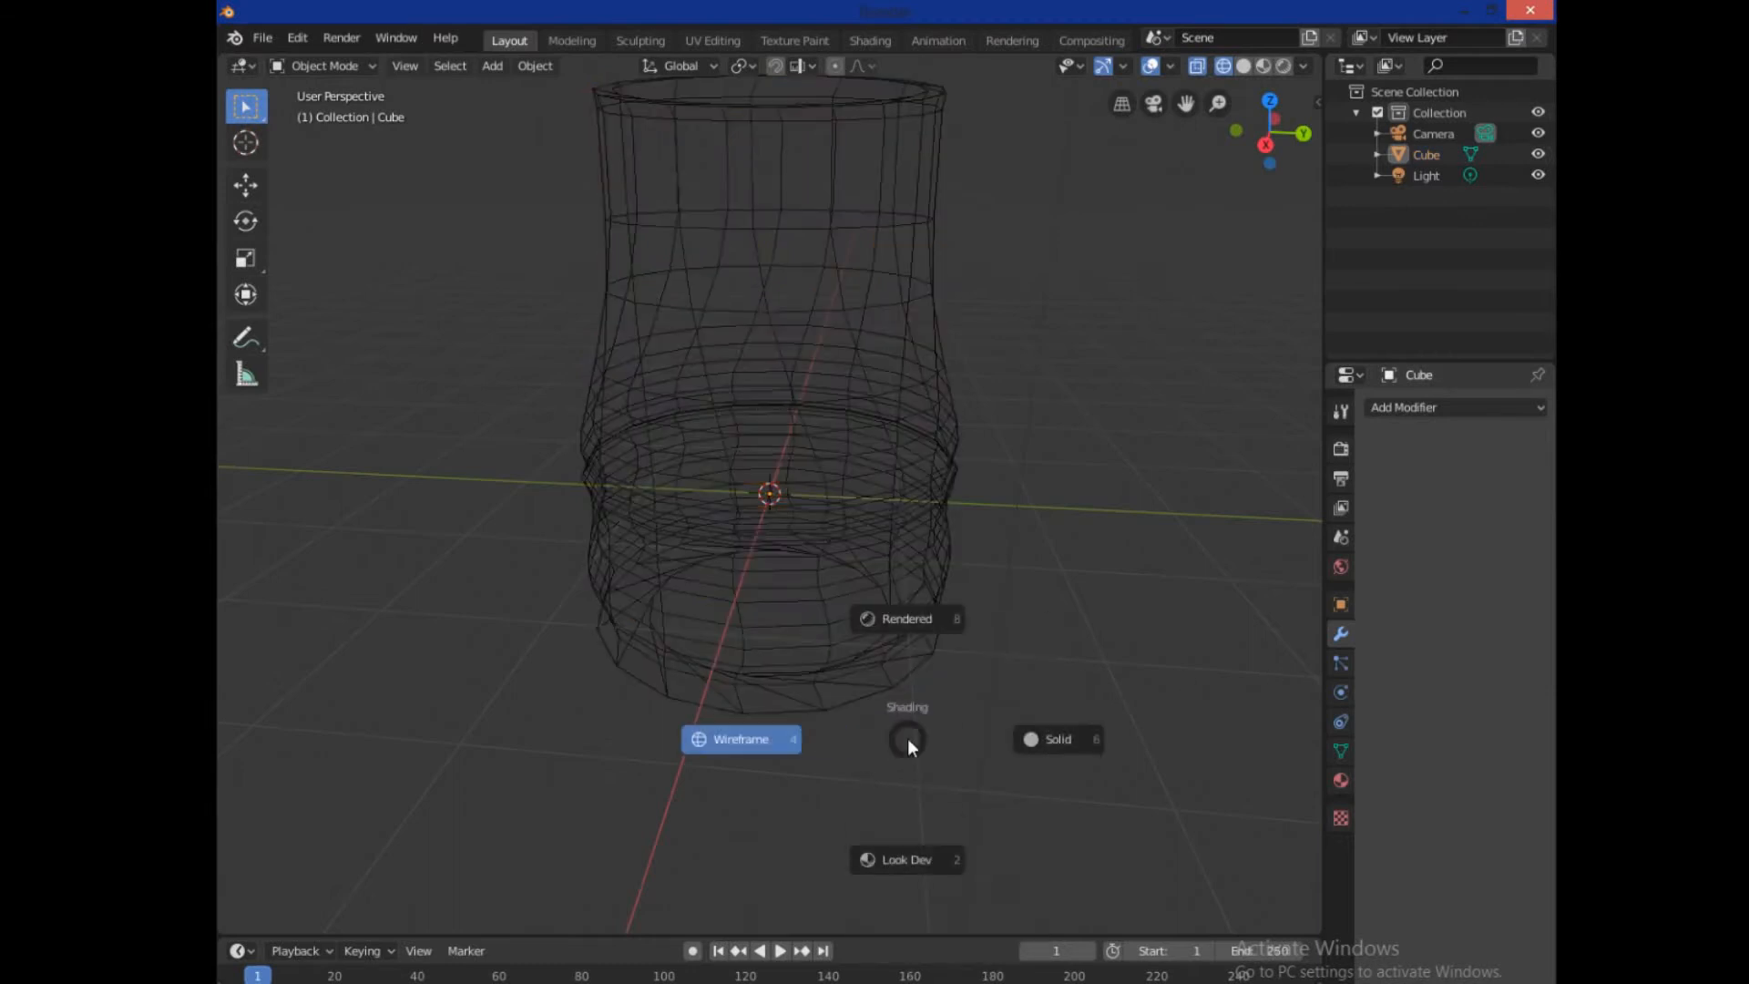
# Switch the viewport to solid shading and re-enter Edit Mode on the vase
pyautogui.click(1054, 738)
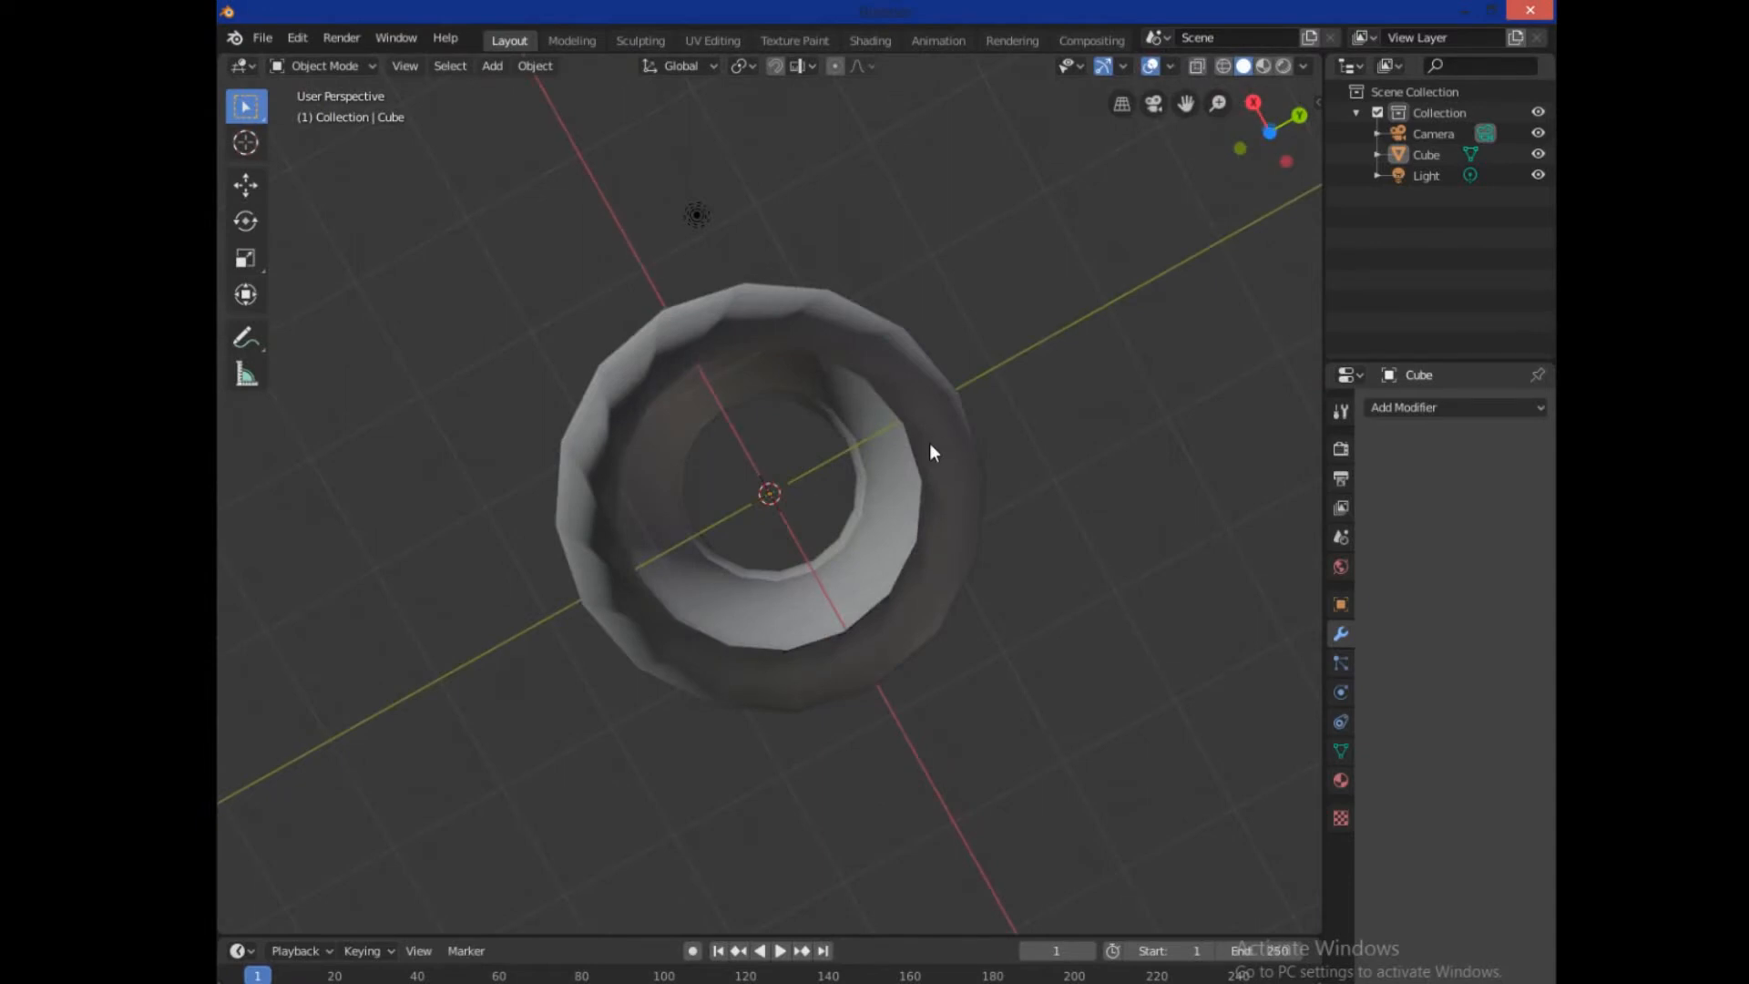
pyautogui.press('Tab')
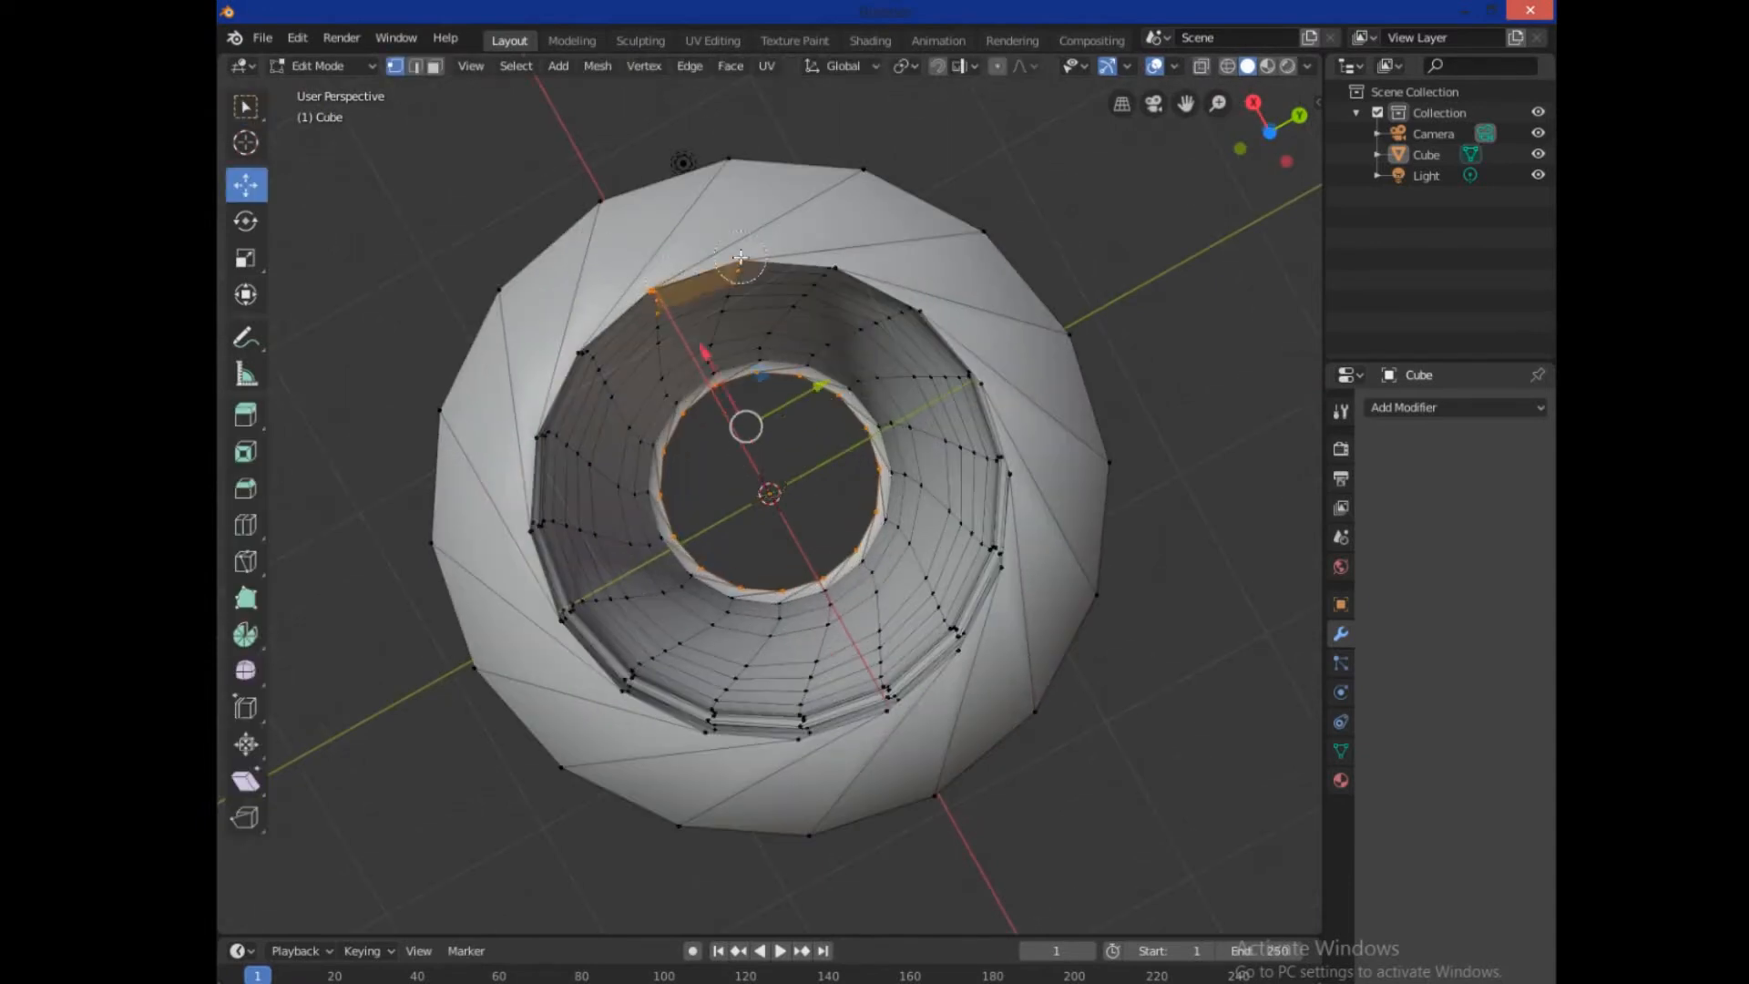
# Select and reshape a middle ring, return to solid shading, and select the bottom rim loop to fill
pyautogui.click(962, 626)
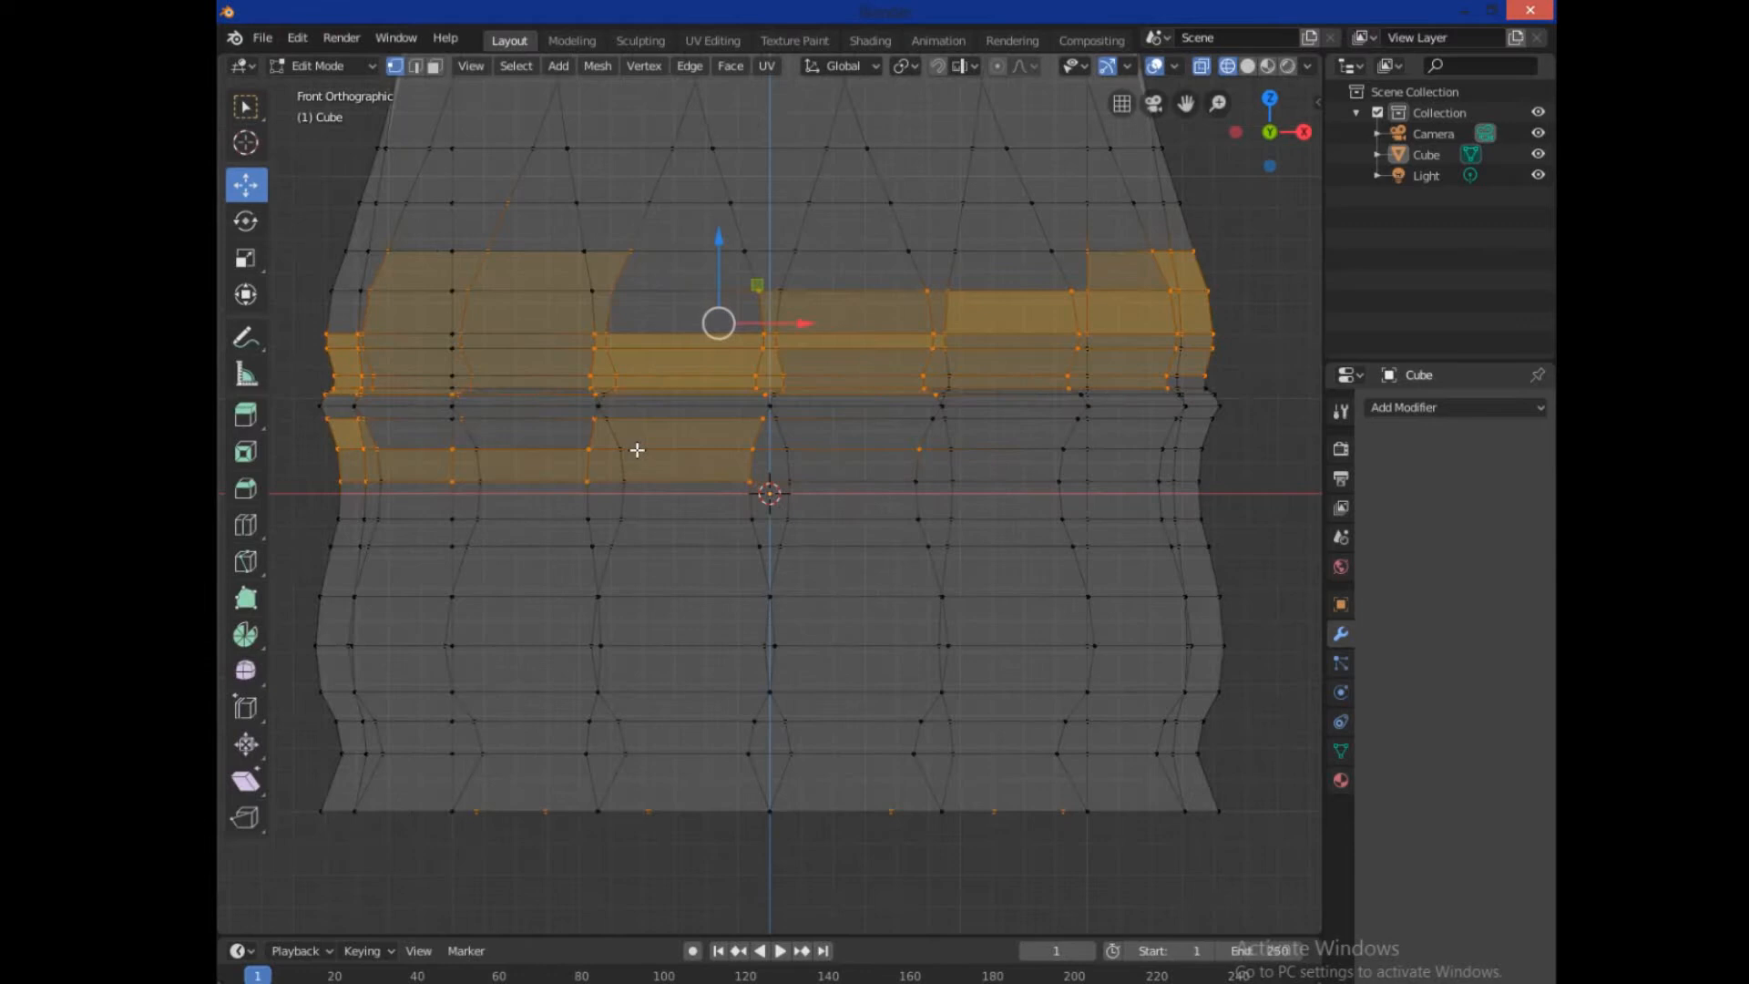
pyautogui.moveTo(365, 404)
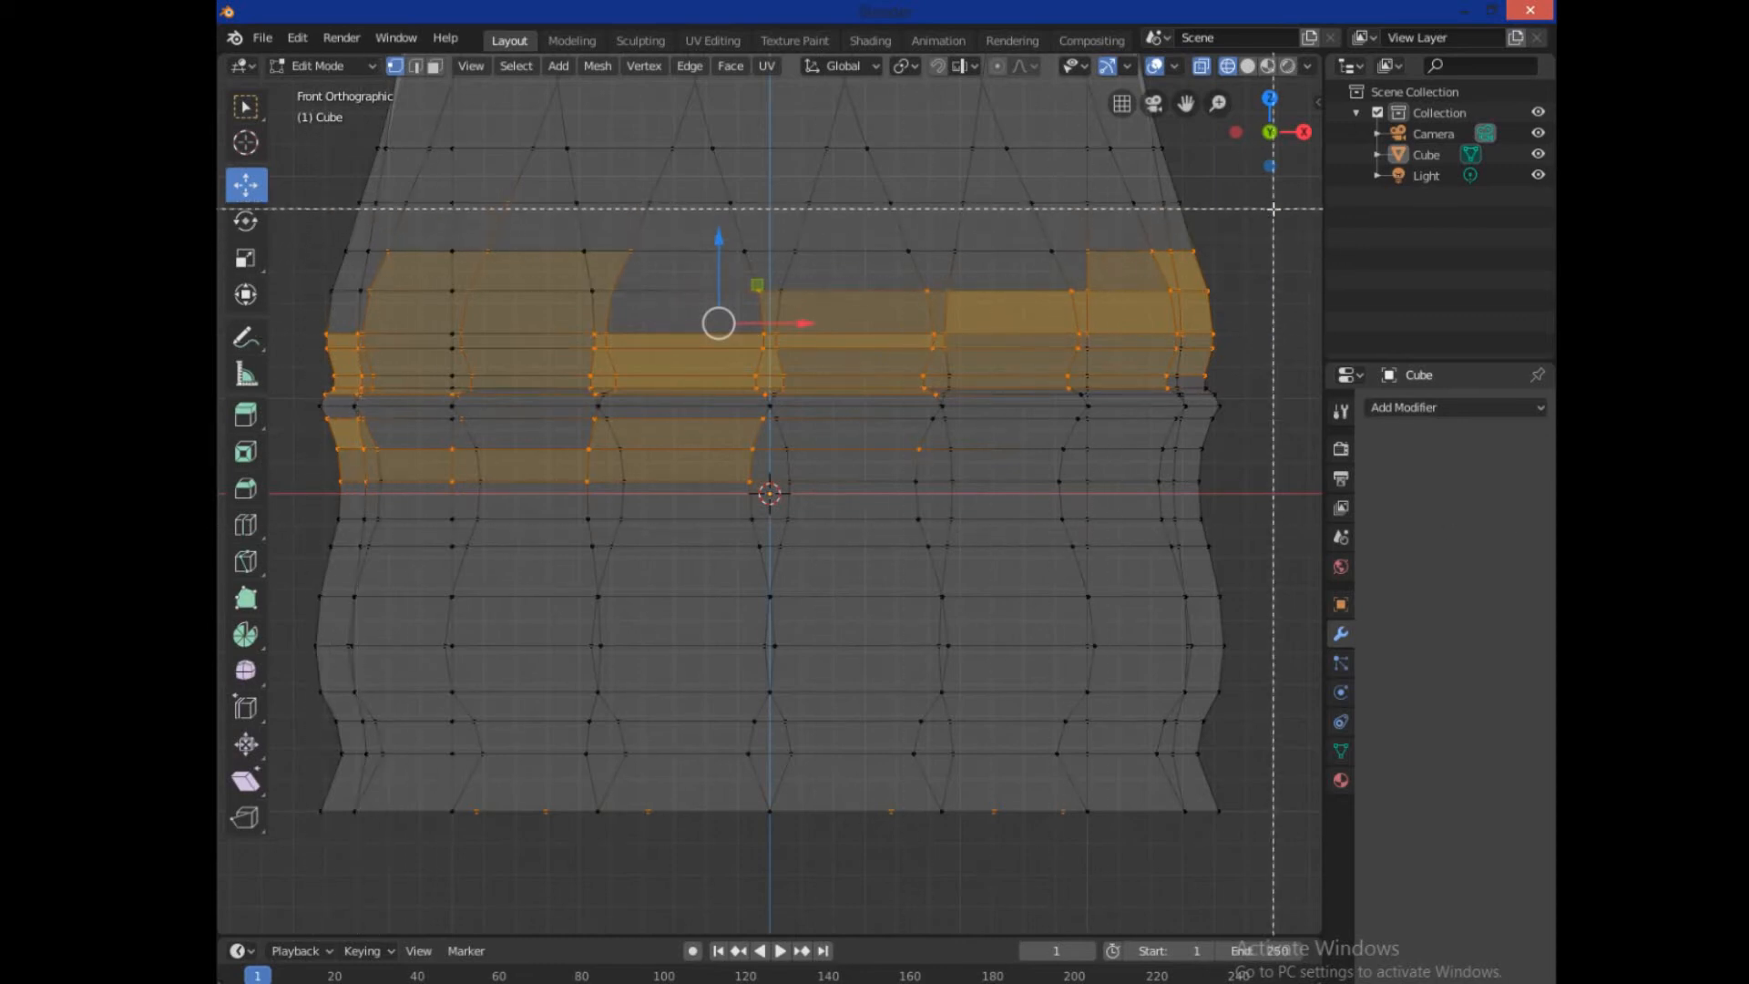
pyautogui.moveTo(863, 829)
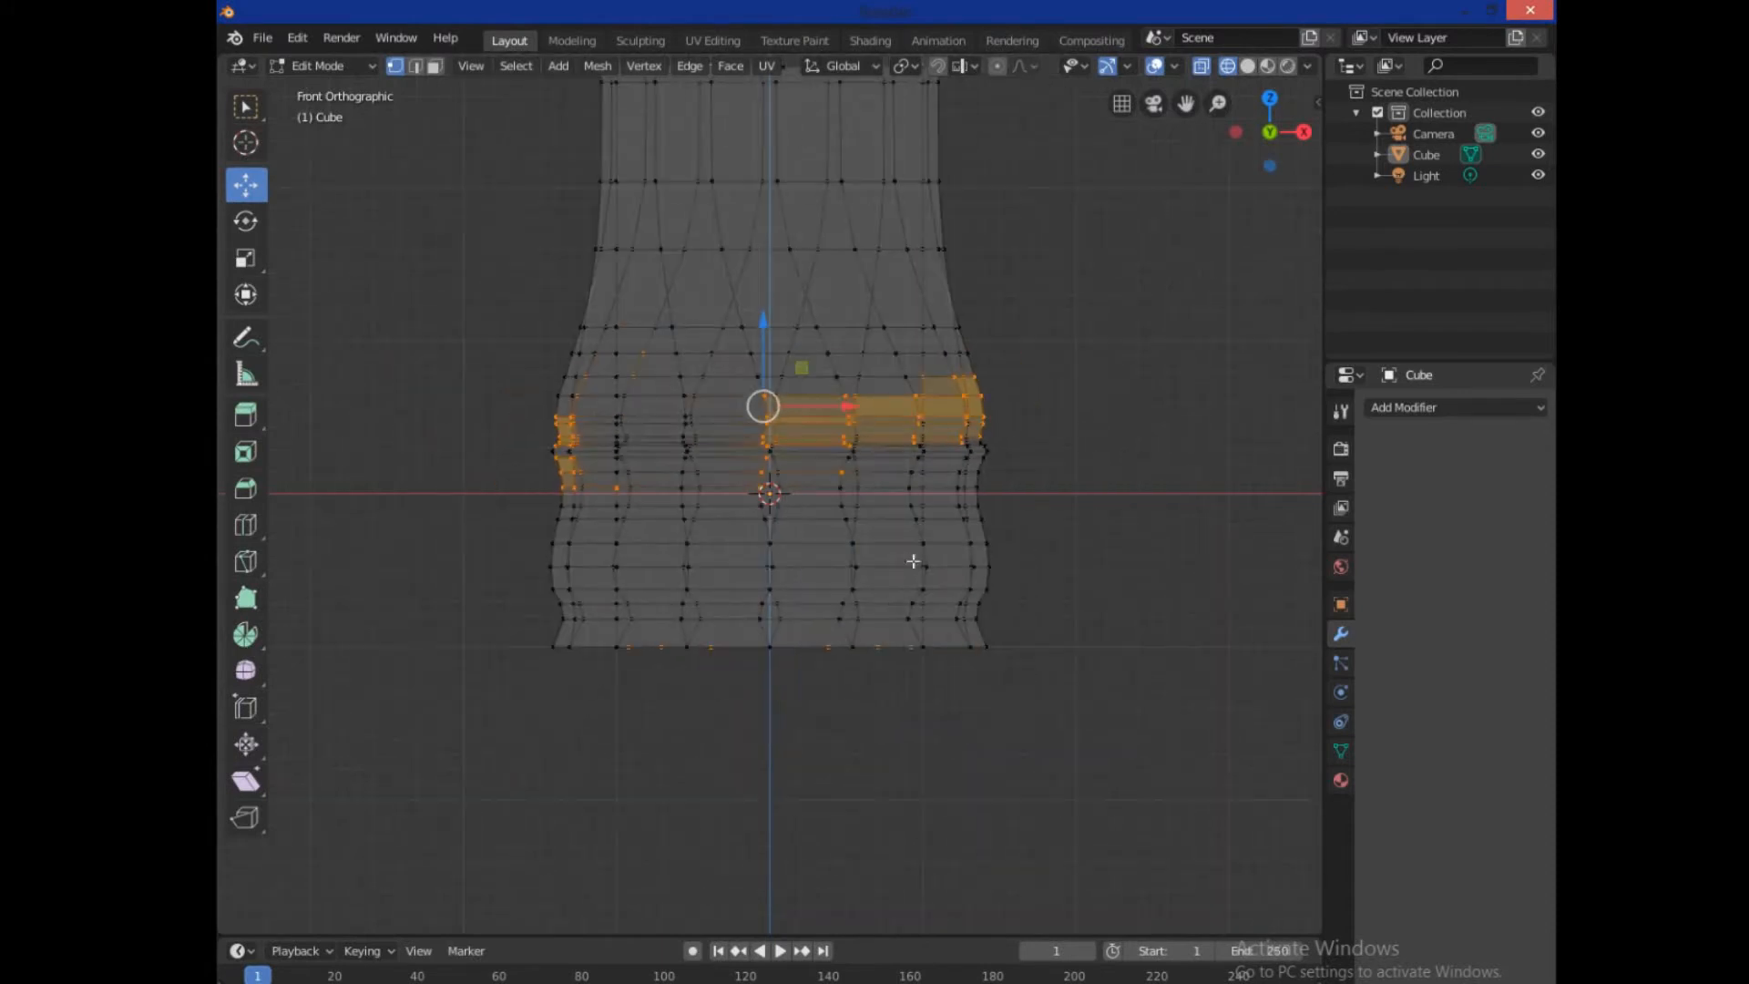
pyautogui.moveTo(914, 557); pyautogui.dragTo(1023, 525)
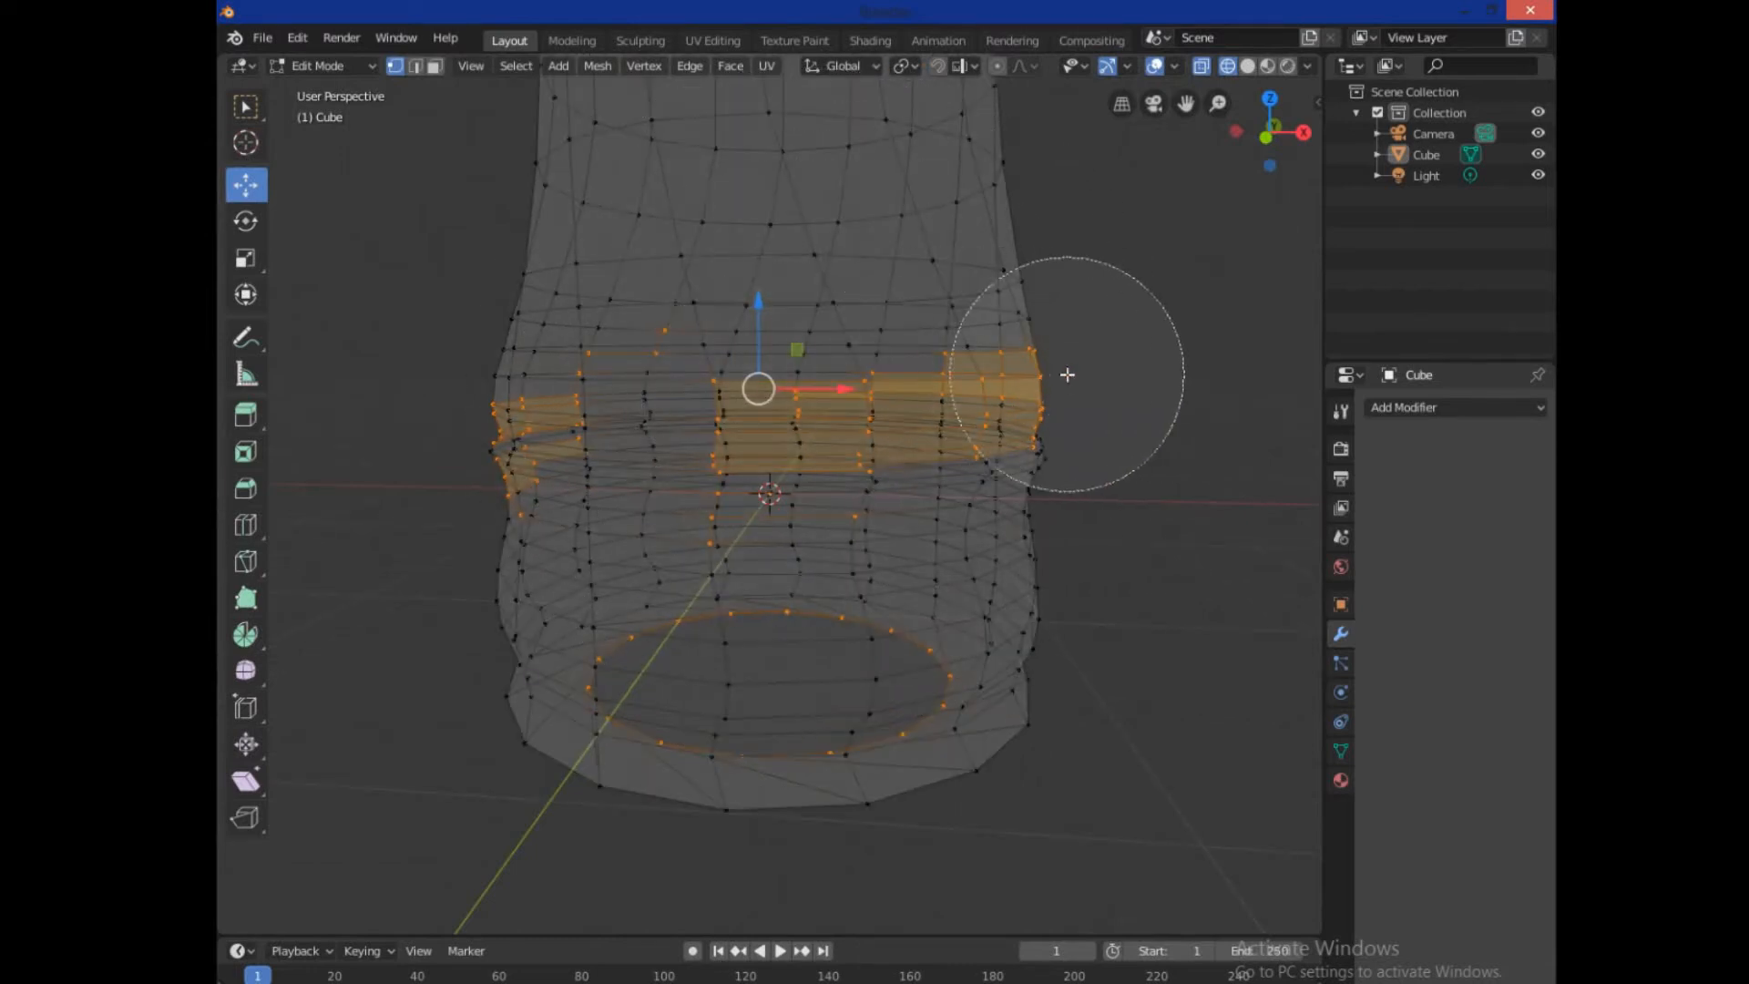
pyautogui.press('z')
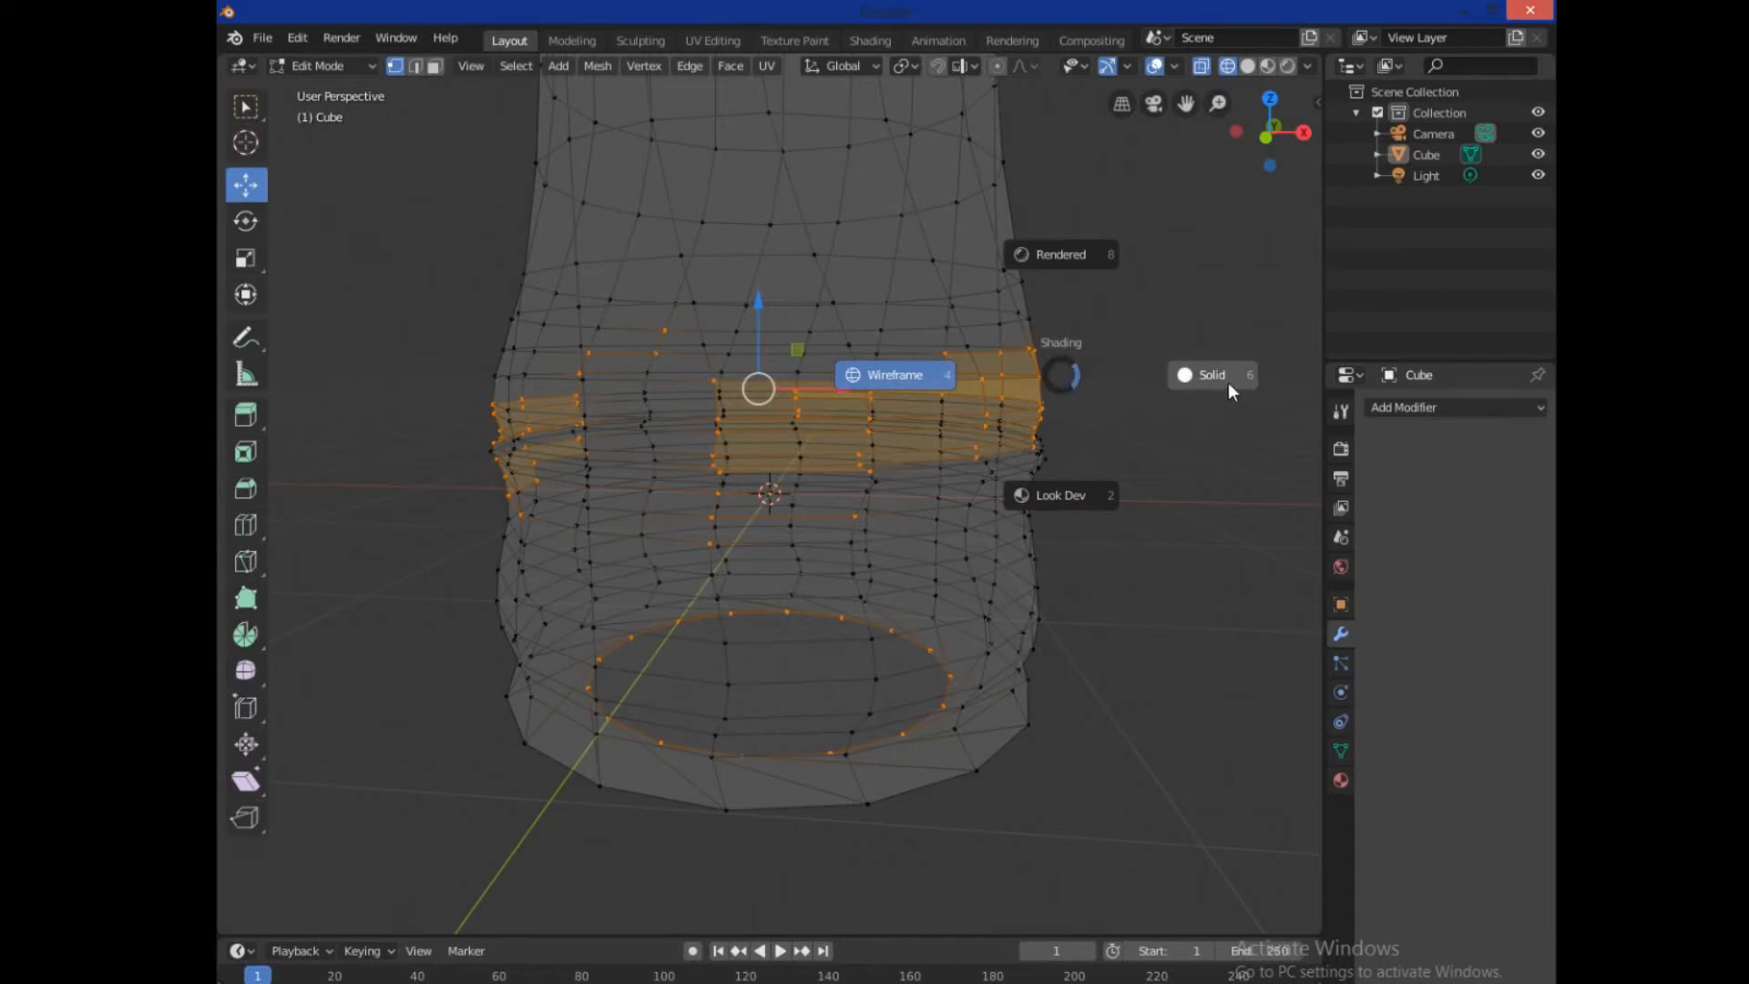
pyautogui.click(1209, 373)
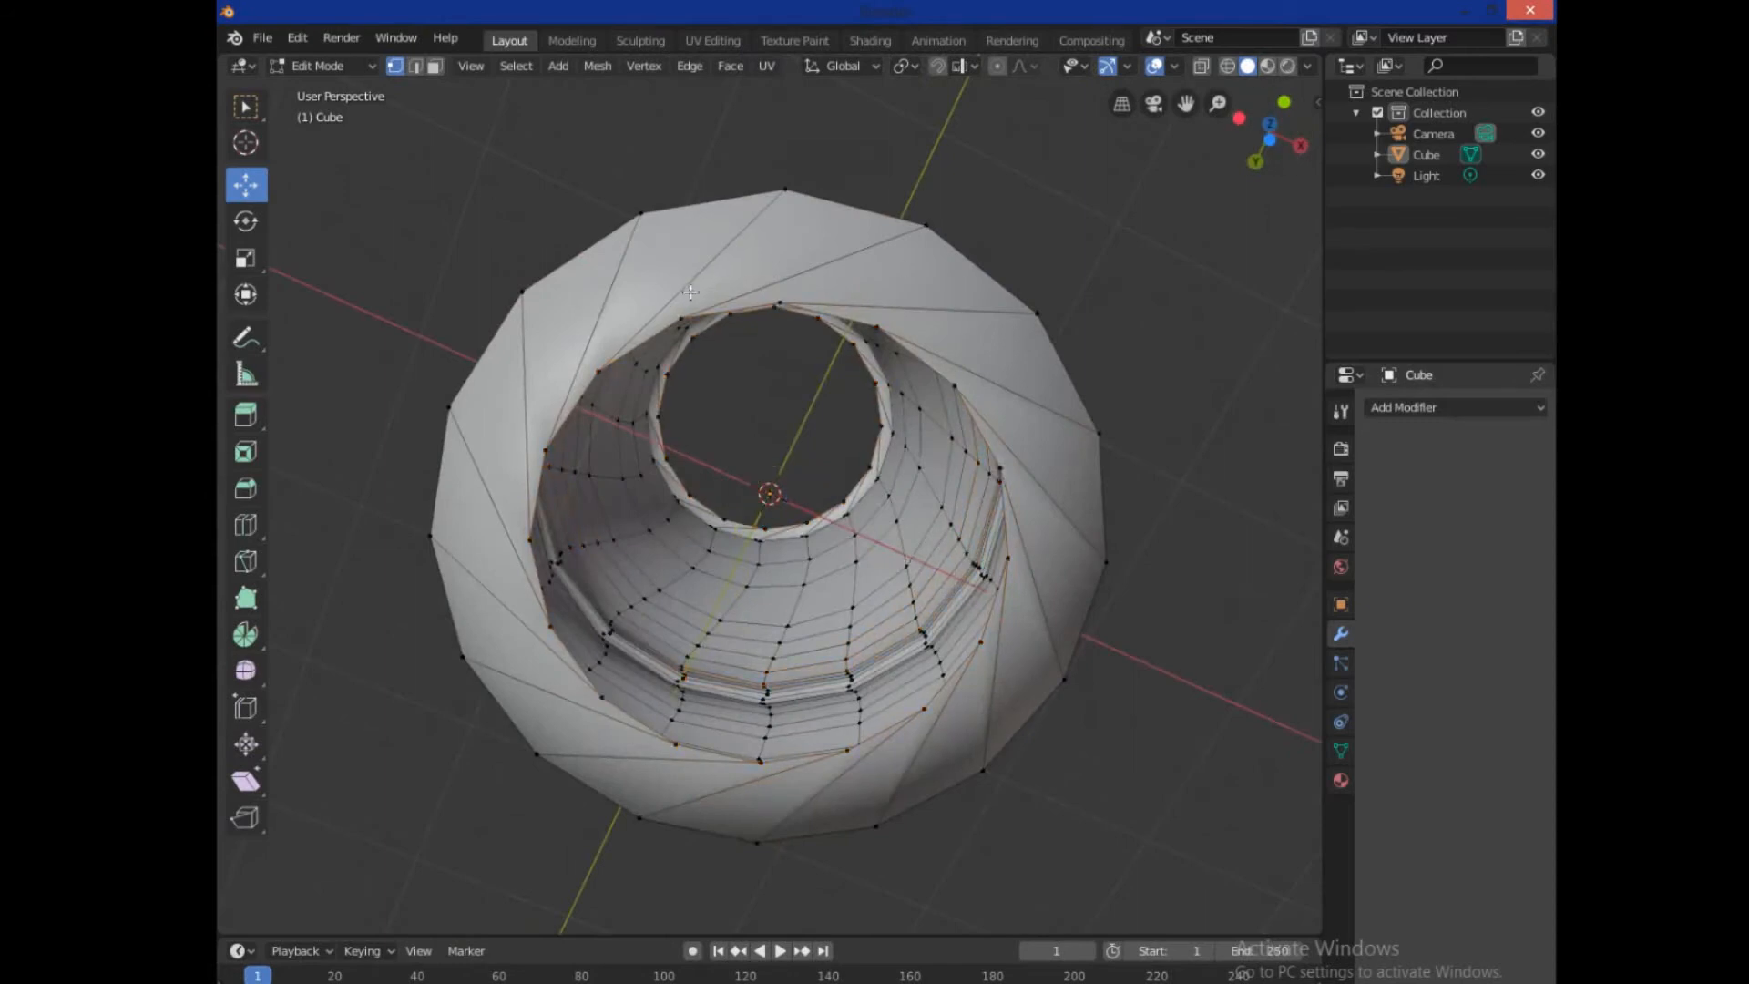
pyautogui.click(679, 315)
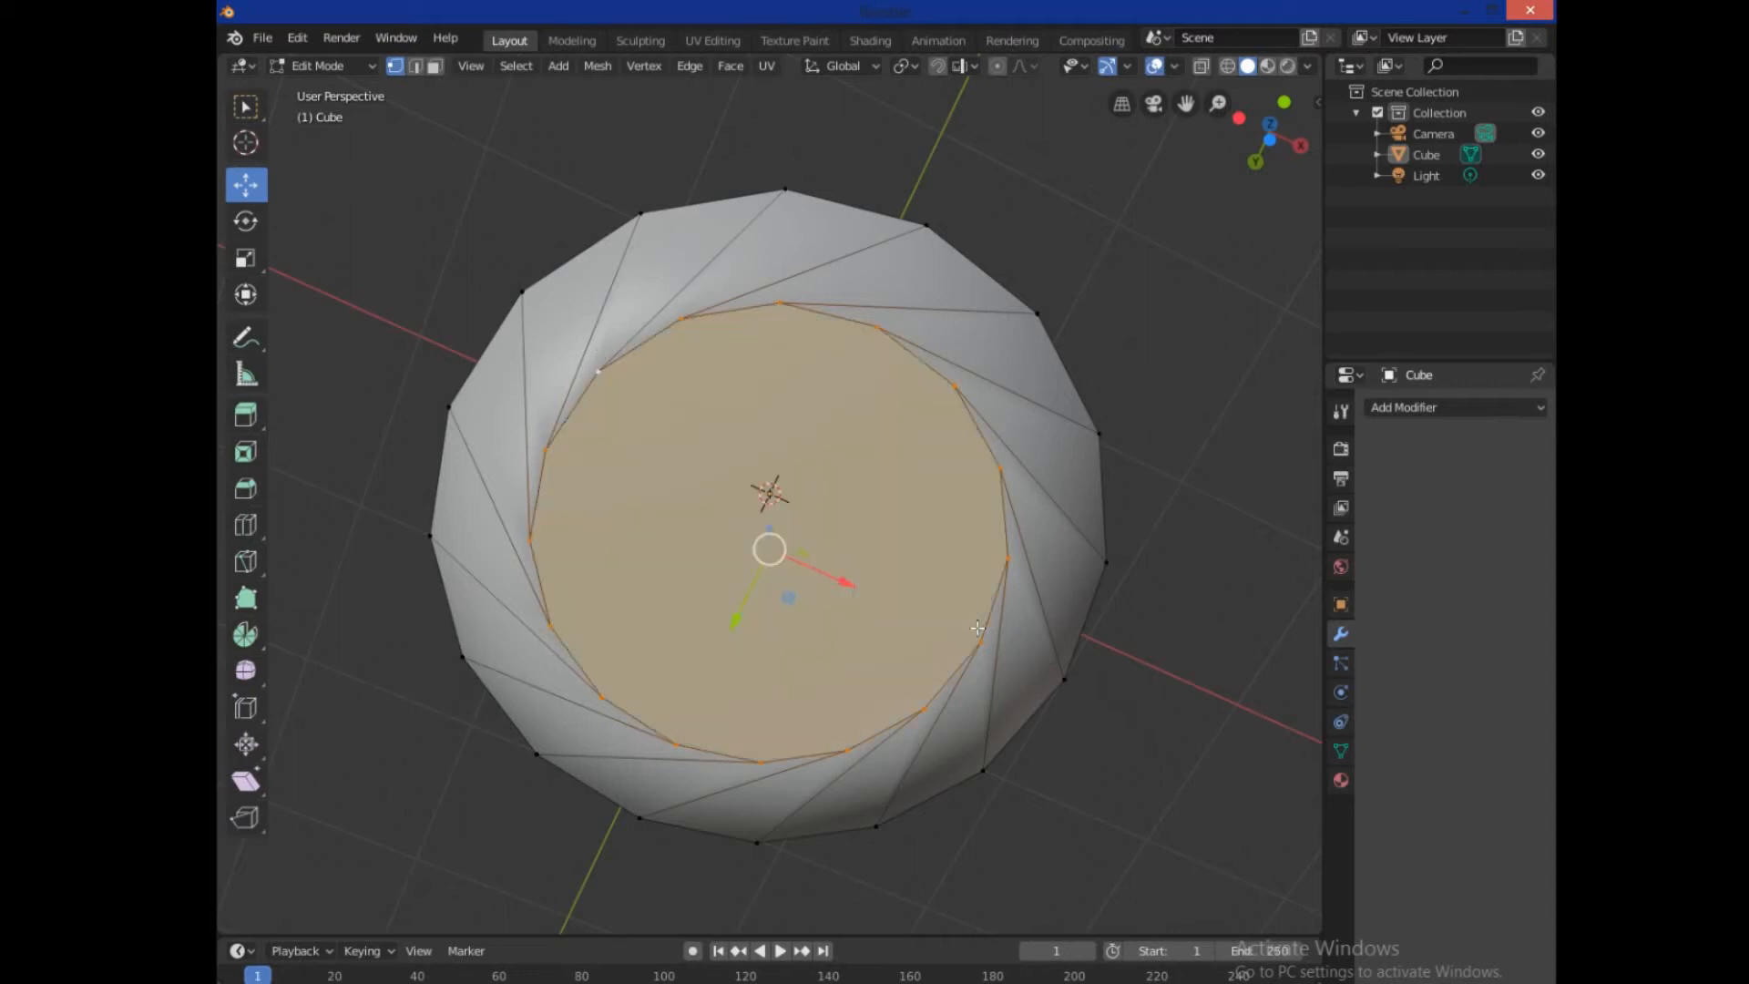
pyautogui.moveTo(1091, 467)
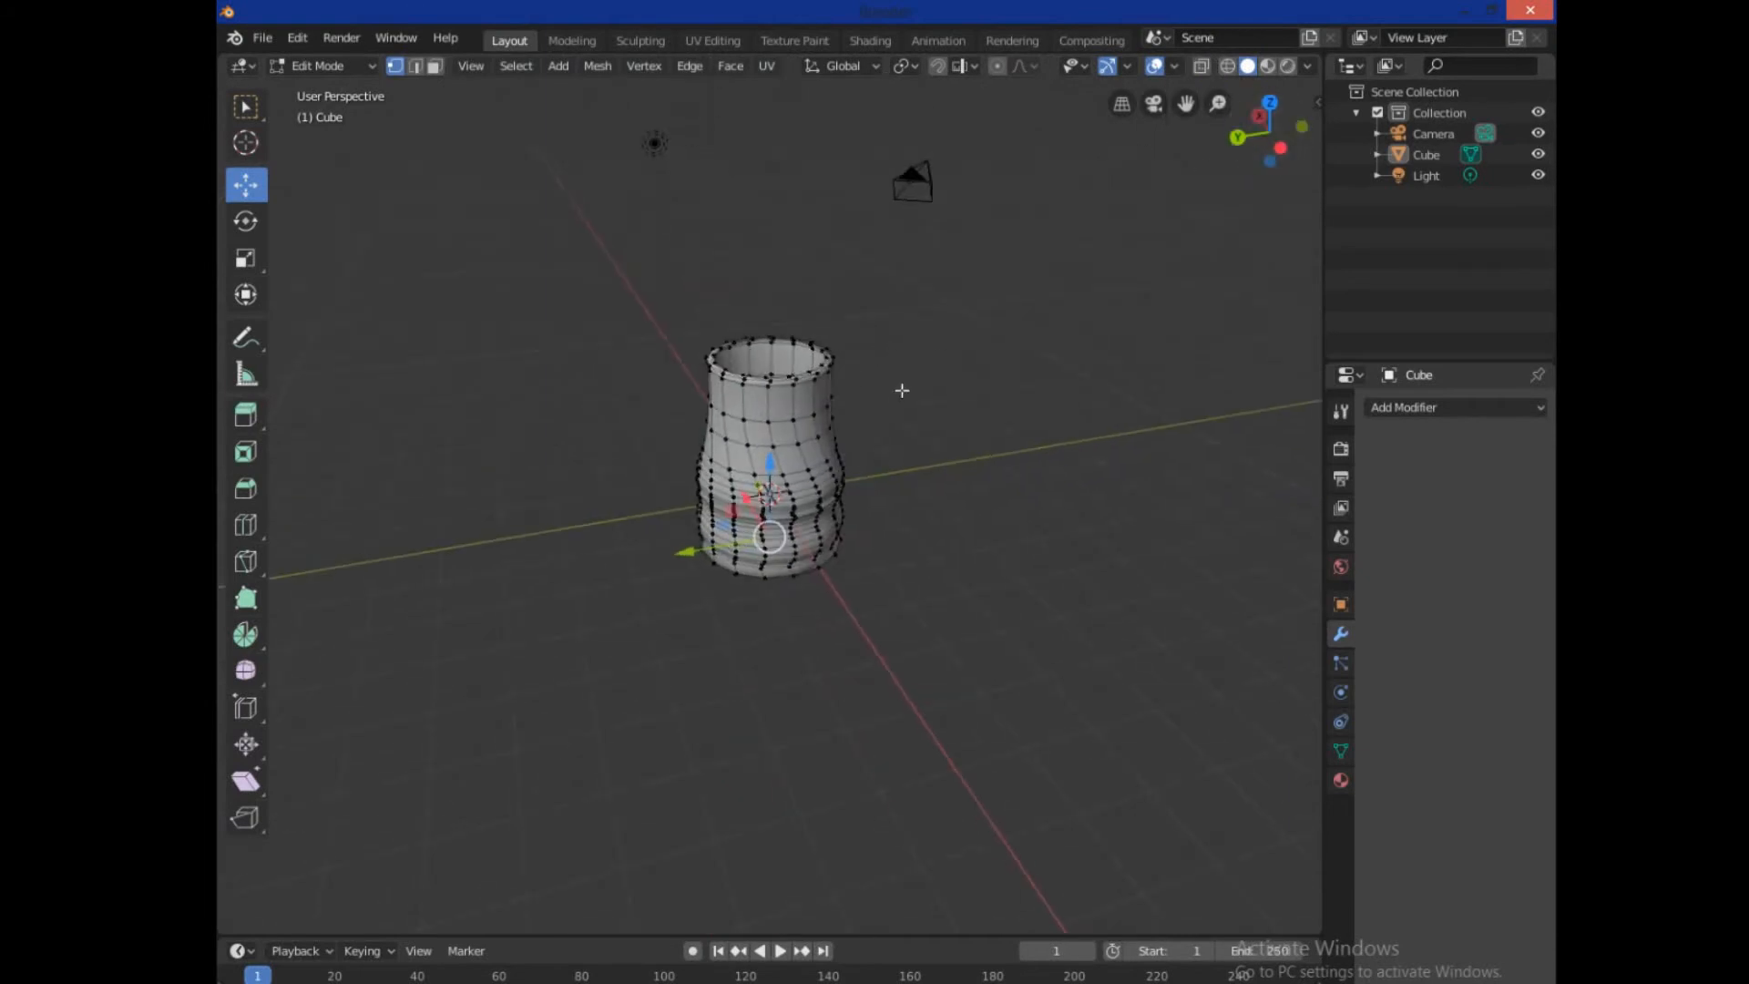
# Add a Solidify modifier and raise its wall thickness to about 0.15 m
pyautogui.click(1452, 406)
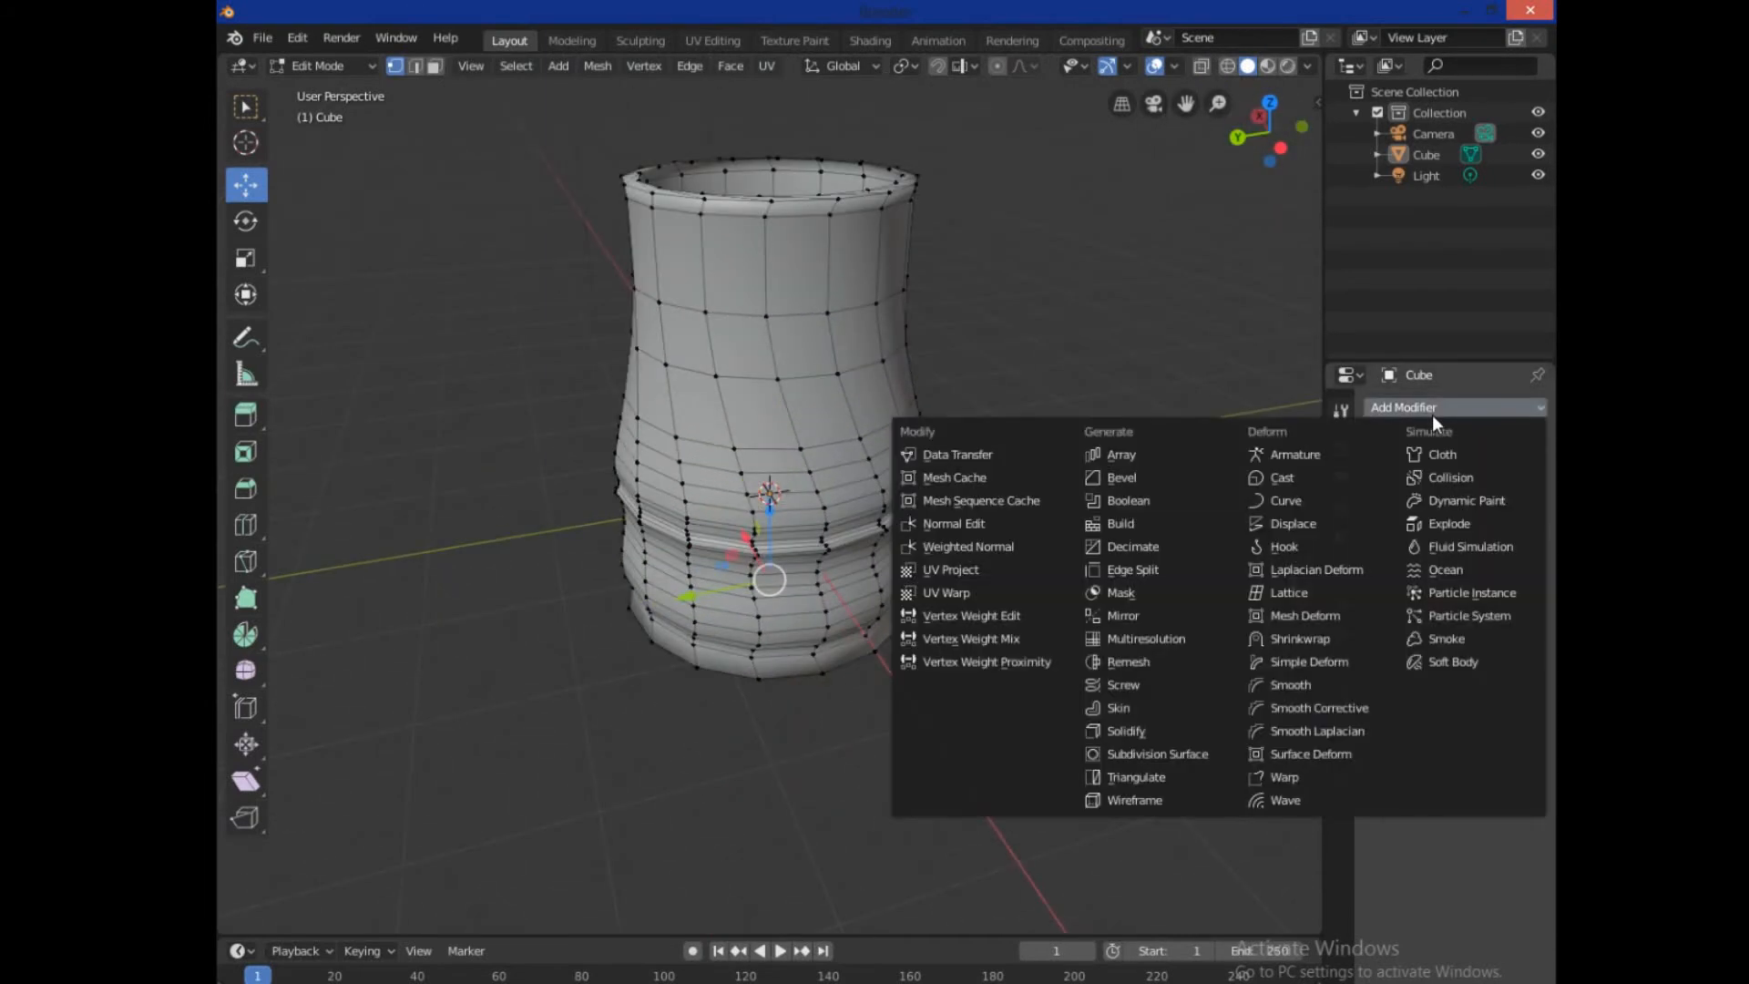
pyautogui.moveTo(1448, 415)
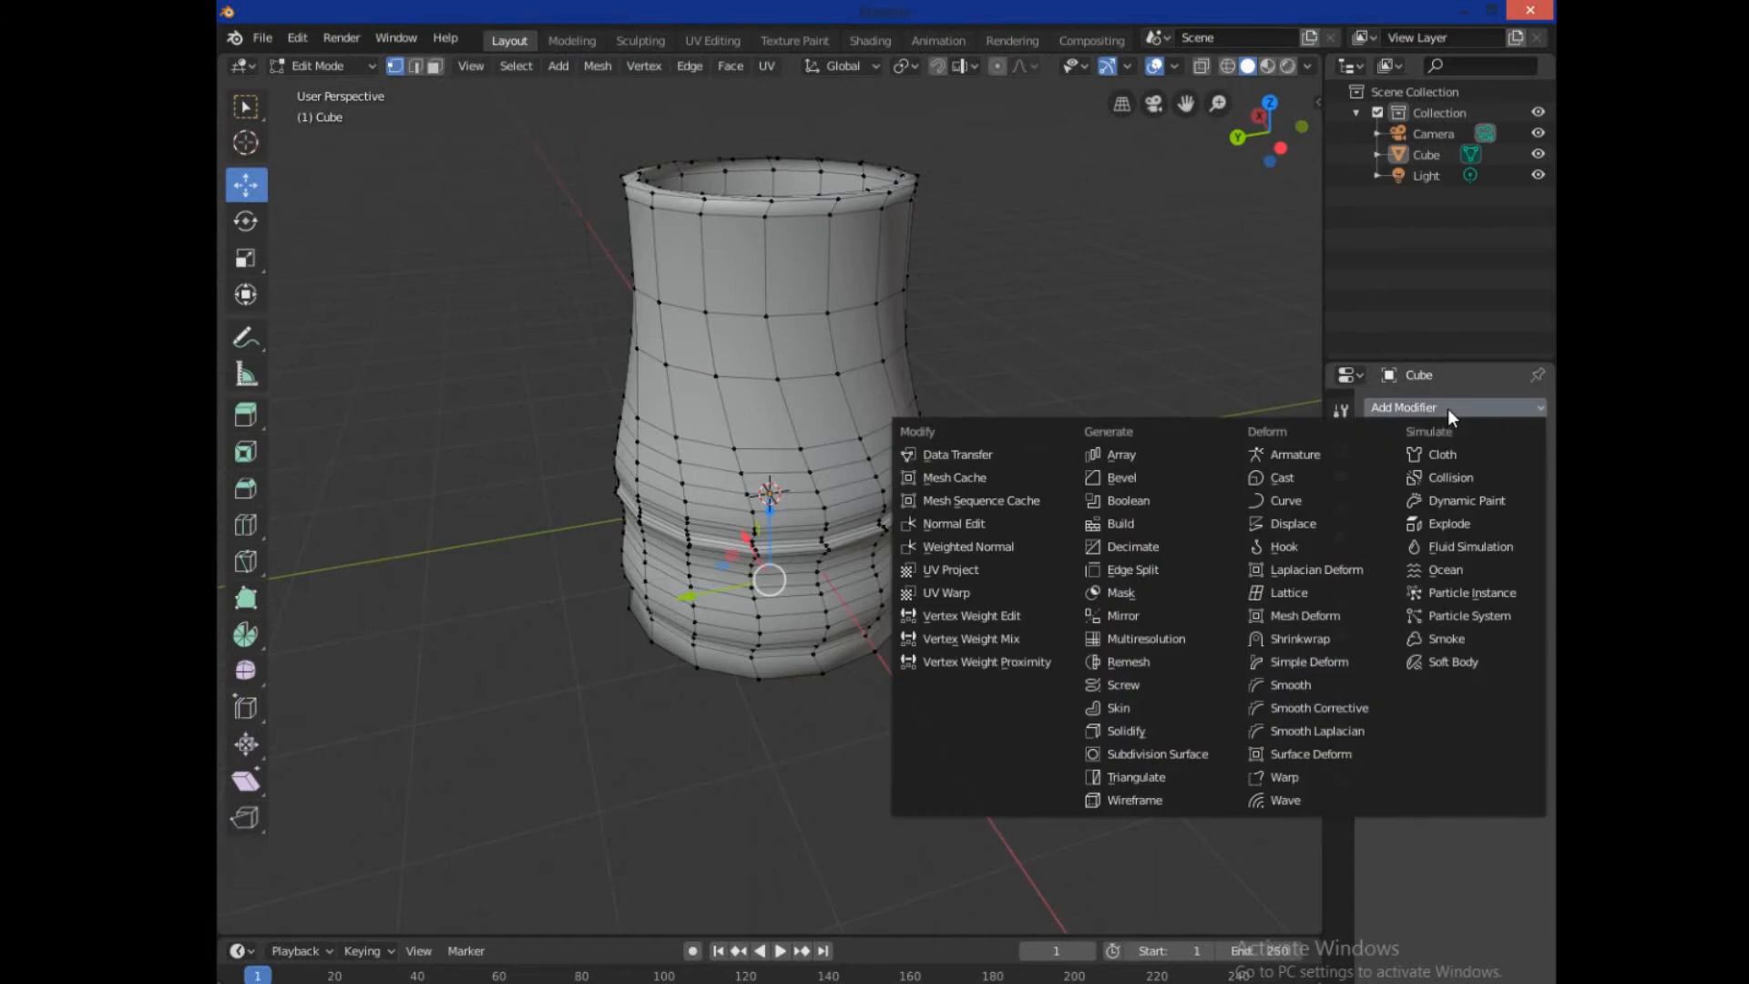
pyautogui.click(1122, 730)
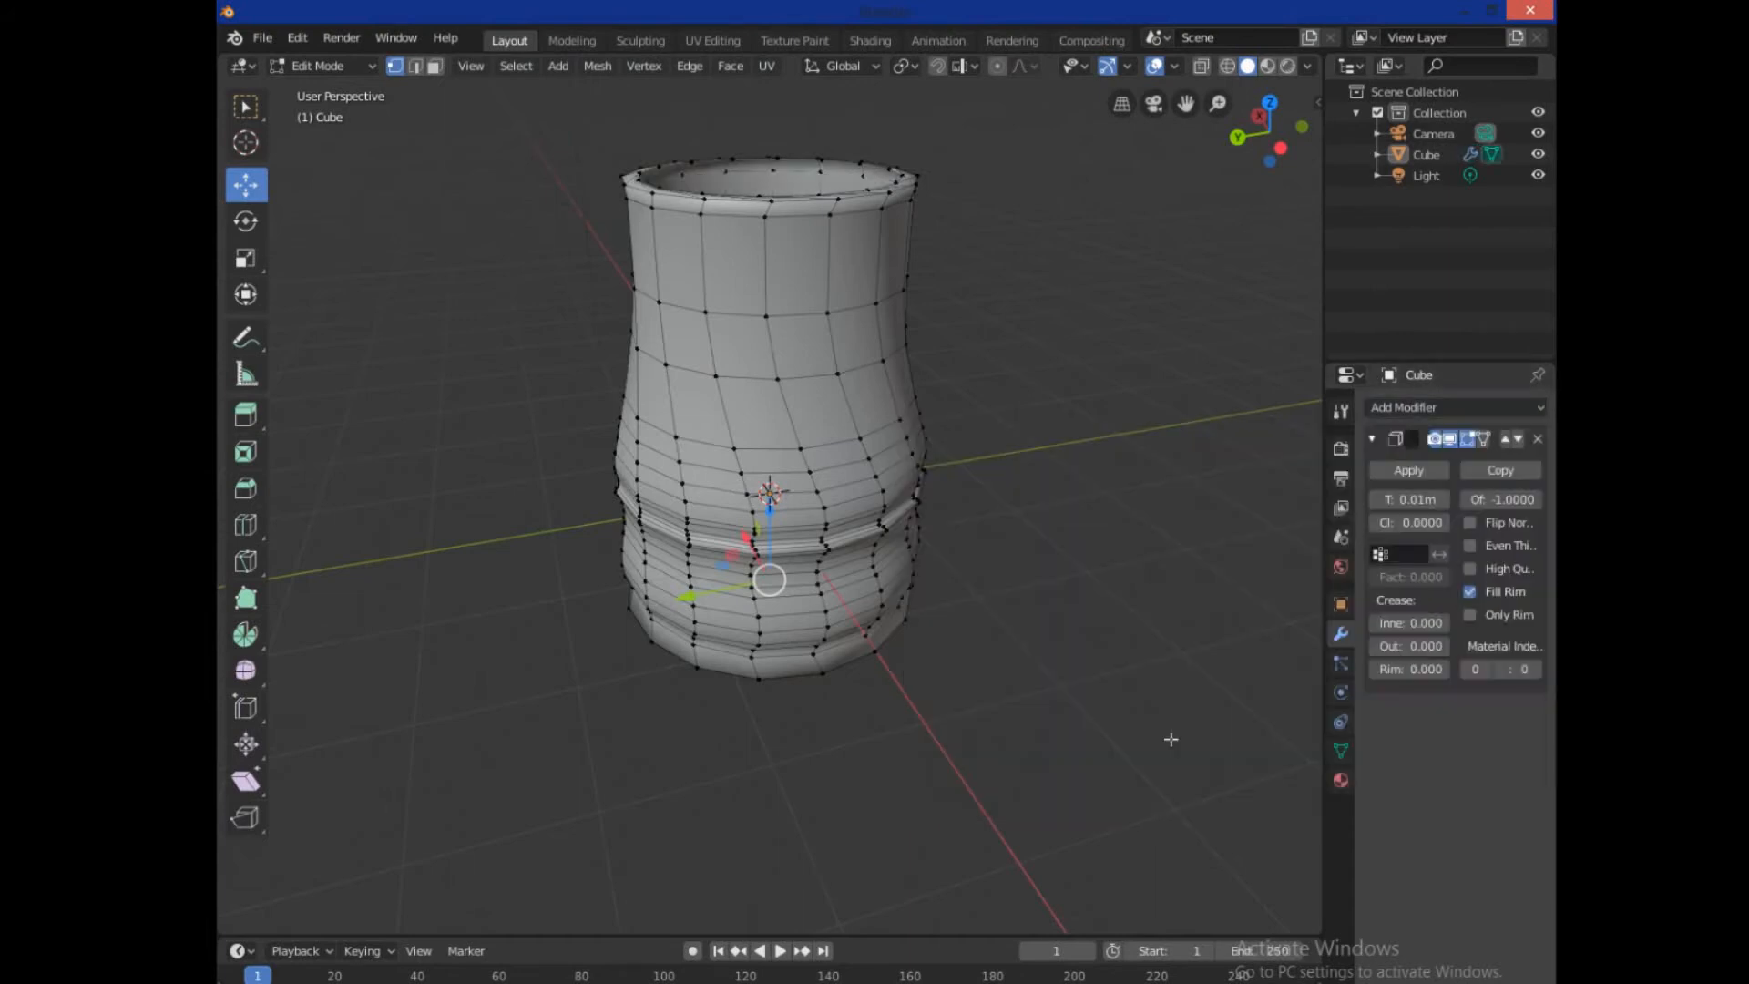
pyautogui.moveTo(782, 446); pyautogui.dragTo(803, 400)
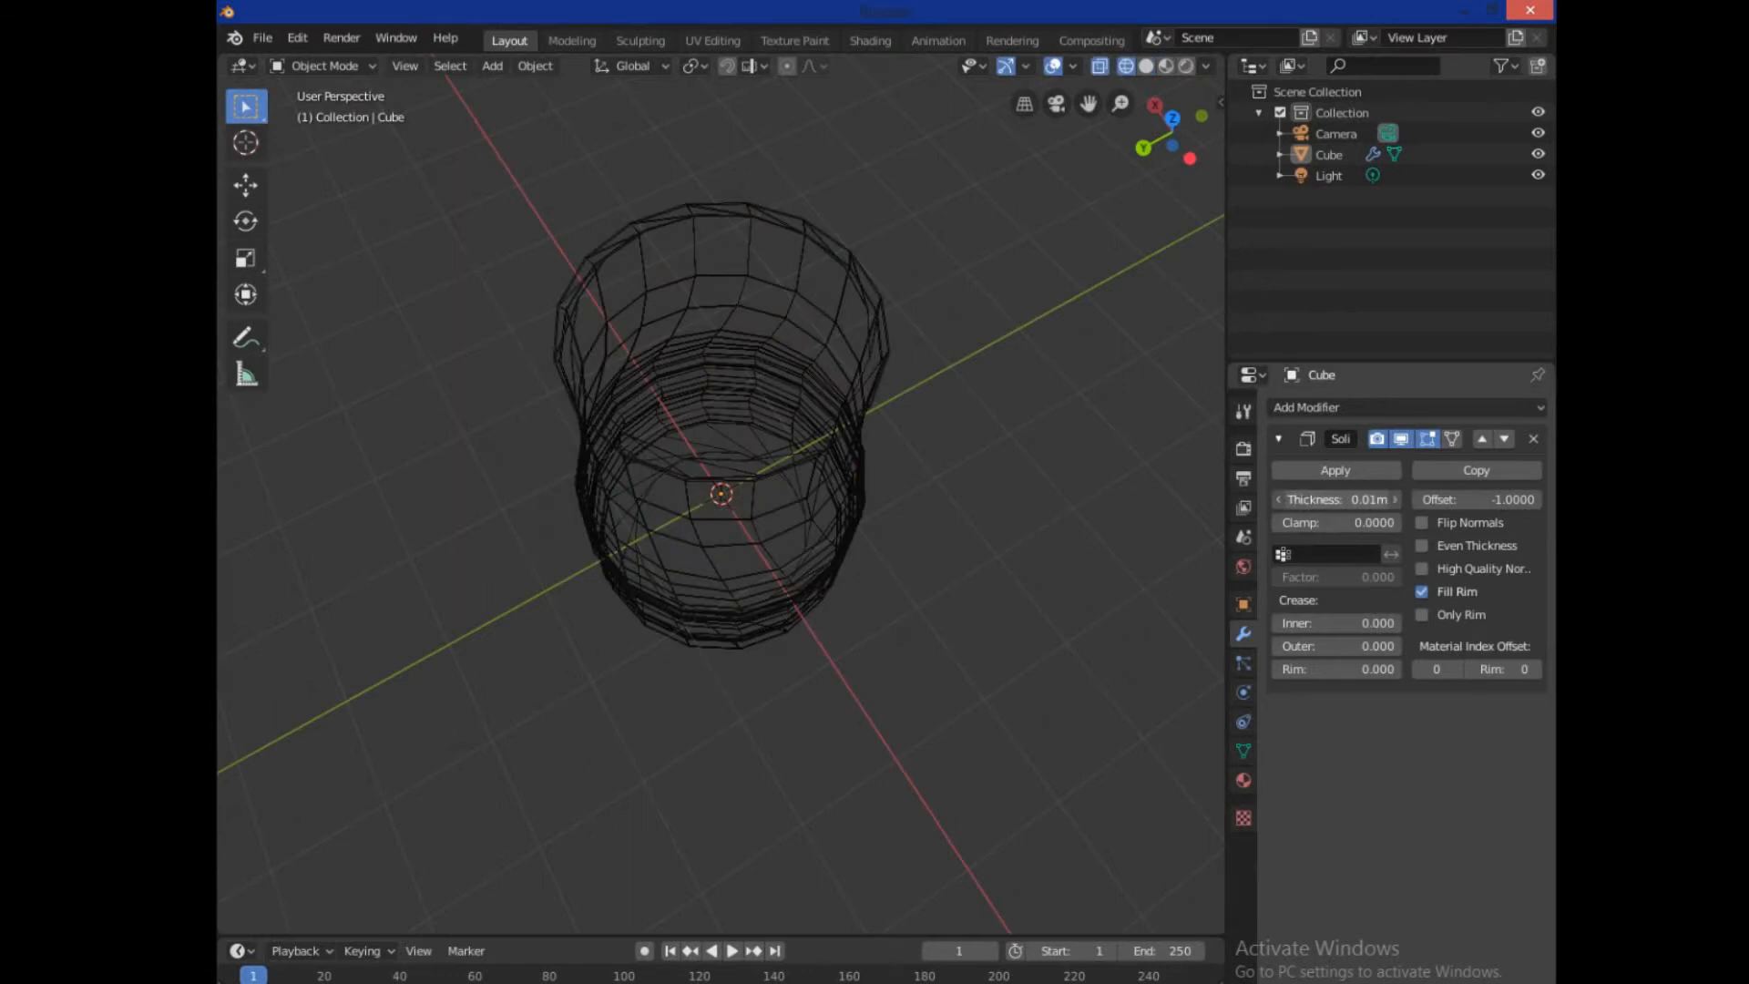
pyautogui.moveTo(1282, 499); pyautogui.dragTo(1394, 499)
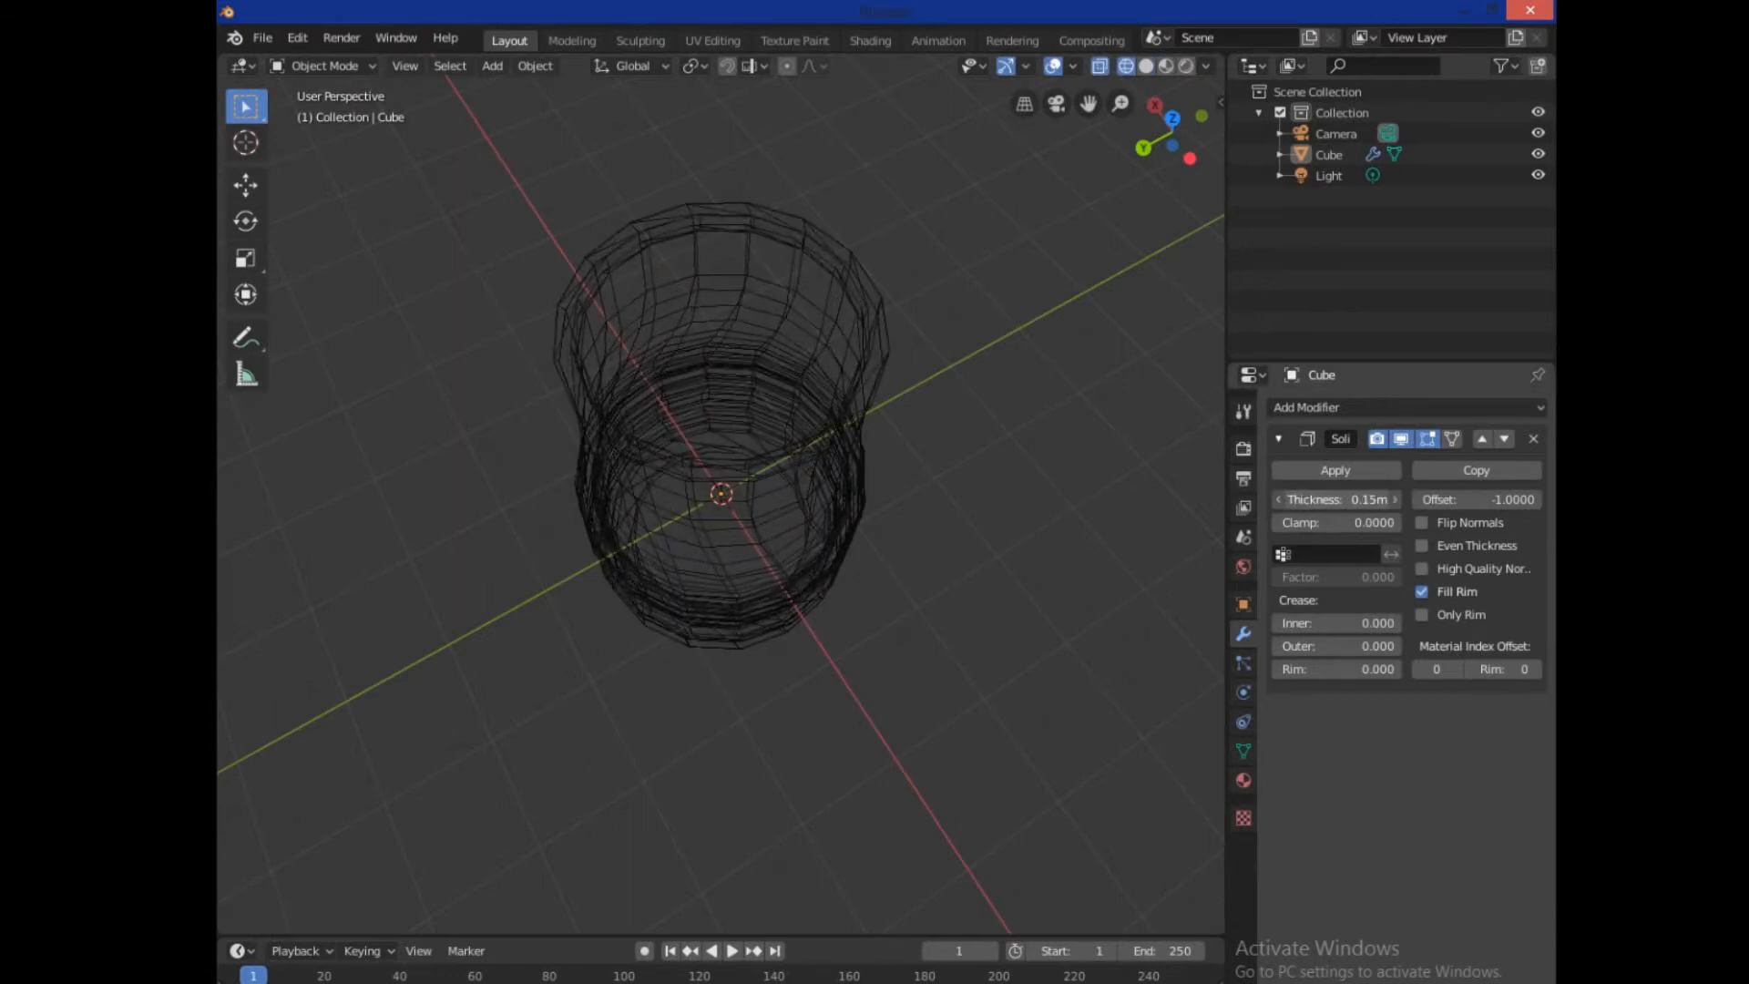
pyautogui.moveTo(1336, 499); pyautogui.dragTo(1371, 500)
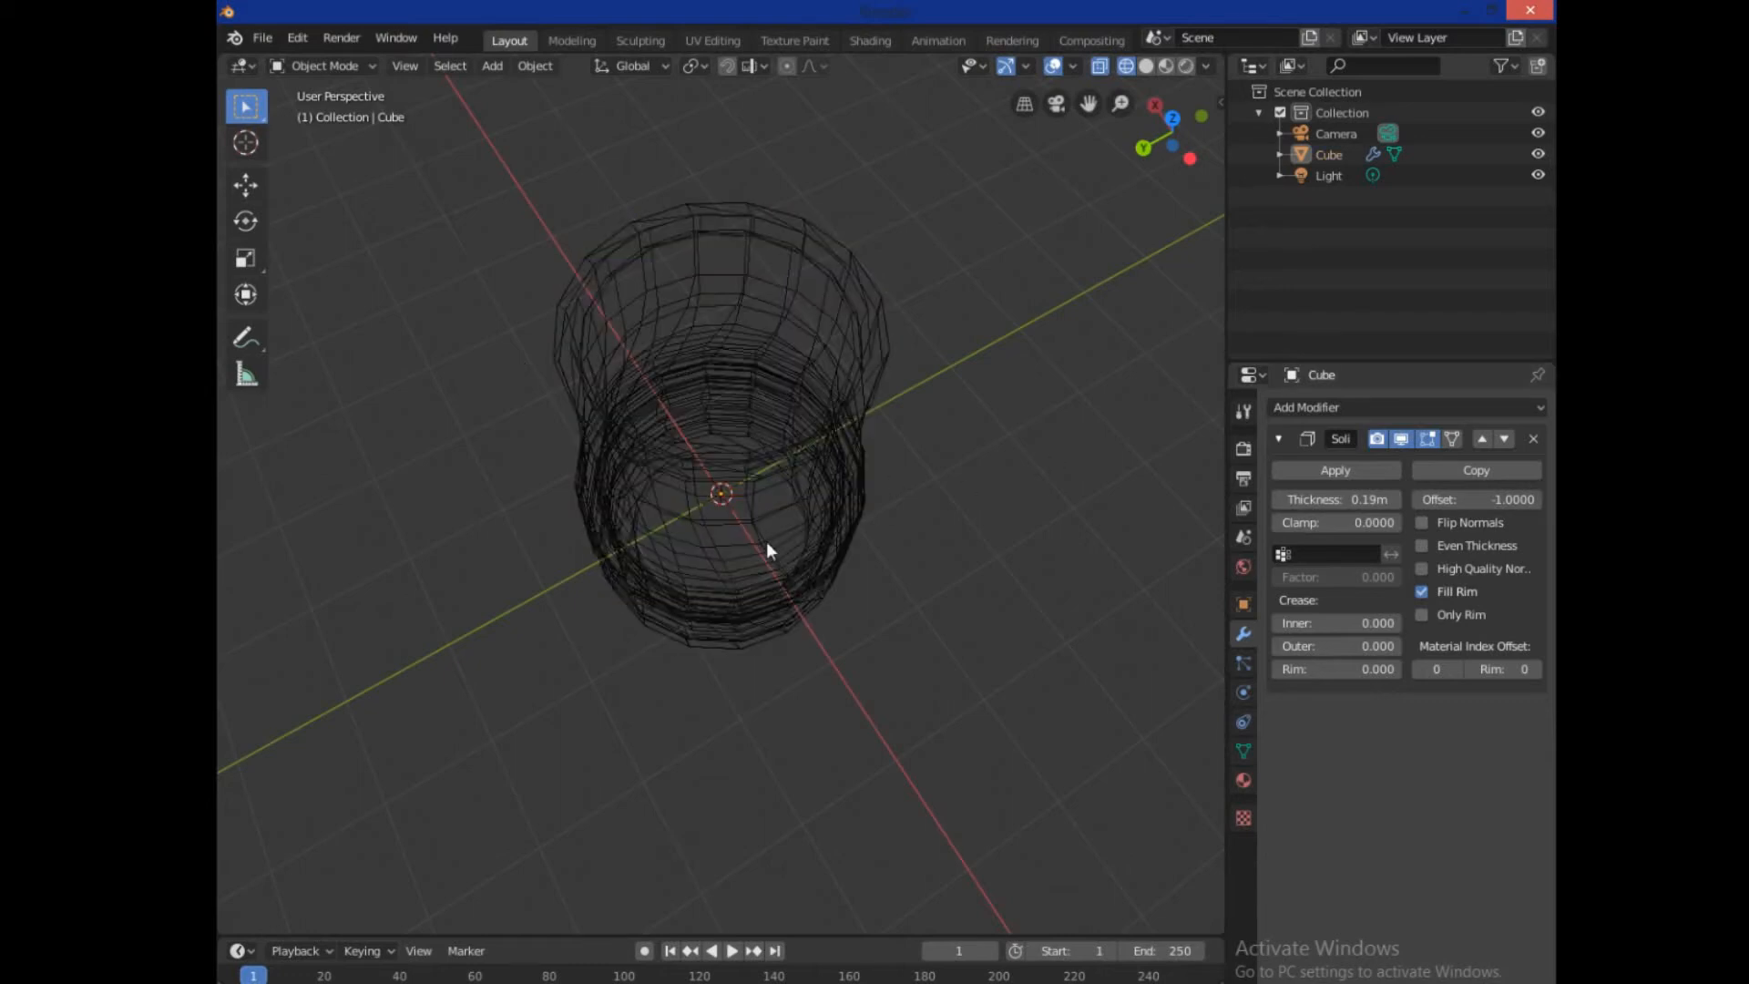
pyautogui.moveTo(807, 510)
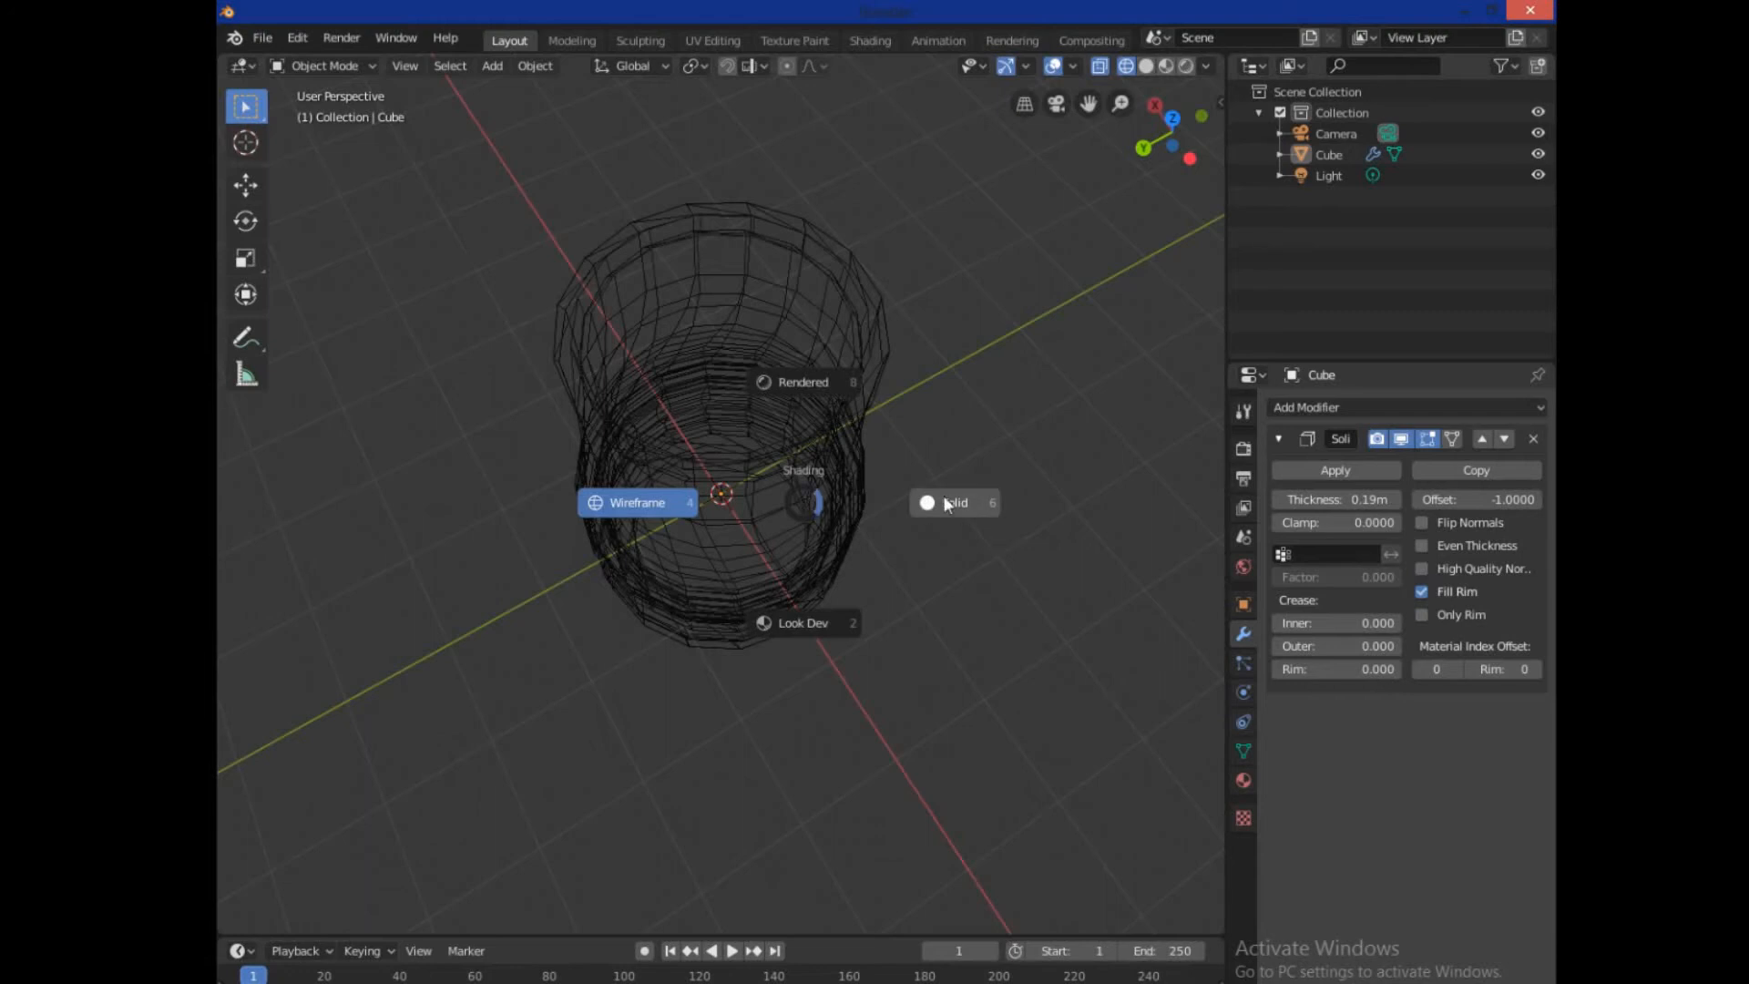
# View the walls solid-shaded and fine-tune the thickness down to about 0.11 m
pyautogui.click(954, 503)
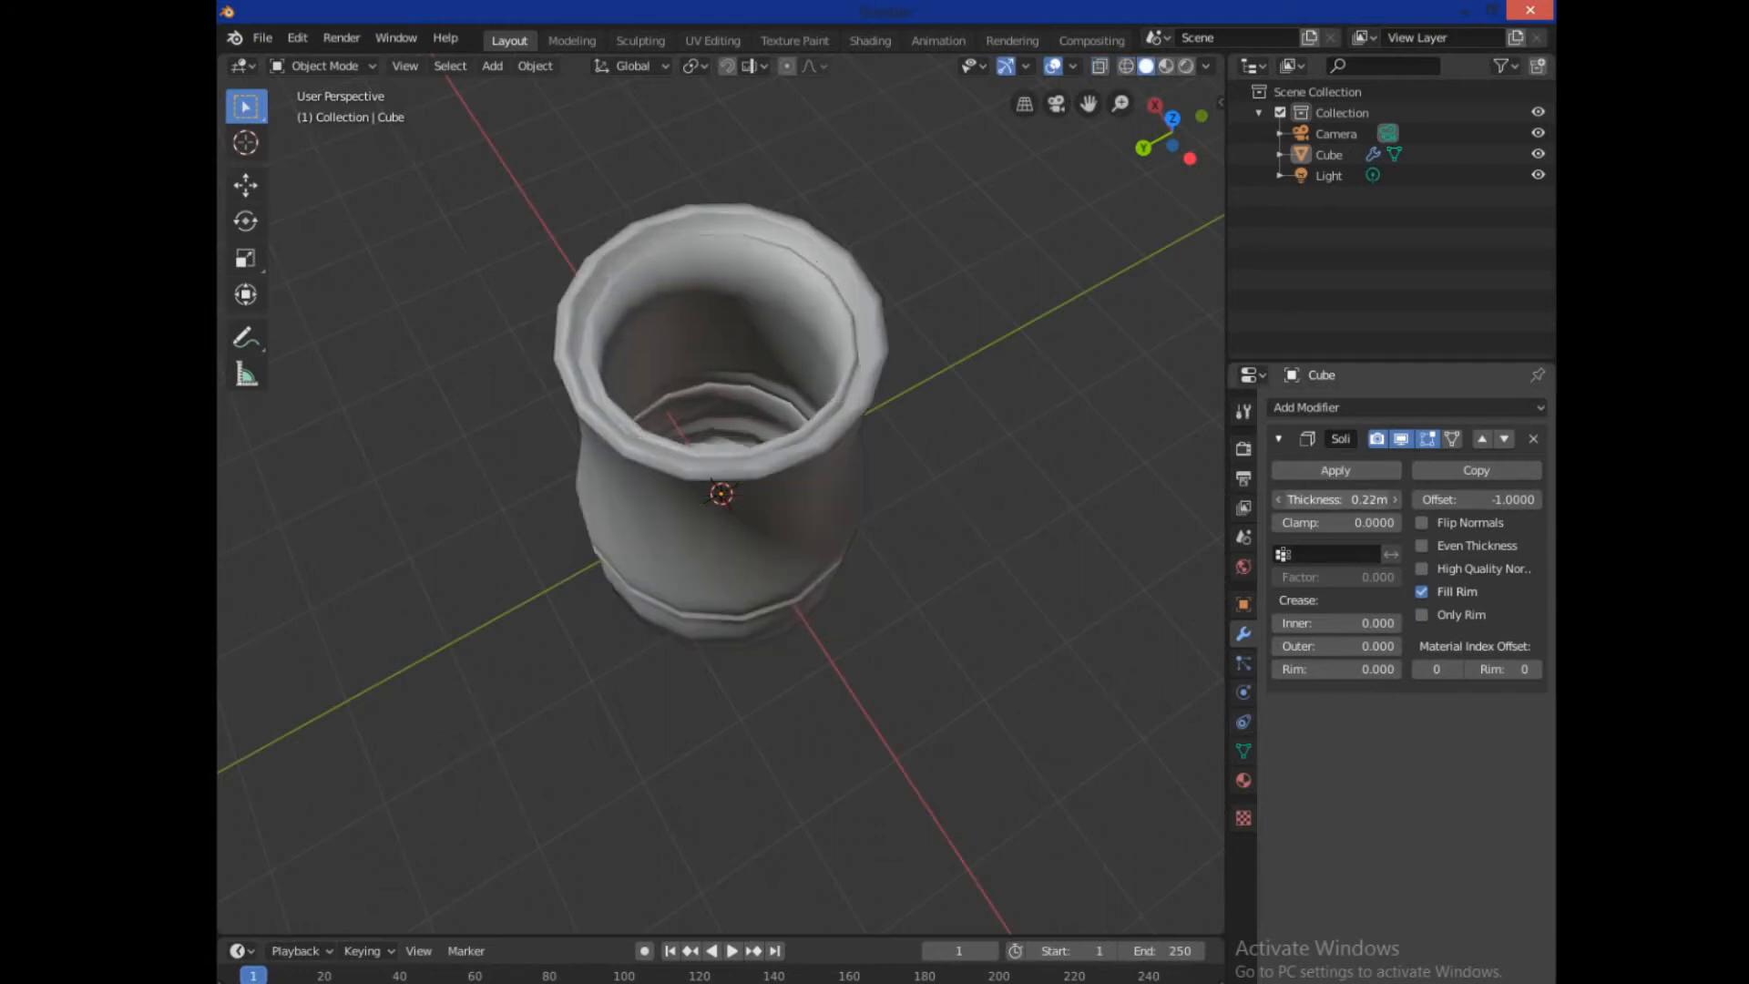
pyautogui.moveTo(1338, 499); pyautogui.dragTo(1383, 499)
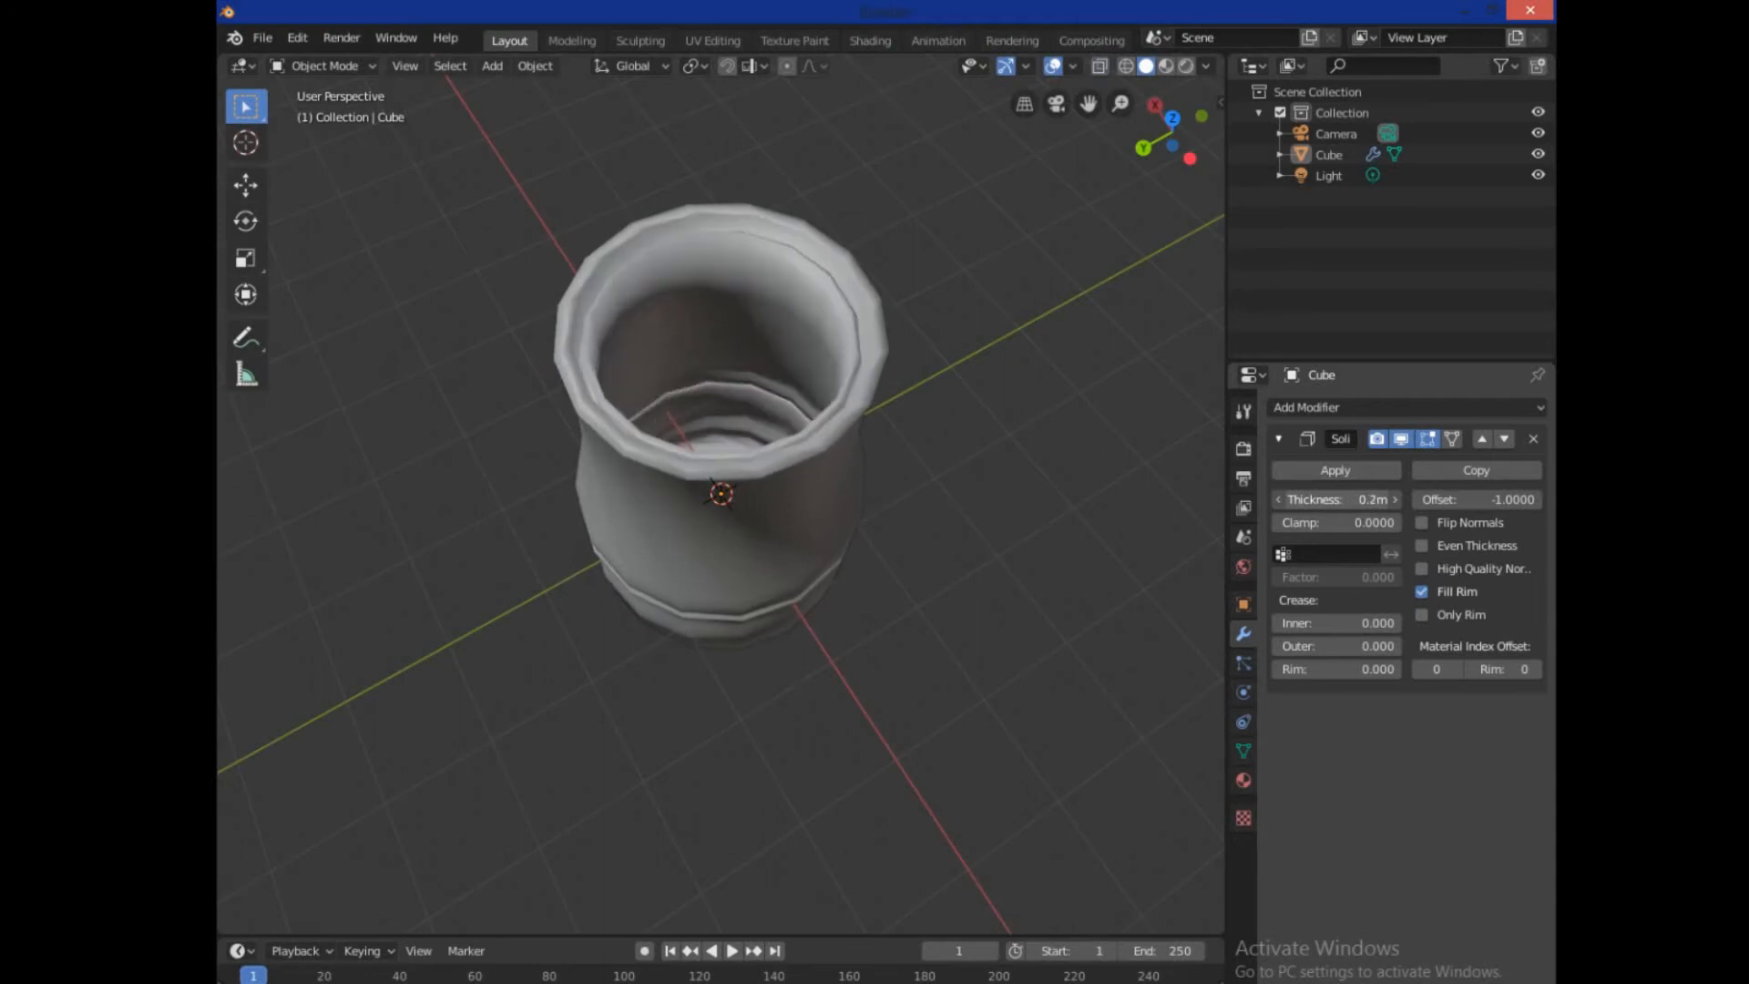
pyautogui.moveTo(1335, 500); pyautogui.dragTo(1393, 499)
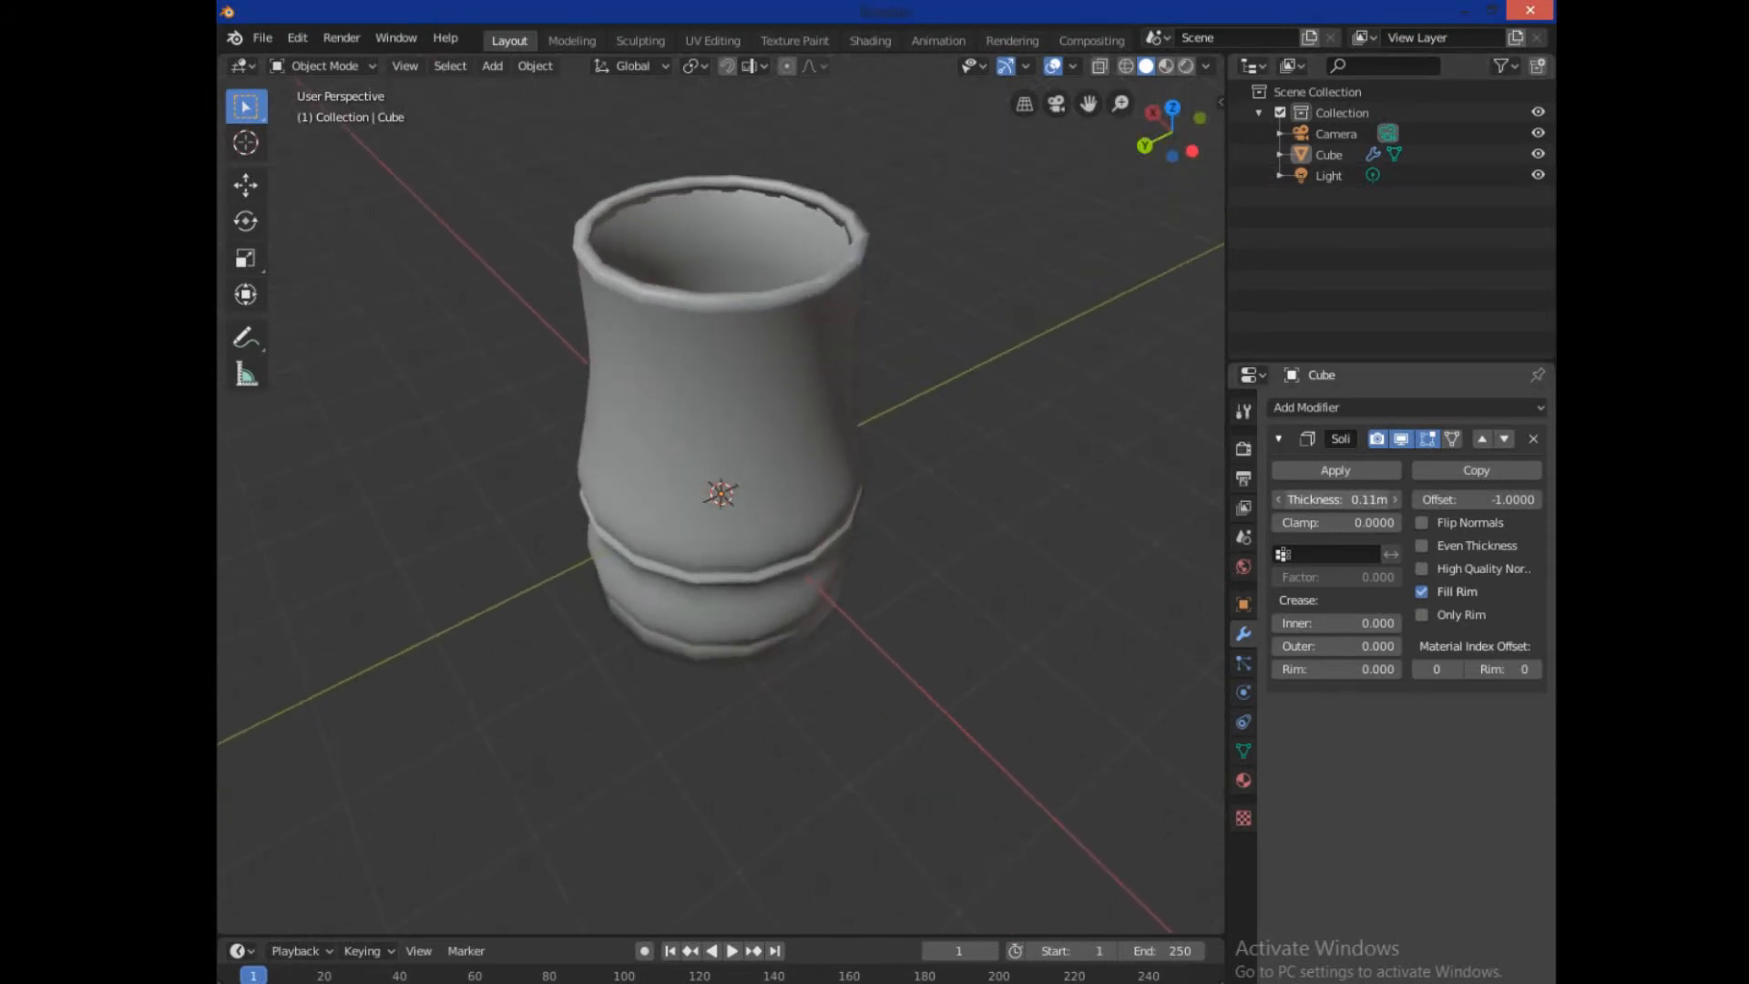
pyautogui.moveTo(1335, 499); pyautogui.dragTo(1350, 499)
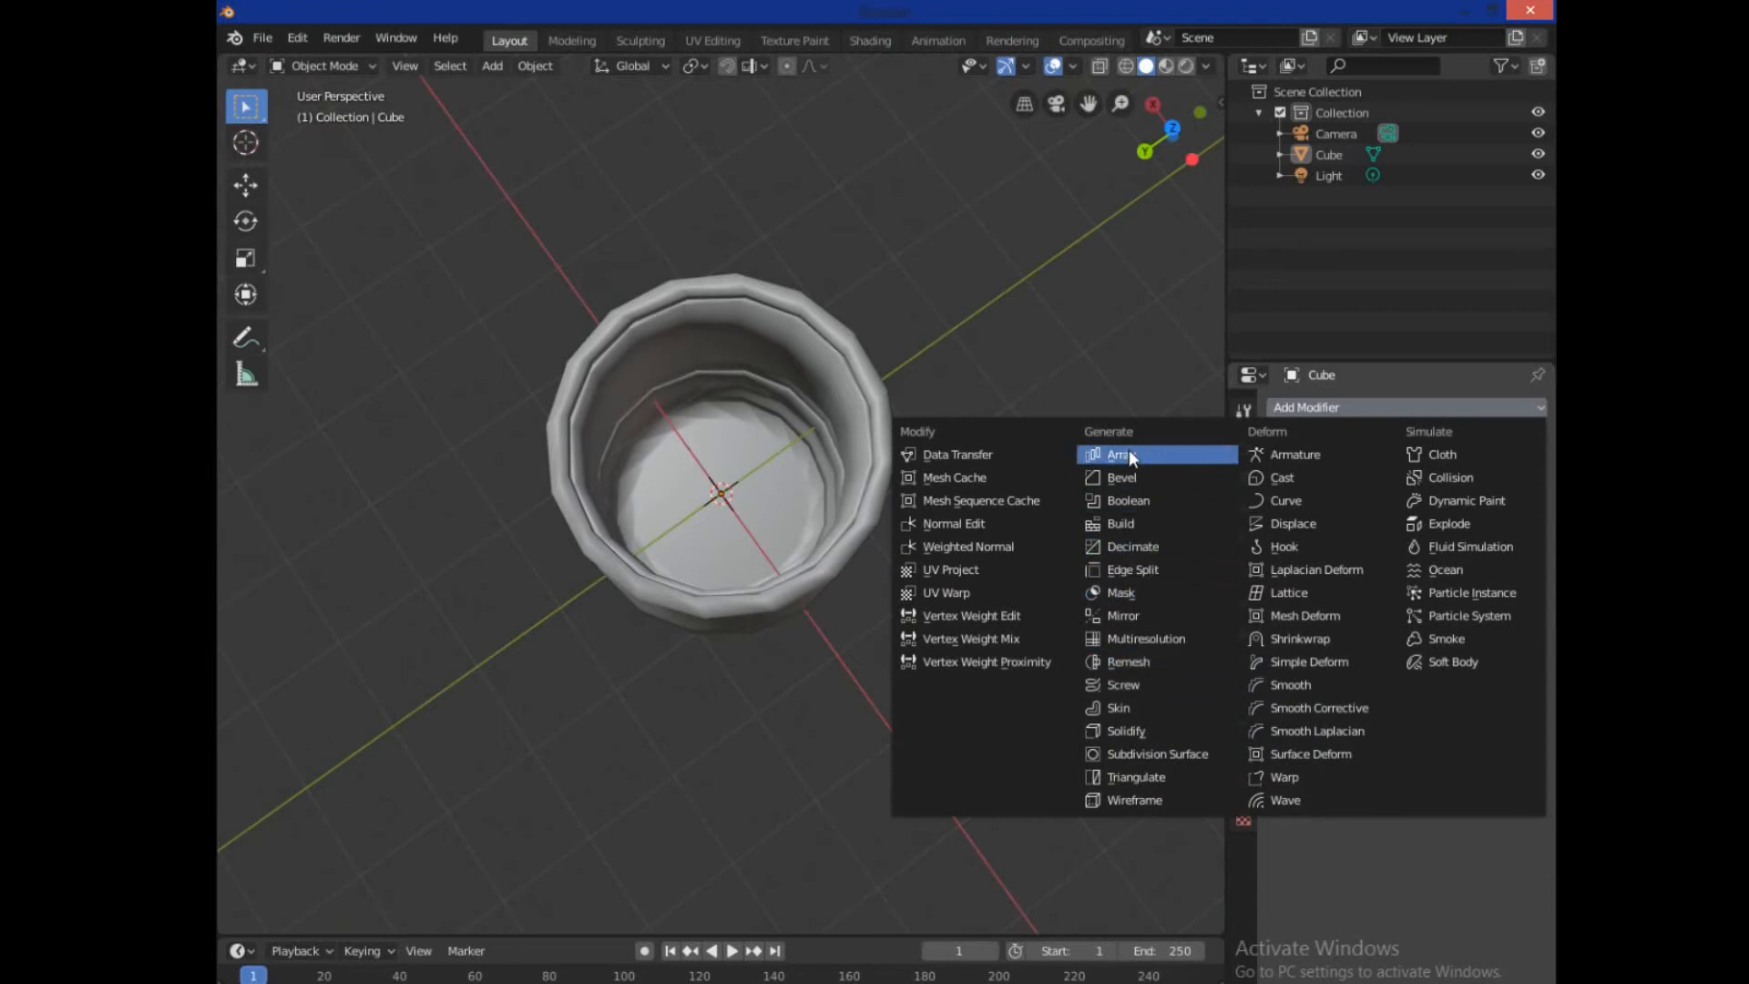
# Add and apply a Subdivision Surface modifier, then export the vase as a named STL file
pyautogui.click(1160, 752)
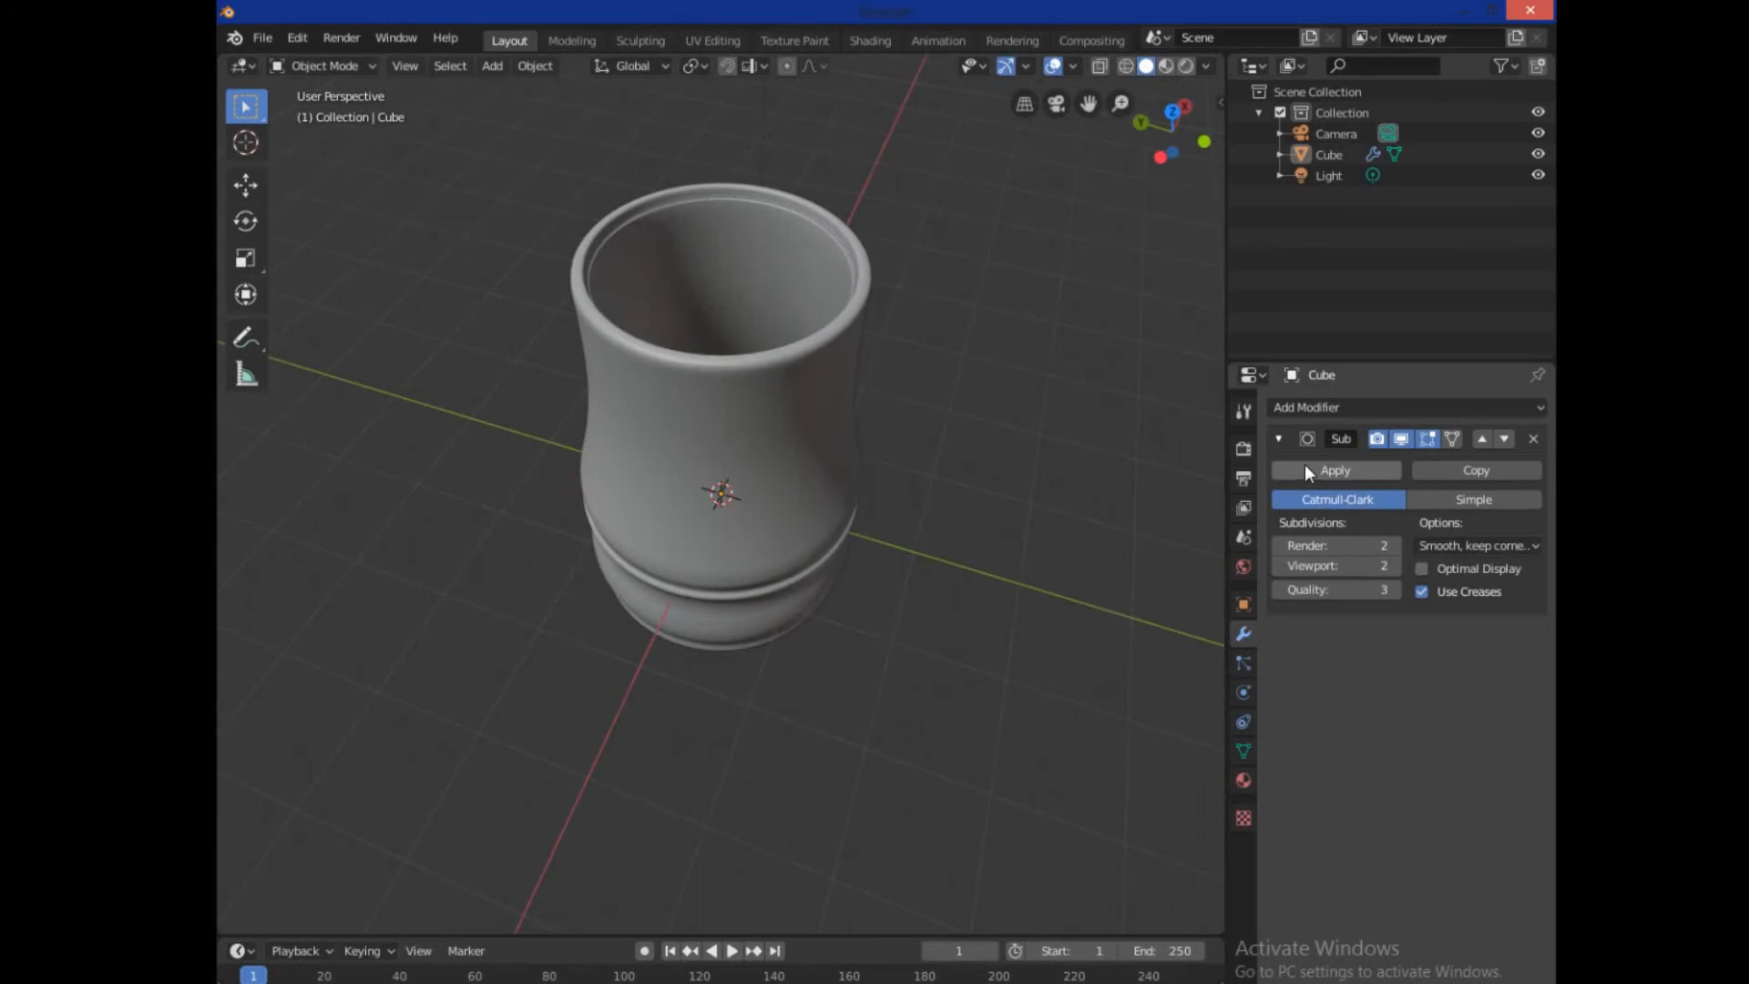
pyautogui.click(262, 36)
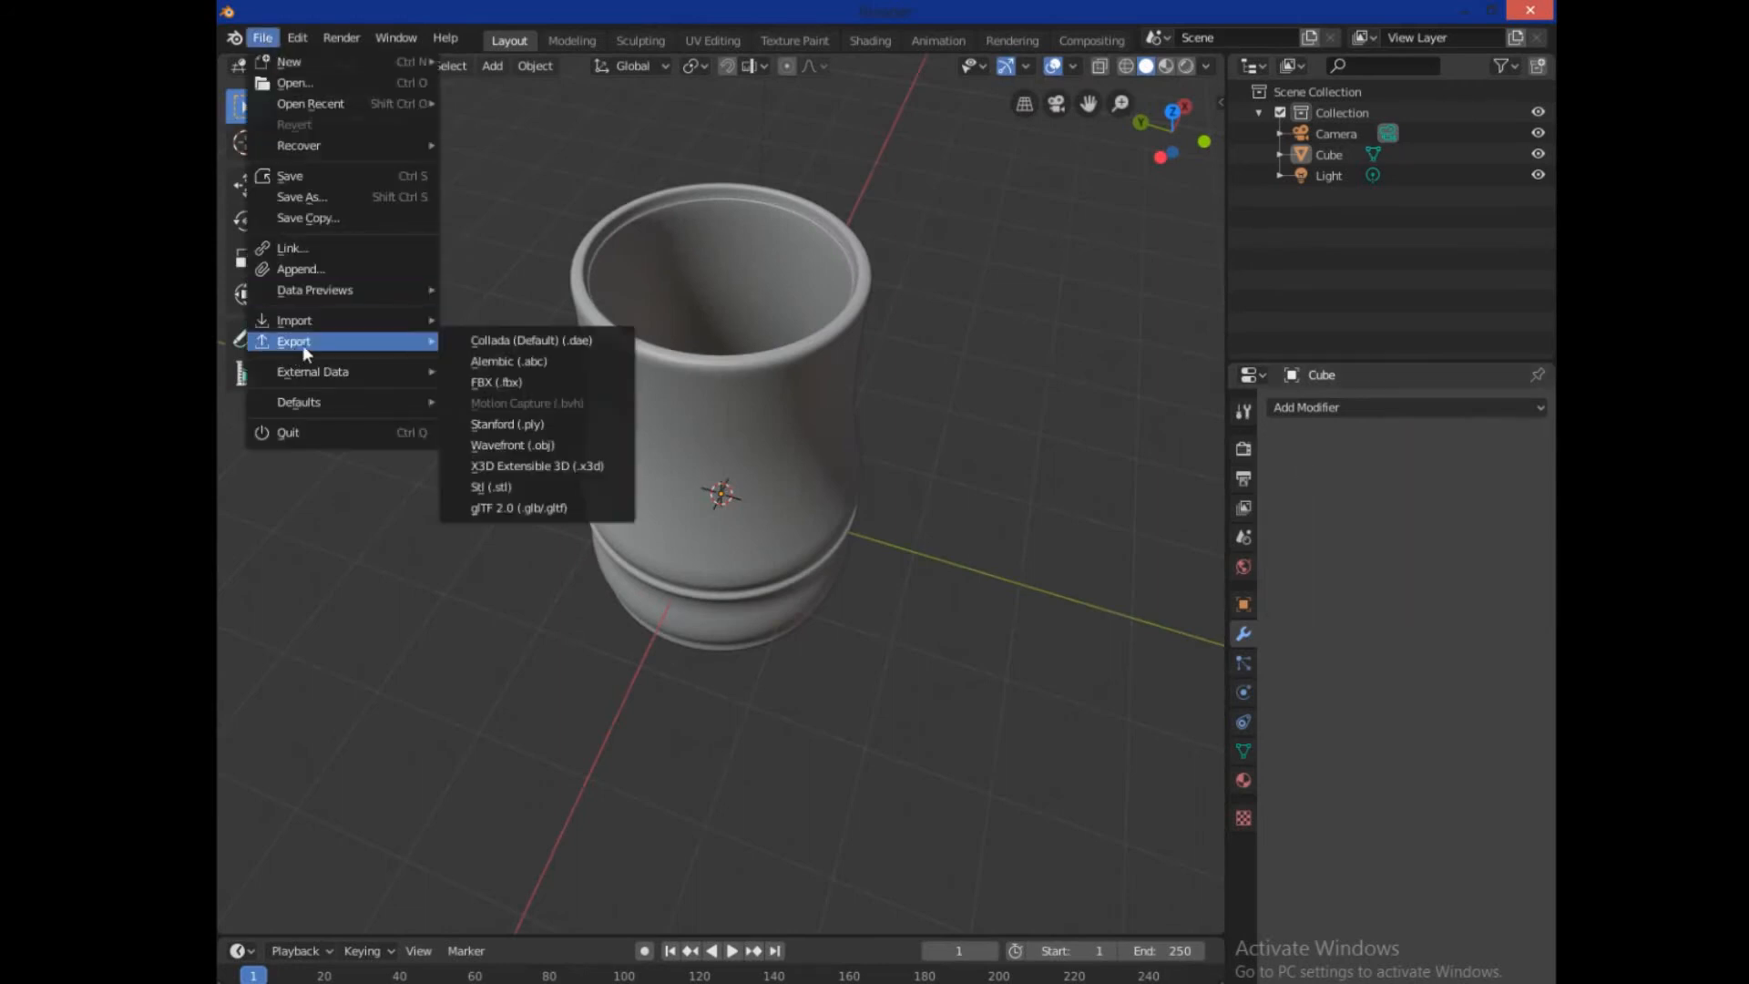
pyautogui.moveTo(312, 371)
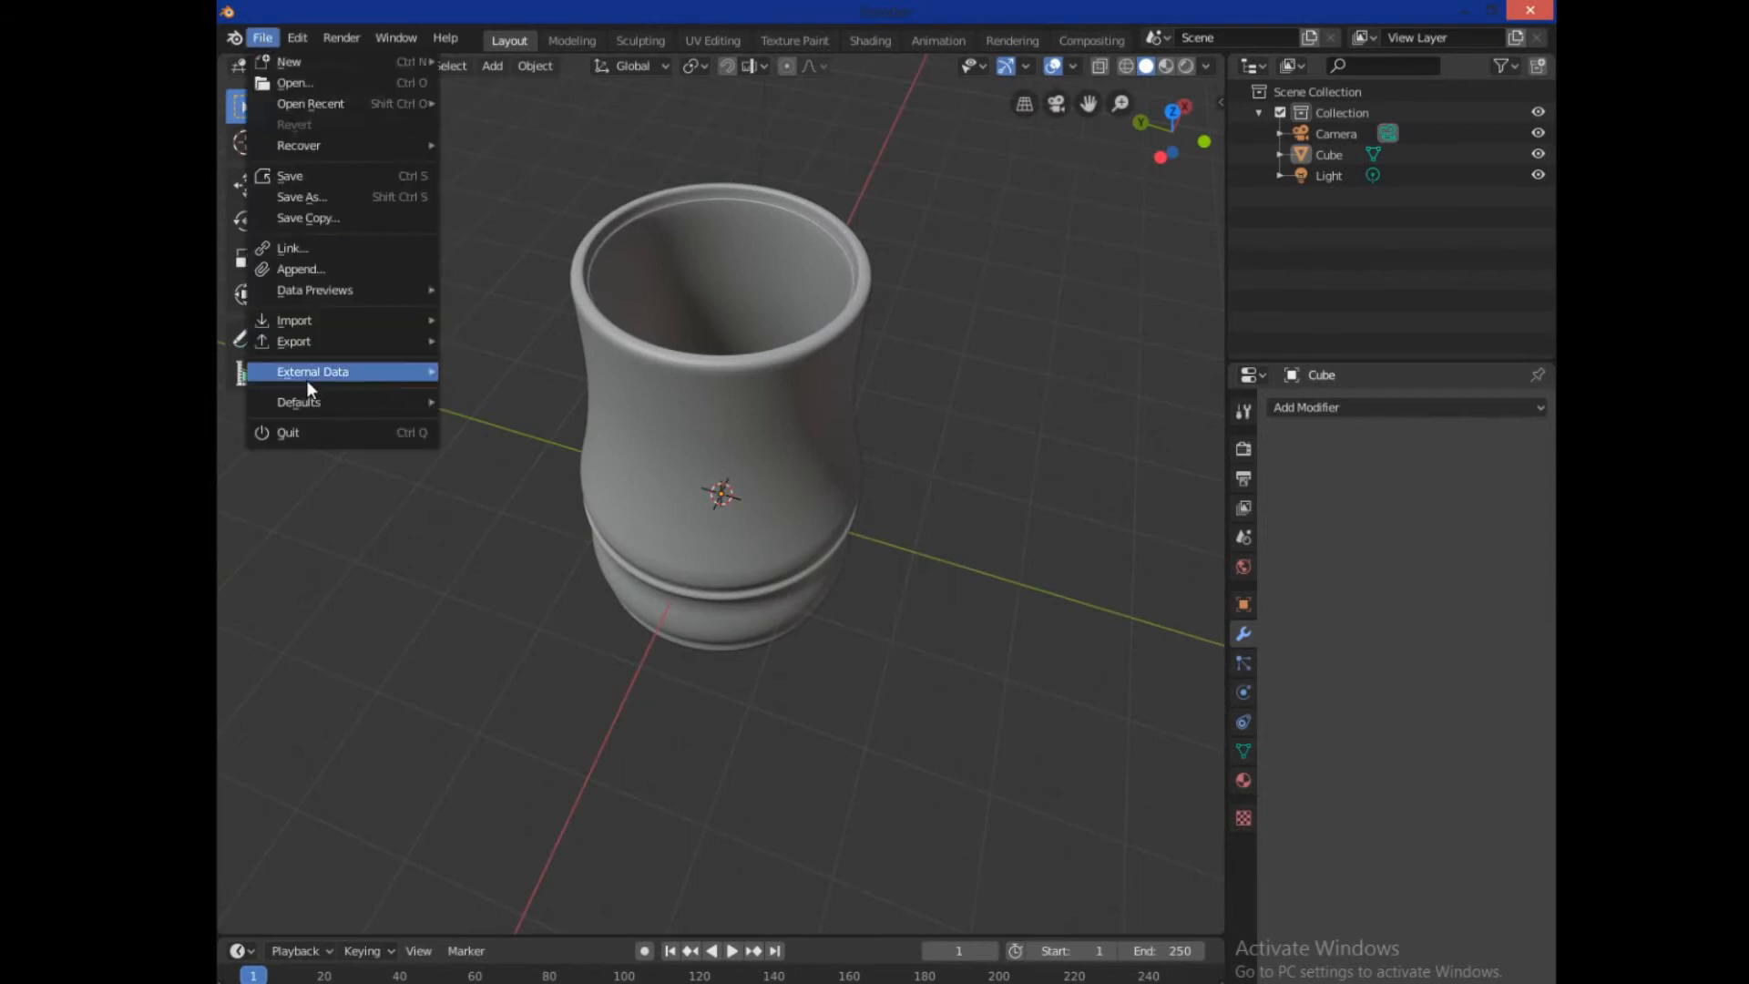
pyautogui.click(295, 340)
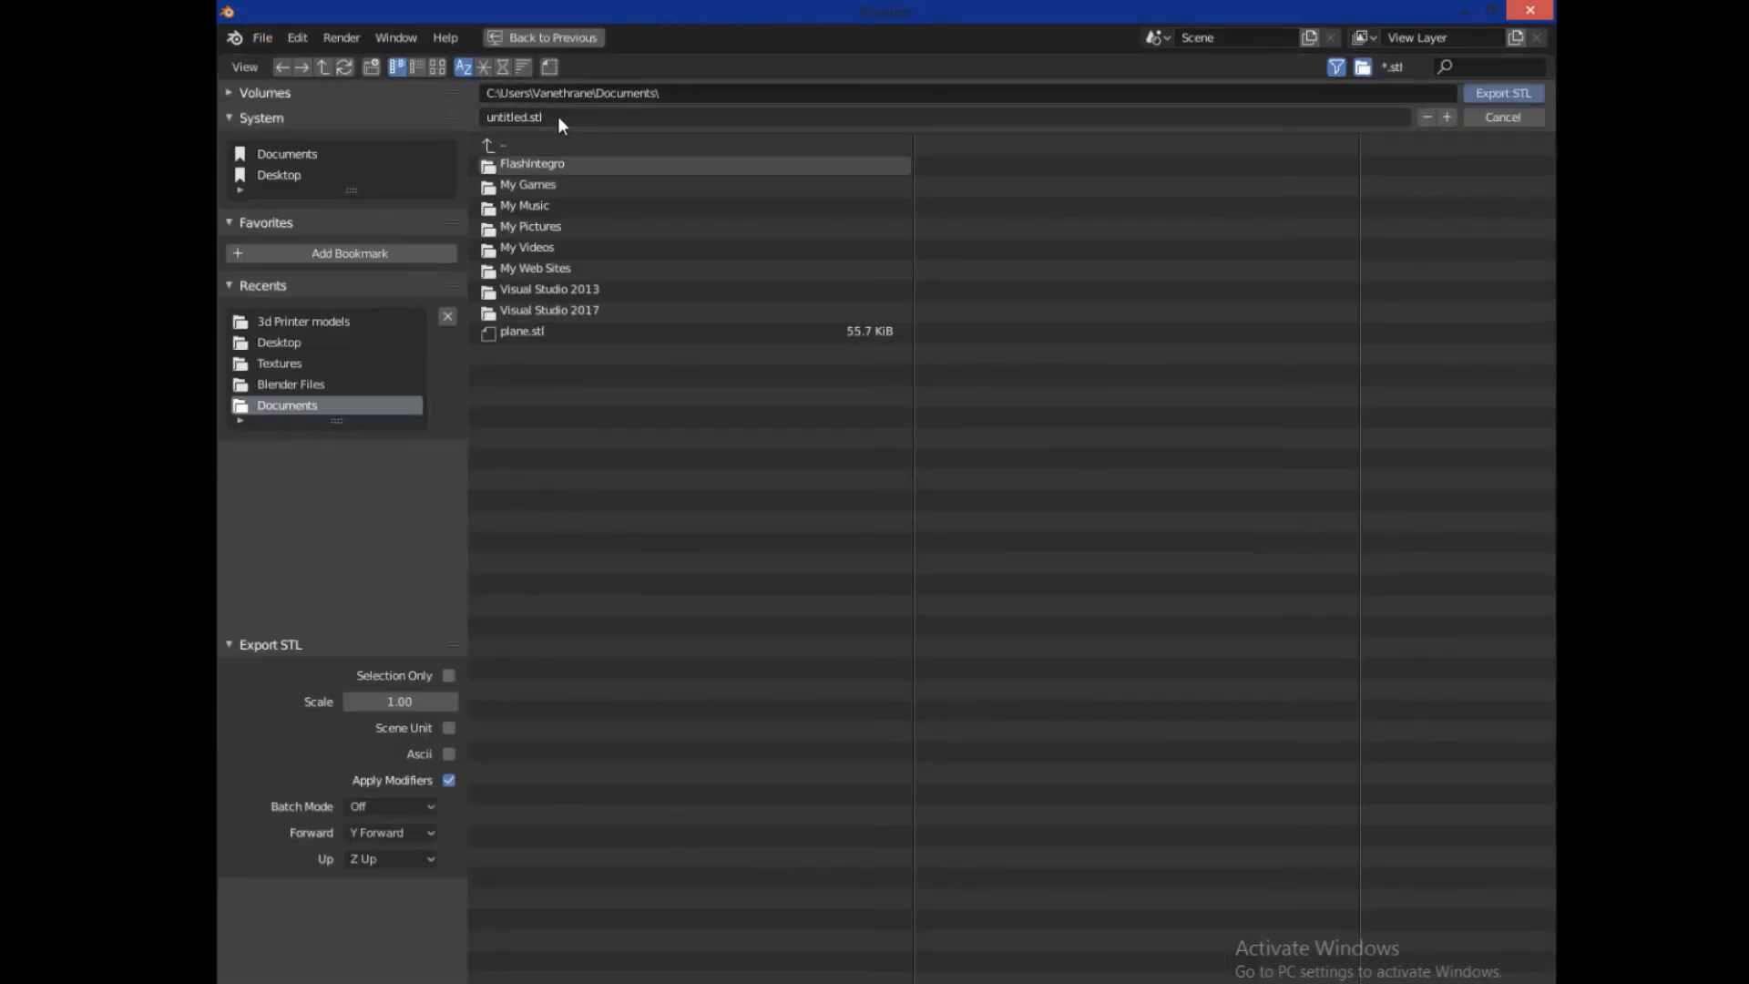
pyautogui.click(304, 320)
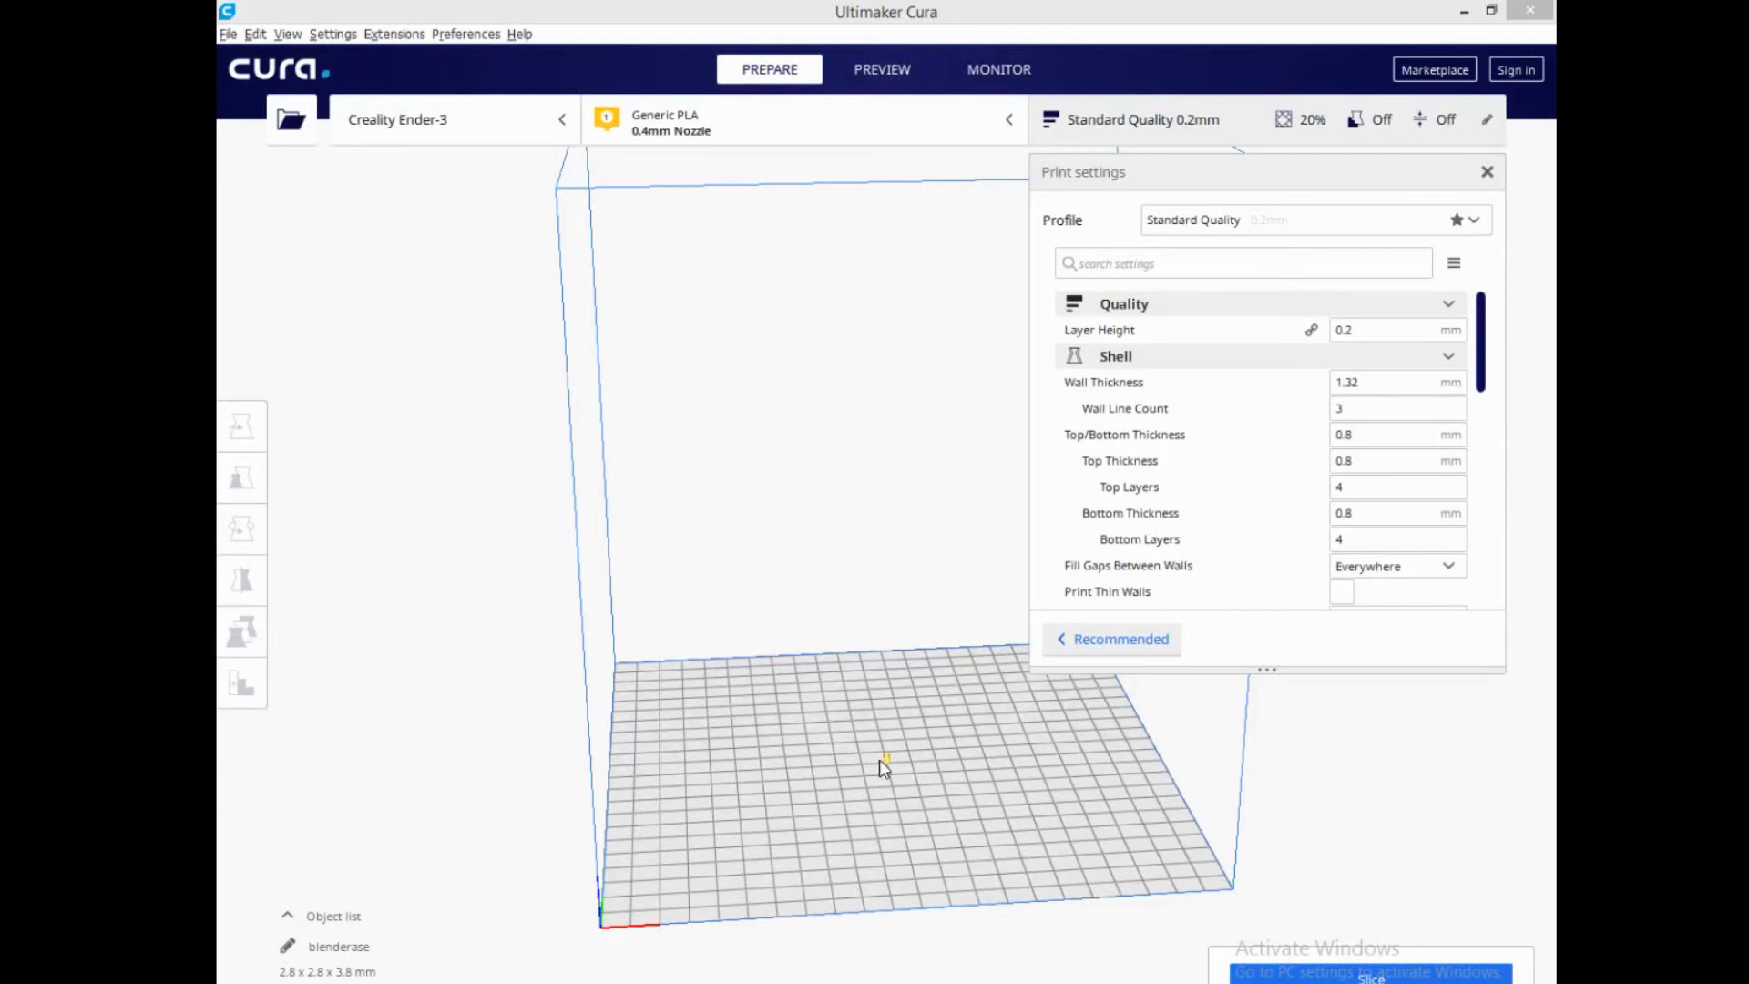
# Scale the imported vase uniformly to 1000%, reaching about 27.8 × 27.8 × 37.9 mm
pyautogui.click(240, 427)
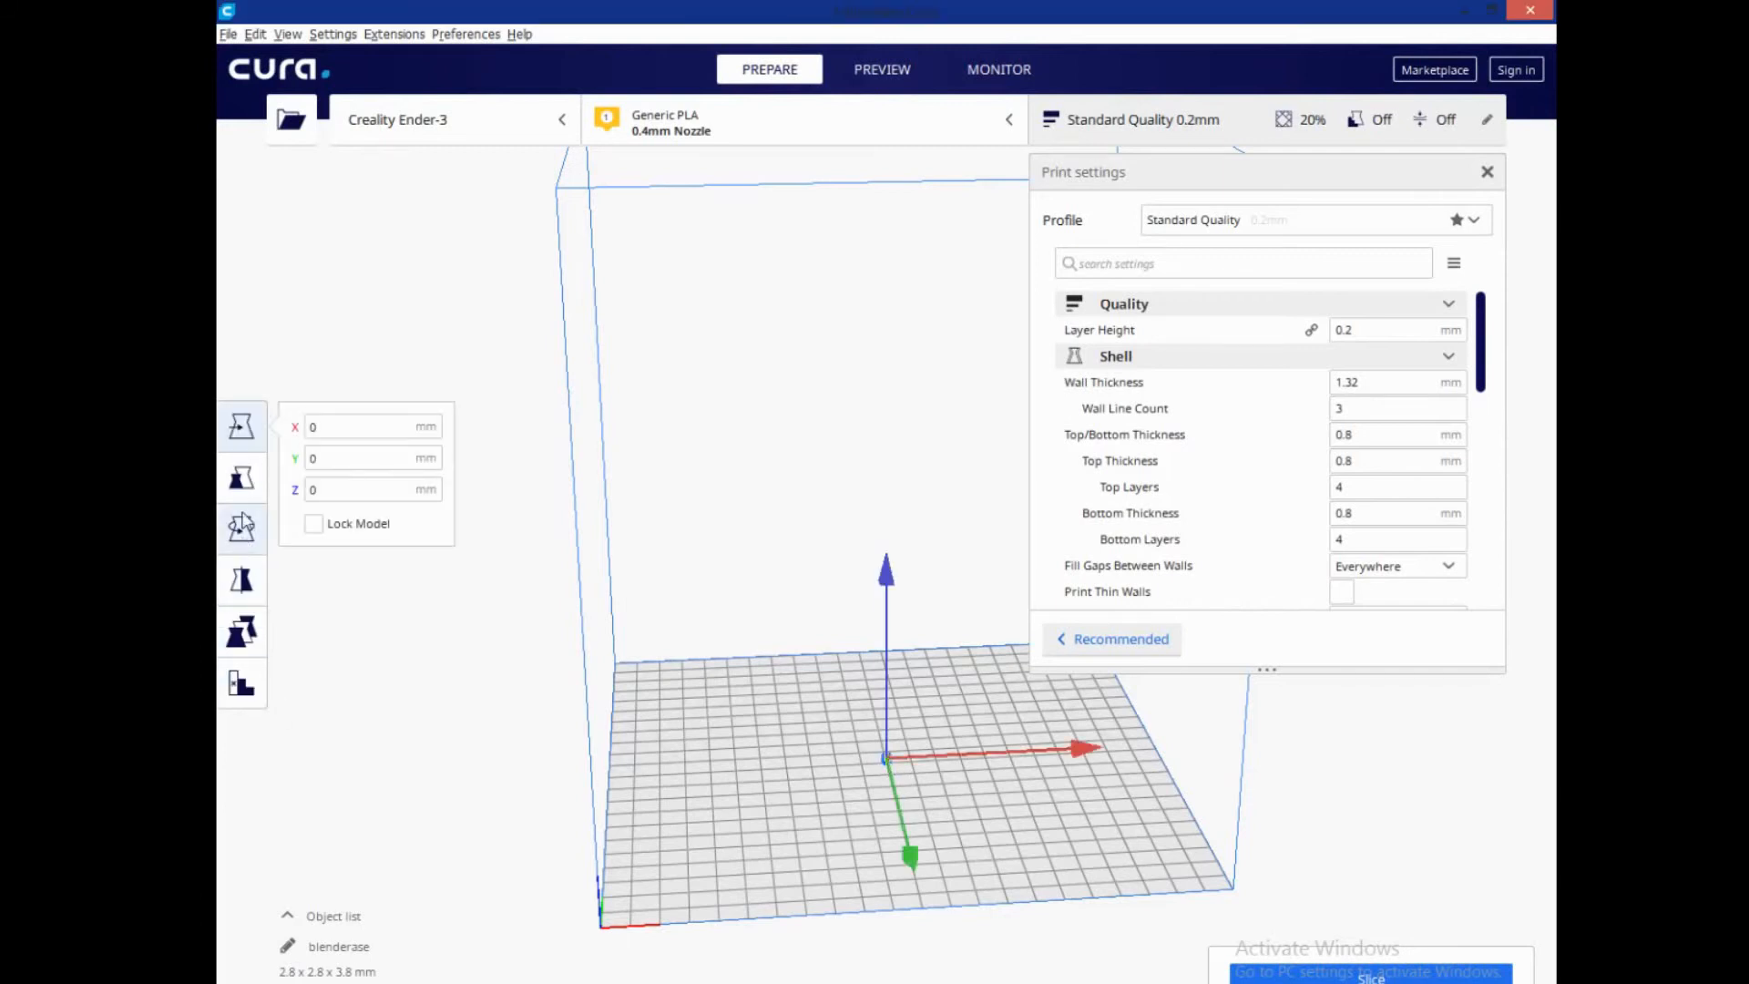
pyautogui.click(240, 476)
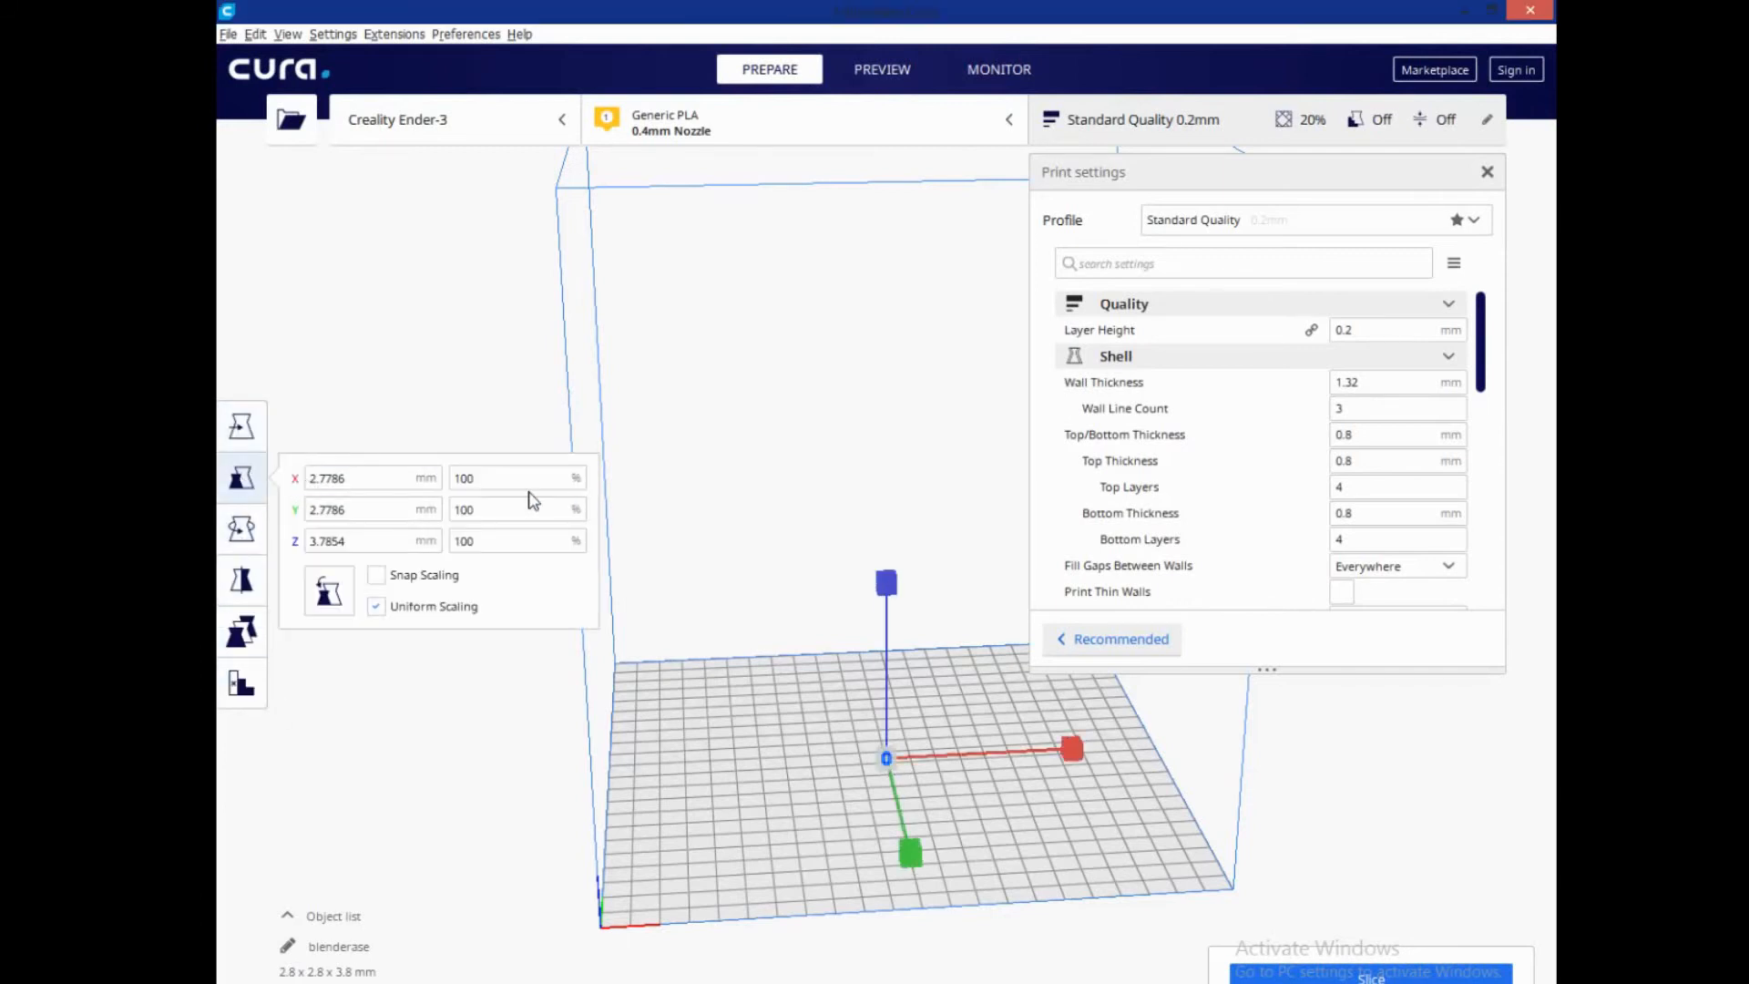
pyautogui.write('1000')
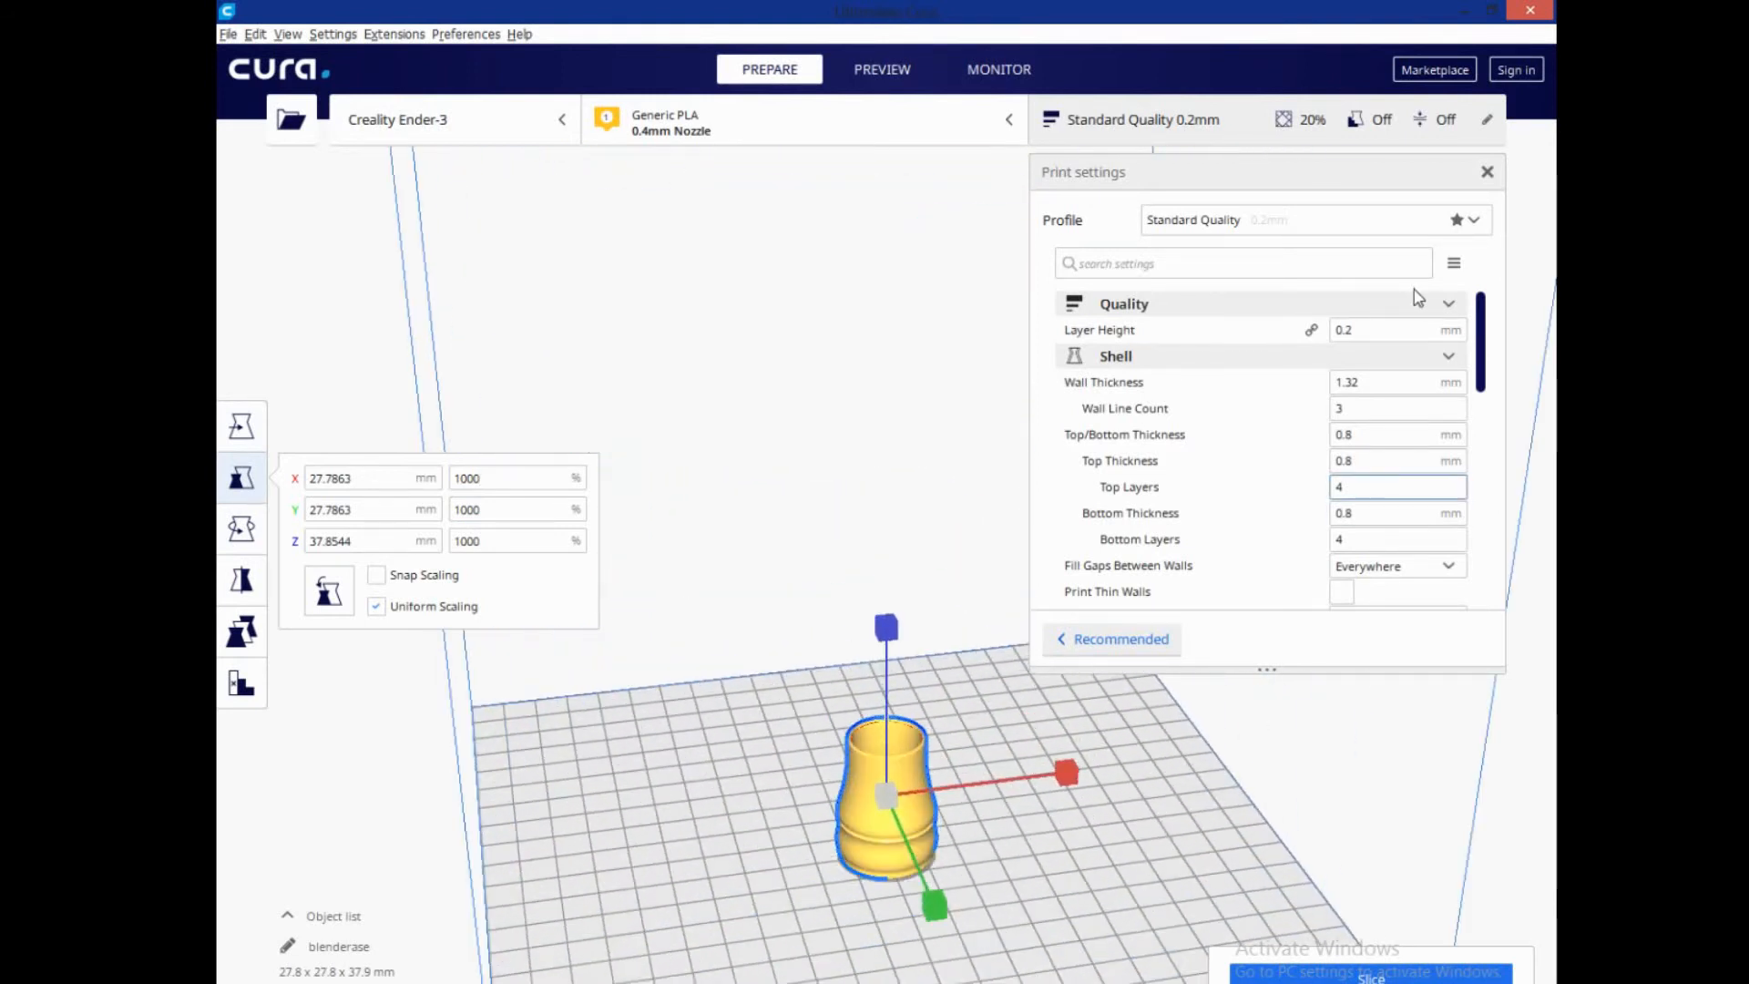
pyautogui.scroll(-3)
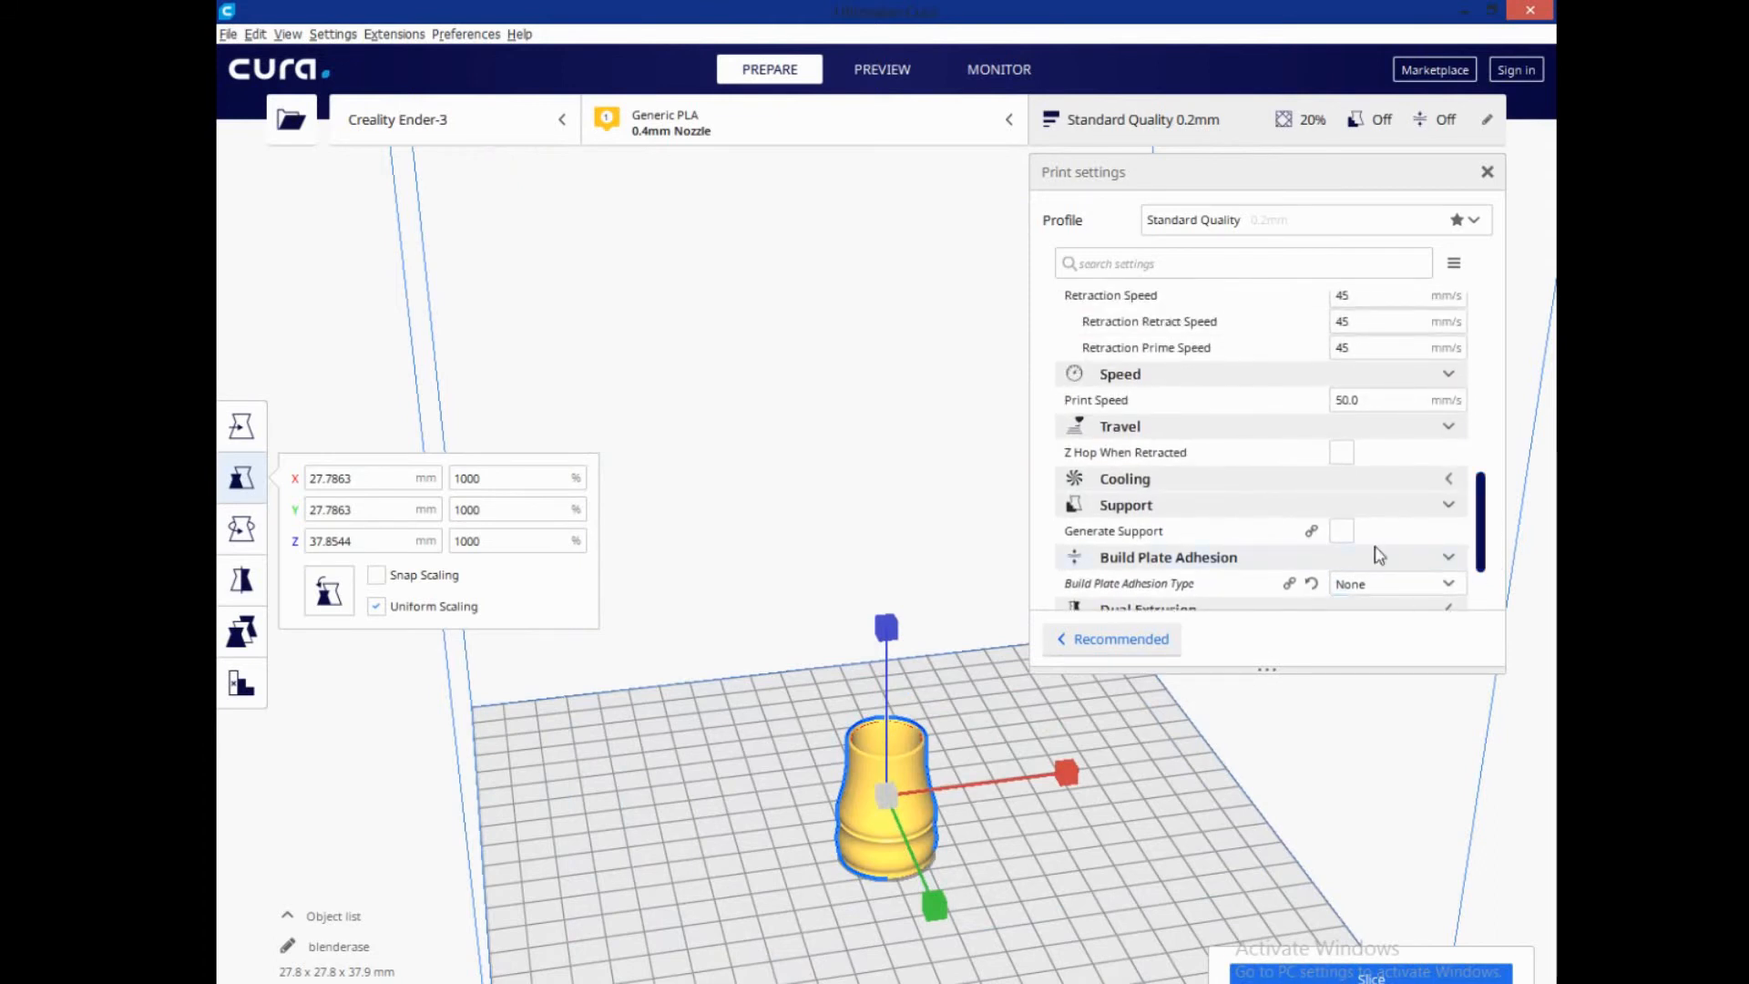
pyautogui.scroll(-3)
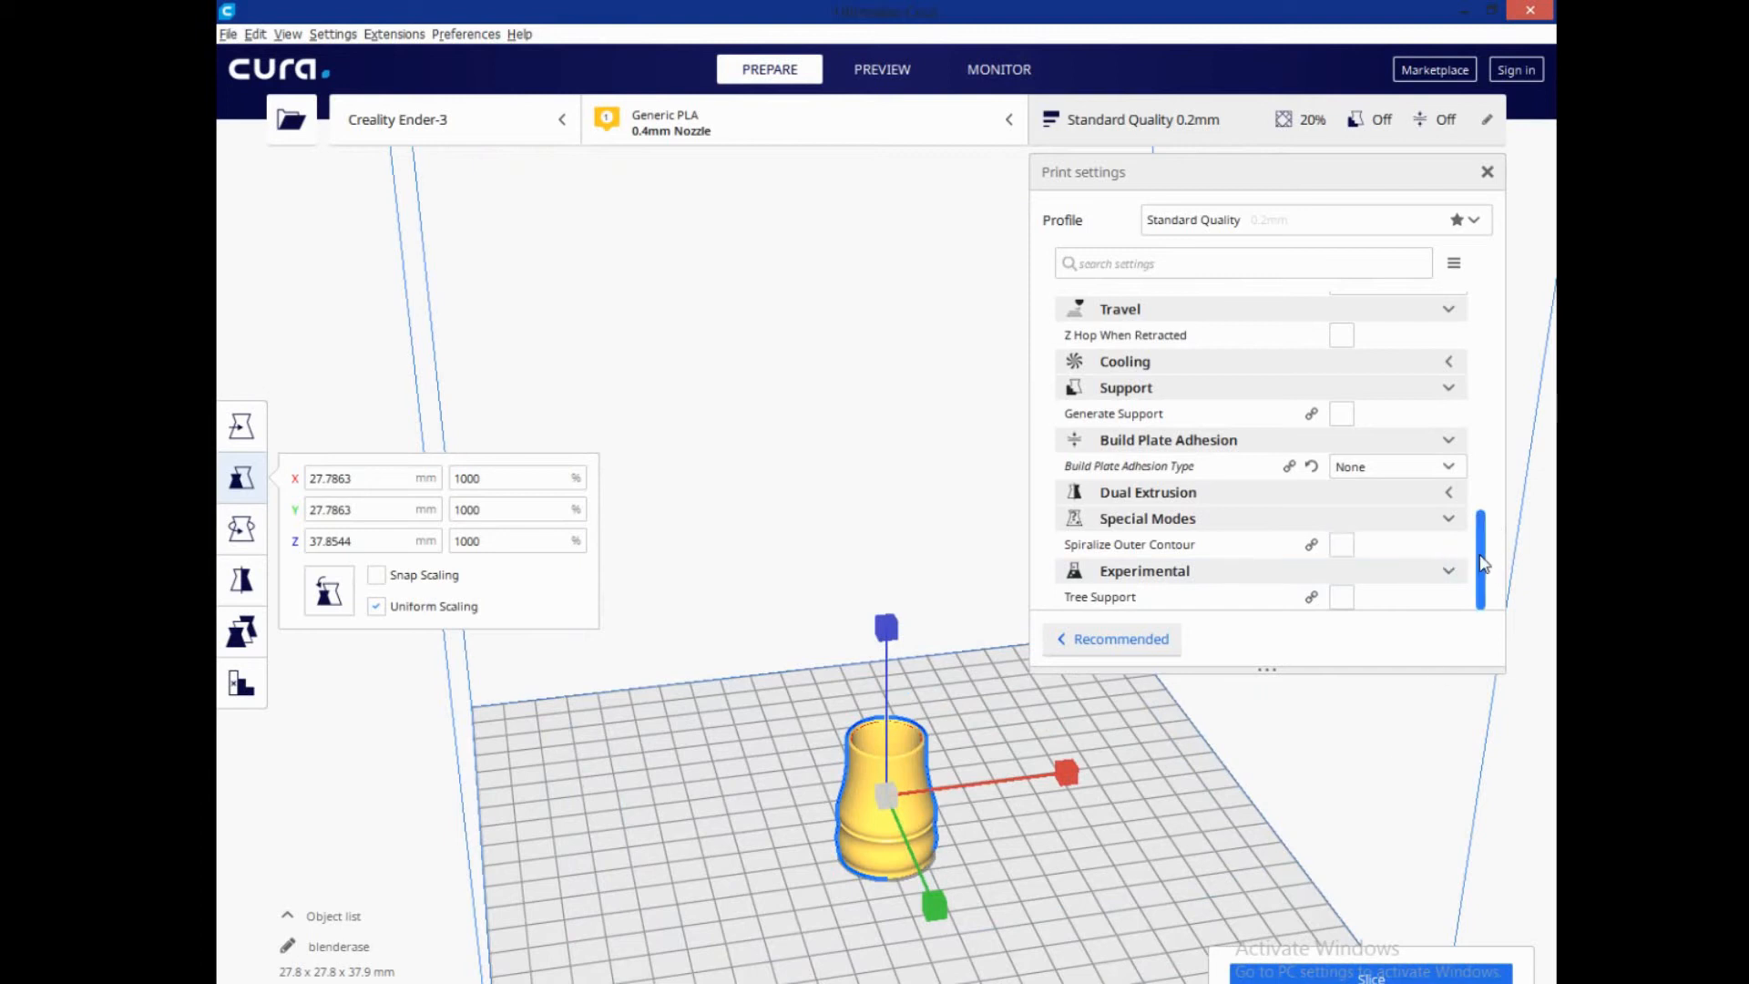
pyautogui.moveTo(1313, 530)
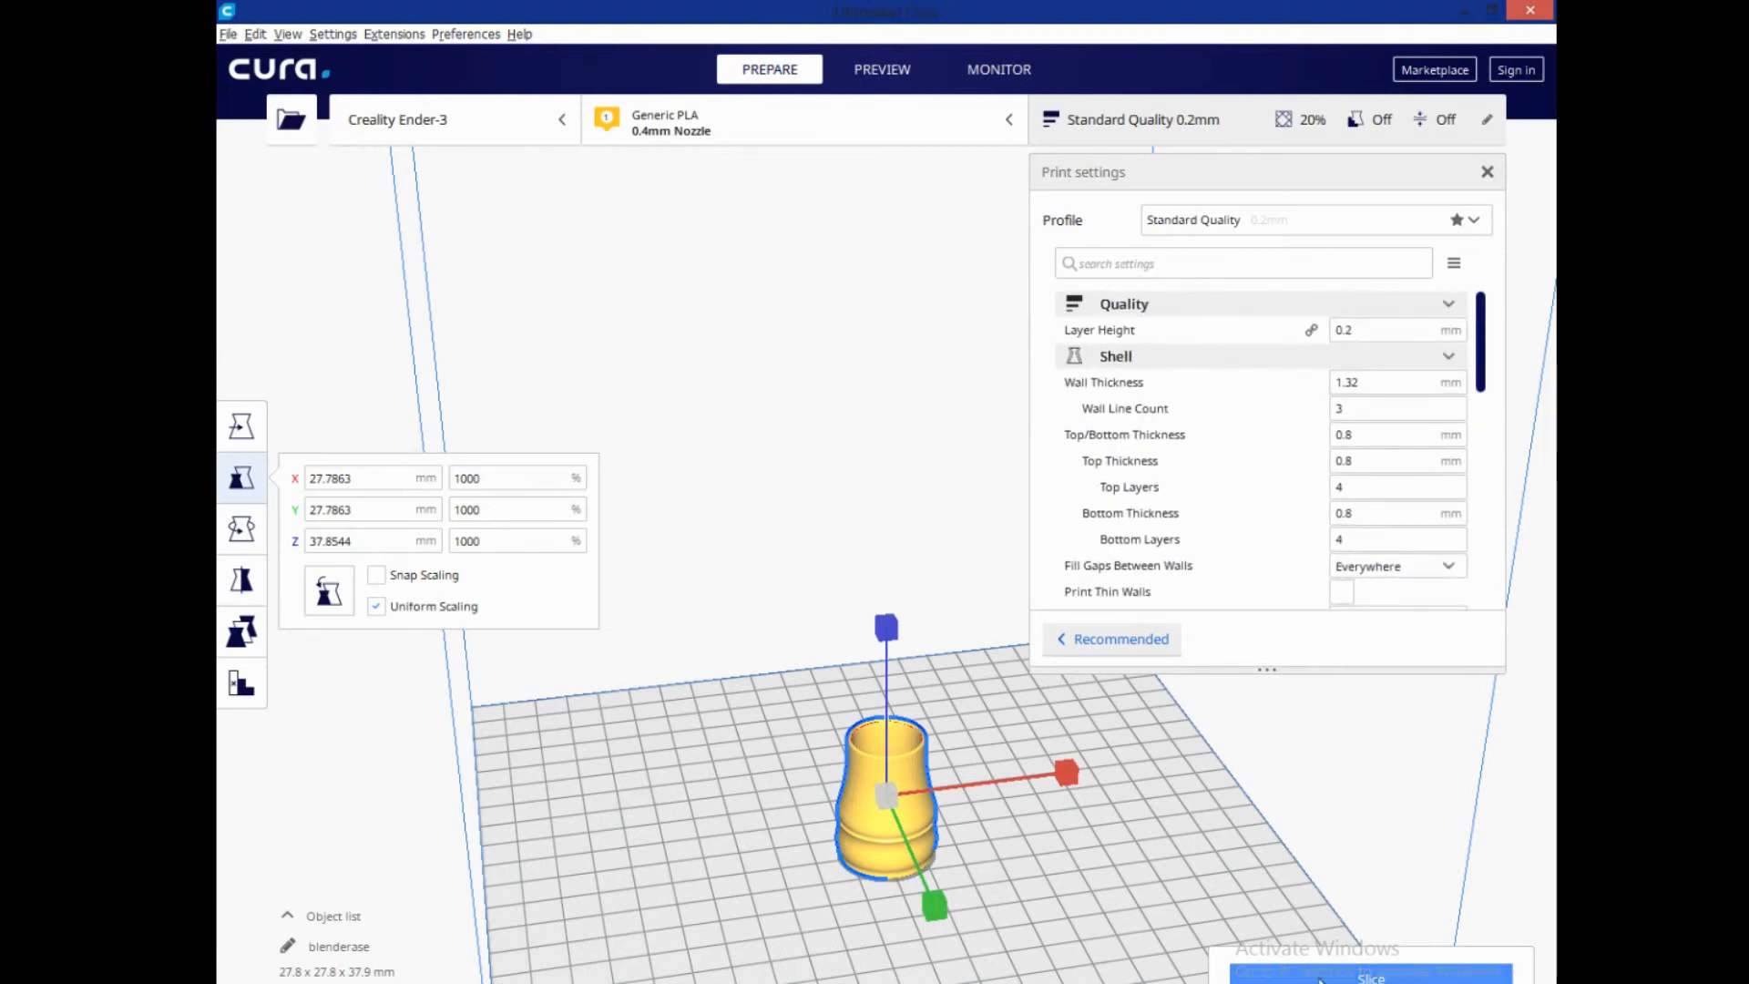
# Slice the vase into a 43-minute print and save blenderase.gcode to the removable drive
pyautogui.click(1369, 977)
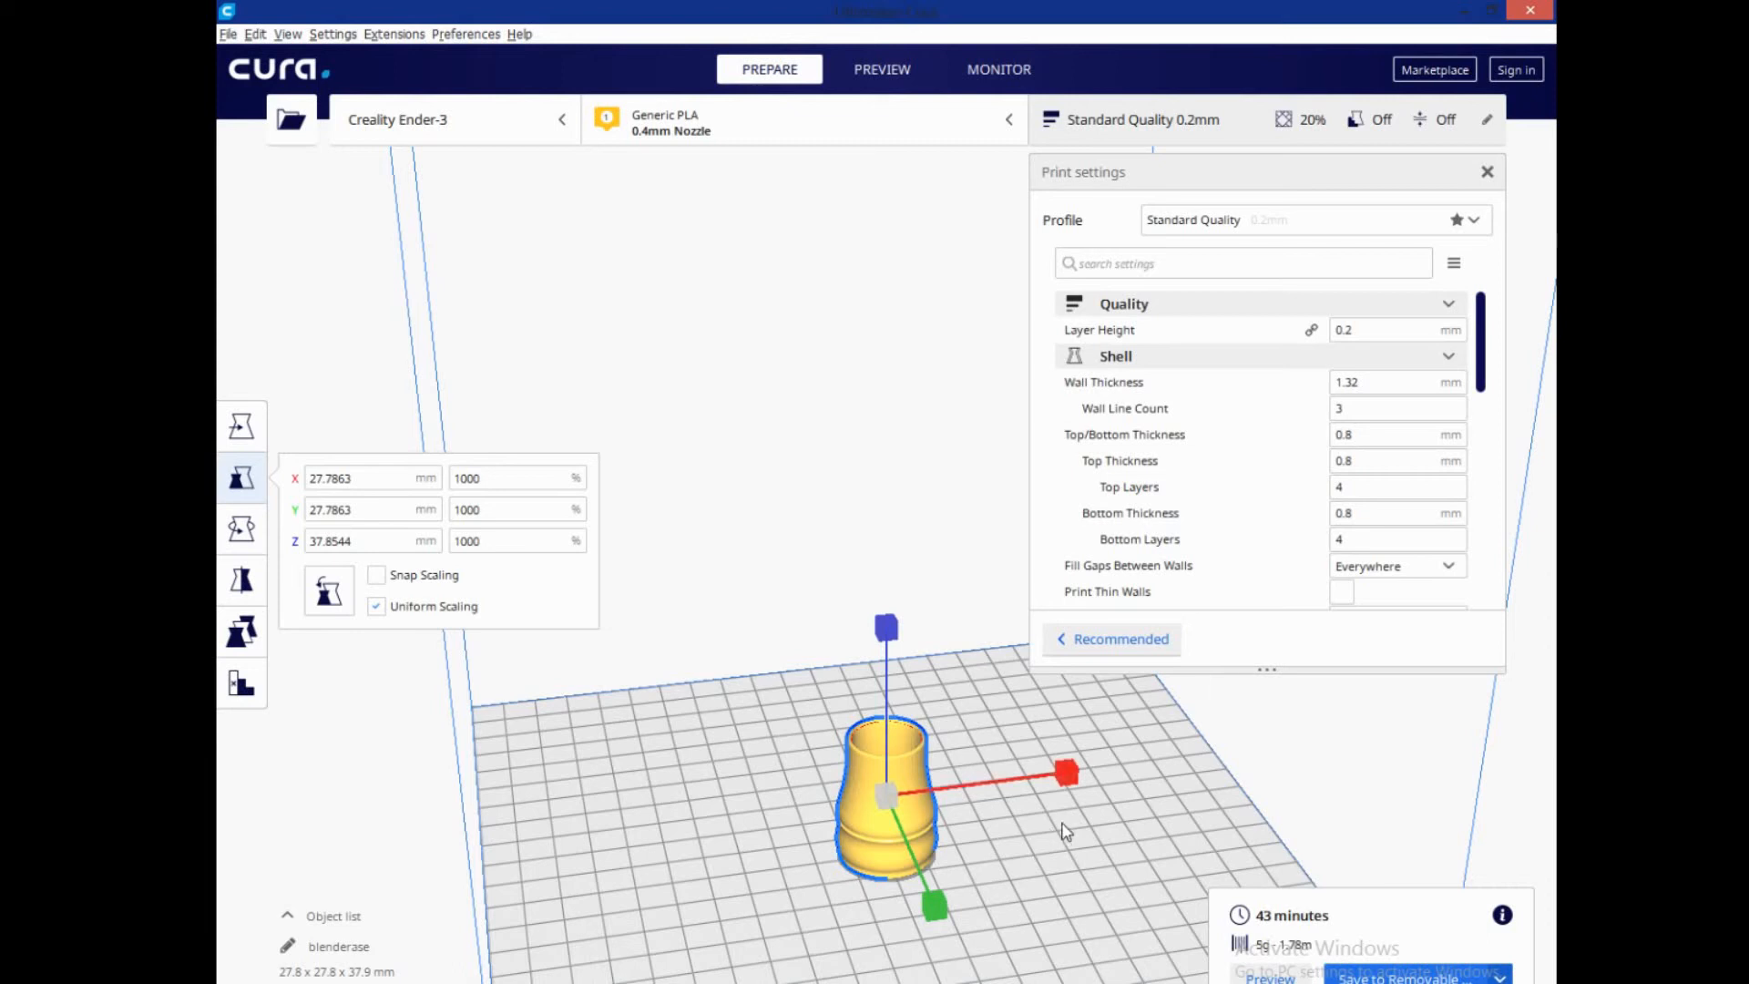
pyautogui.moveTo(1071, 816)
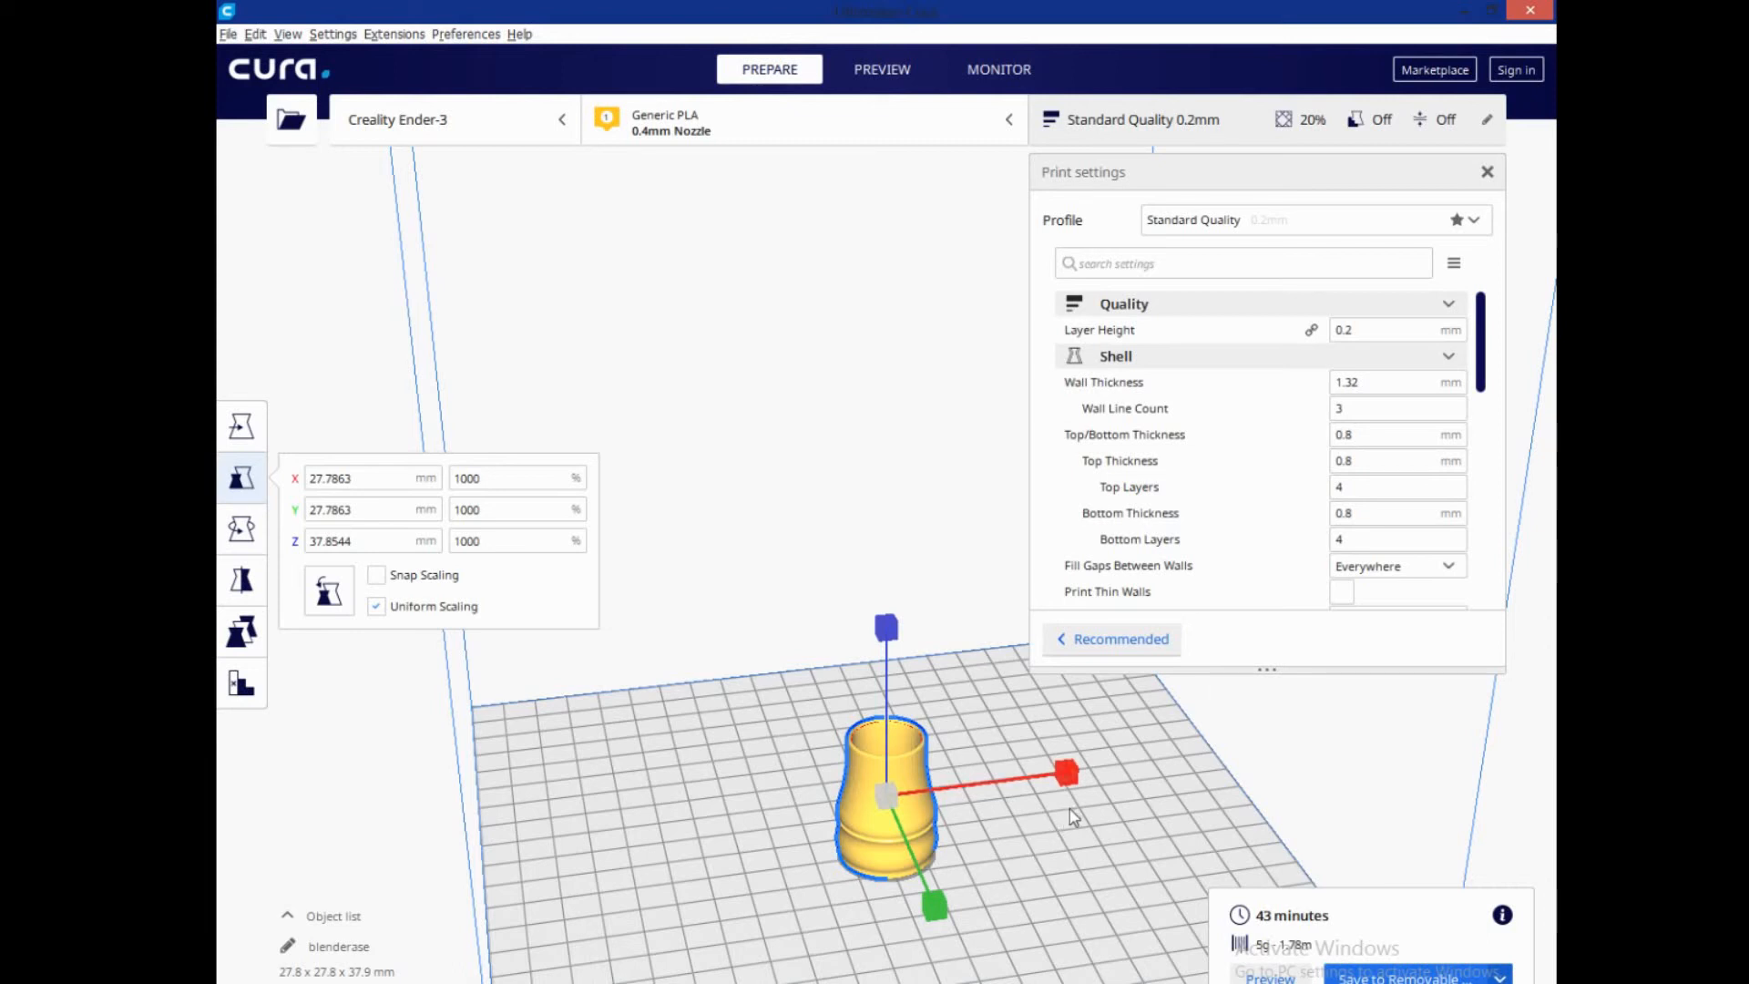
pyautogui.moveTo(971, 877)
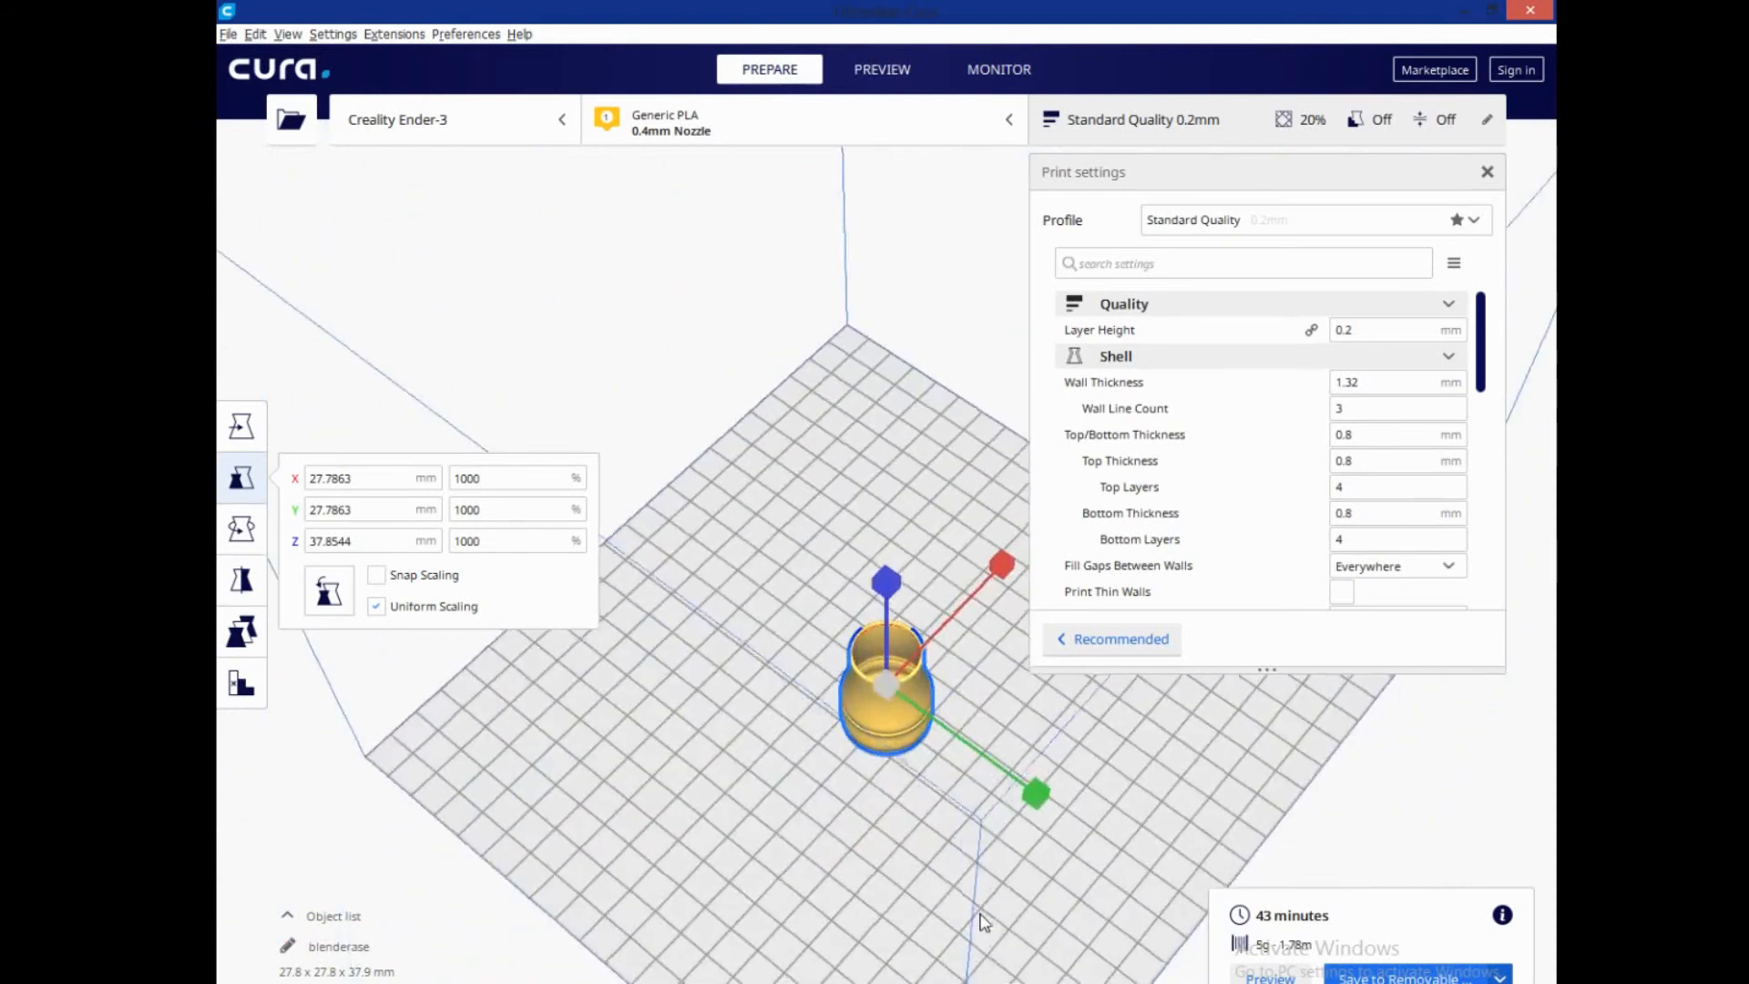
pyautogui.moveTo(986, 920); pyautogui.dragTo(996, 734)
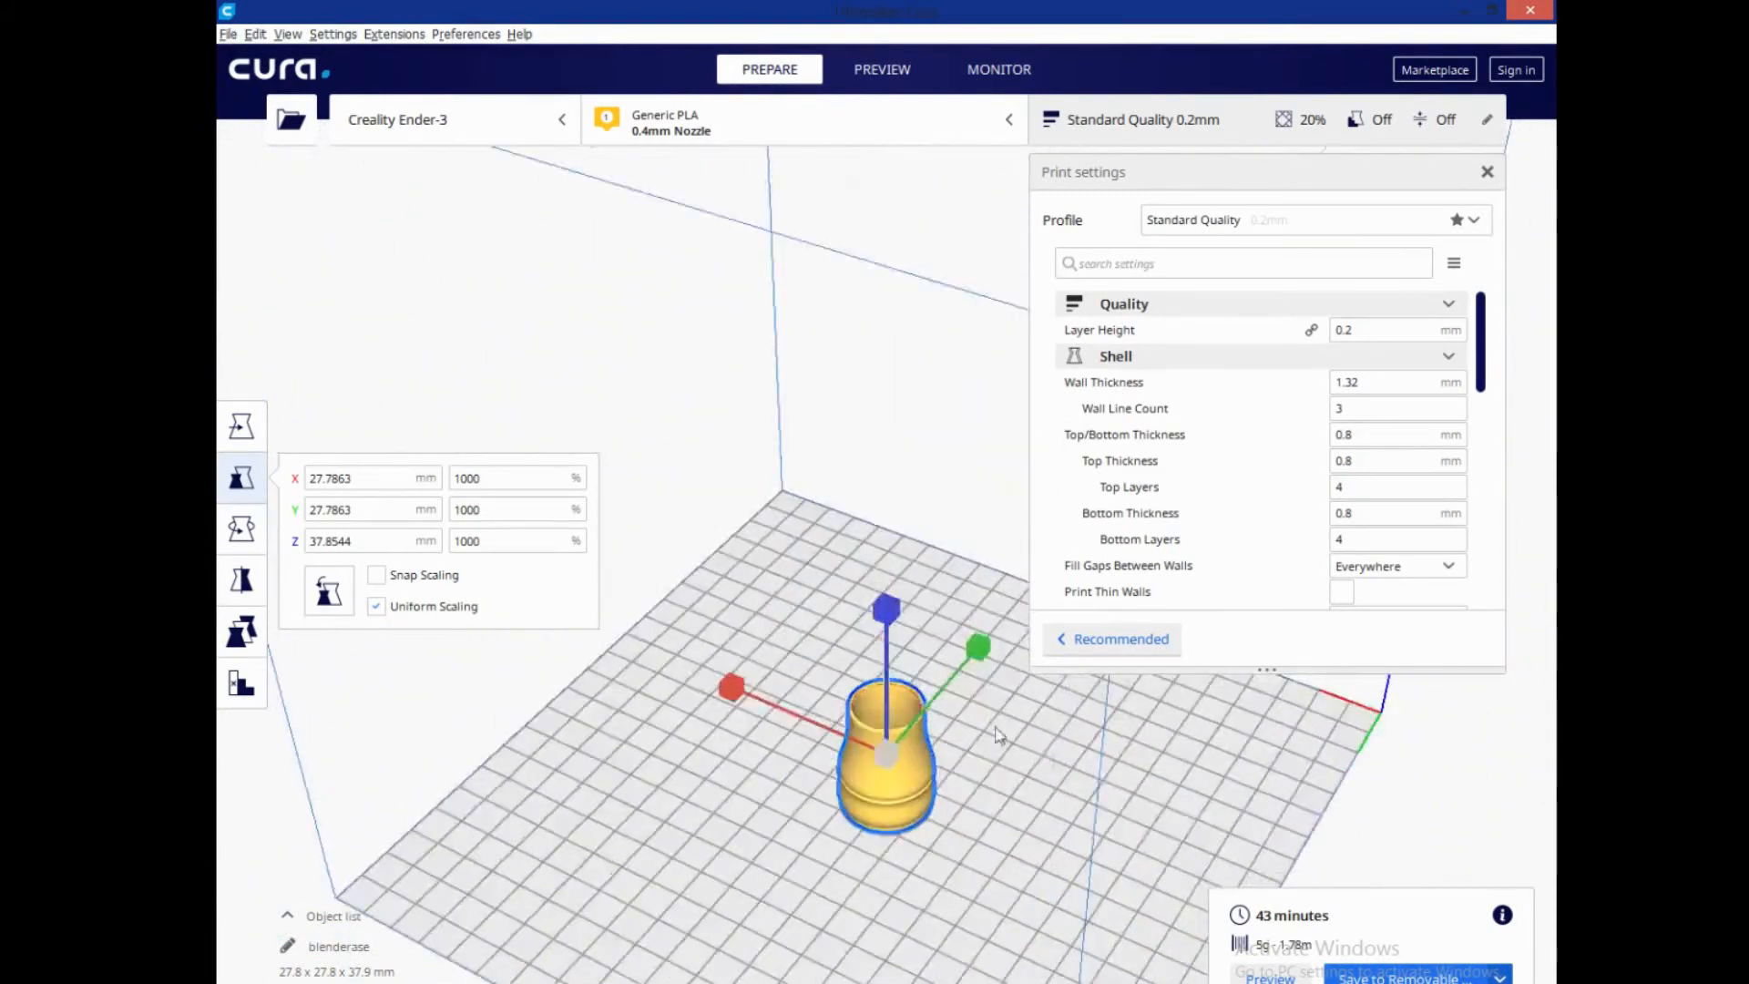
pyautogui.moveTo(992, 736); pyautogui.dragTo(1071, 841)
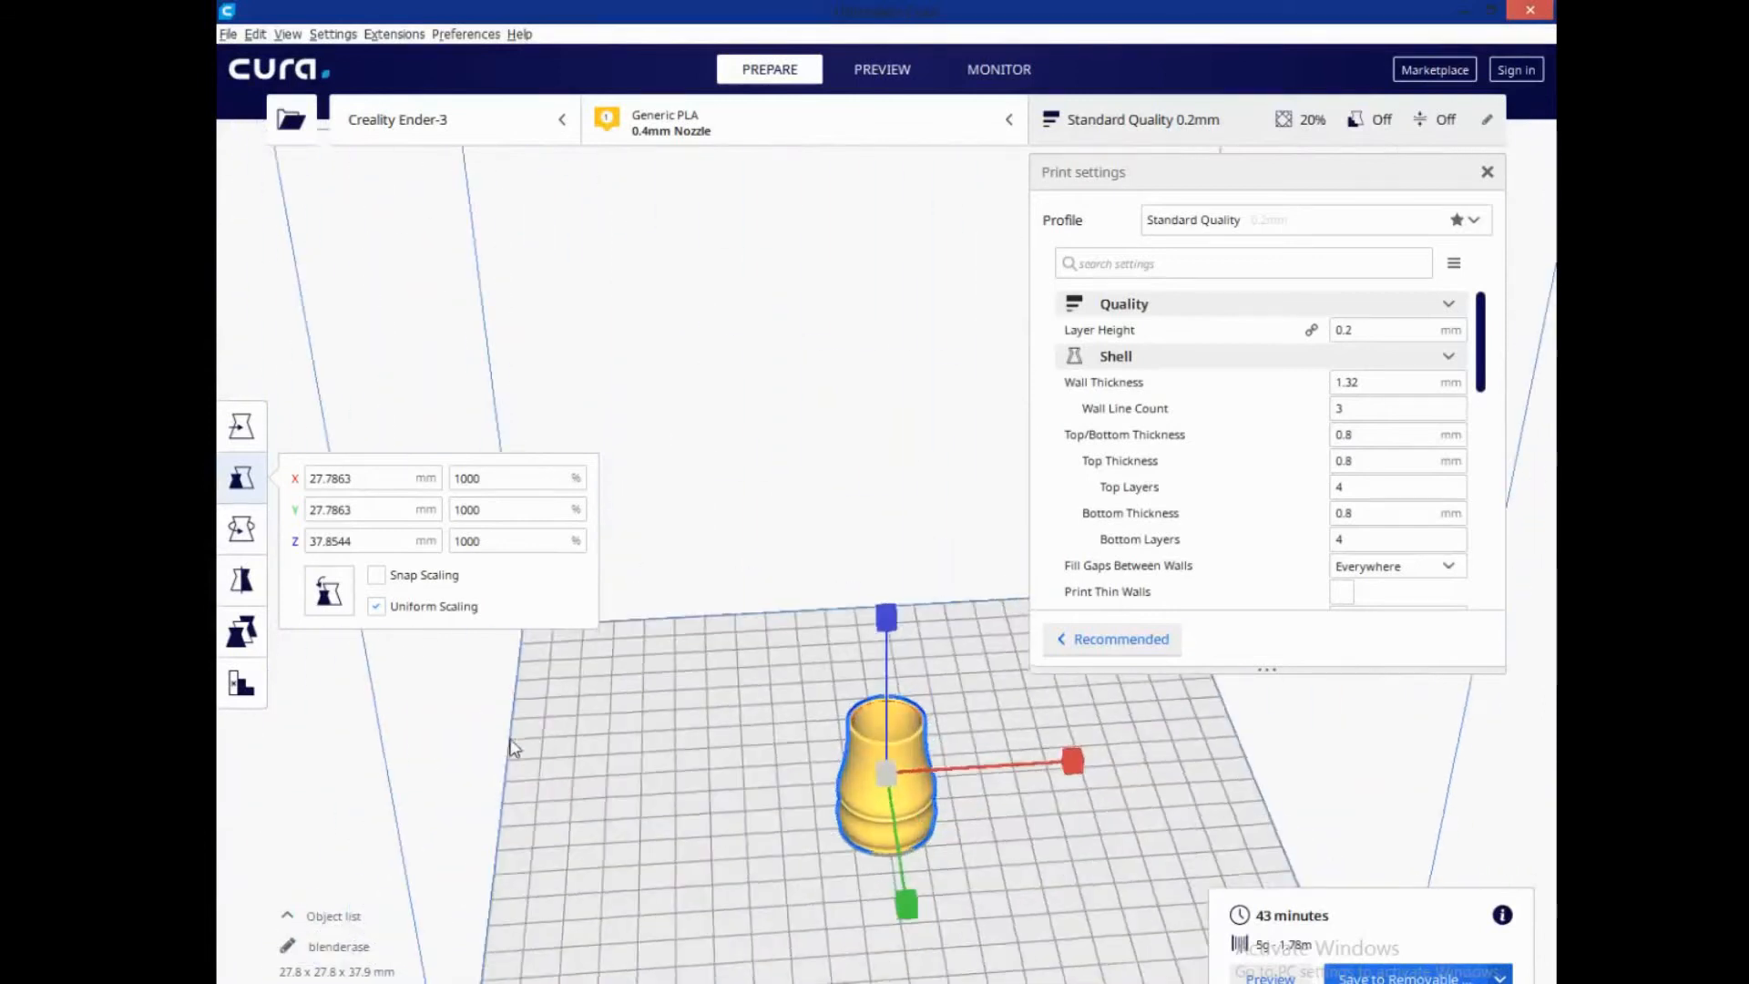
pyautogui.moveTo(513, 747); pyautogui.dragTo(590, 882)
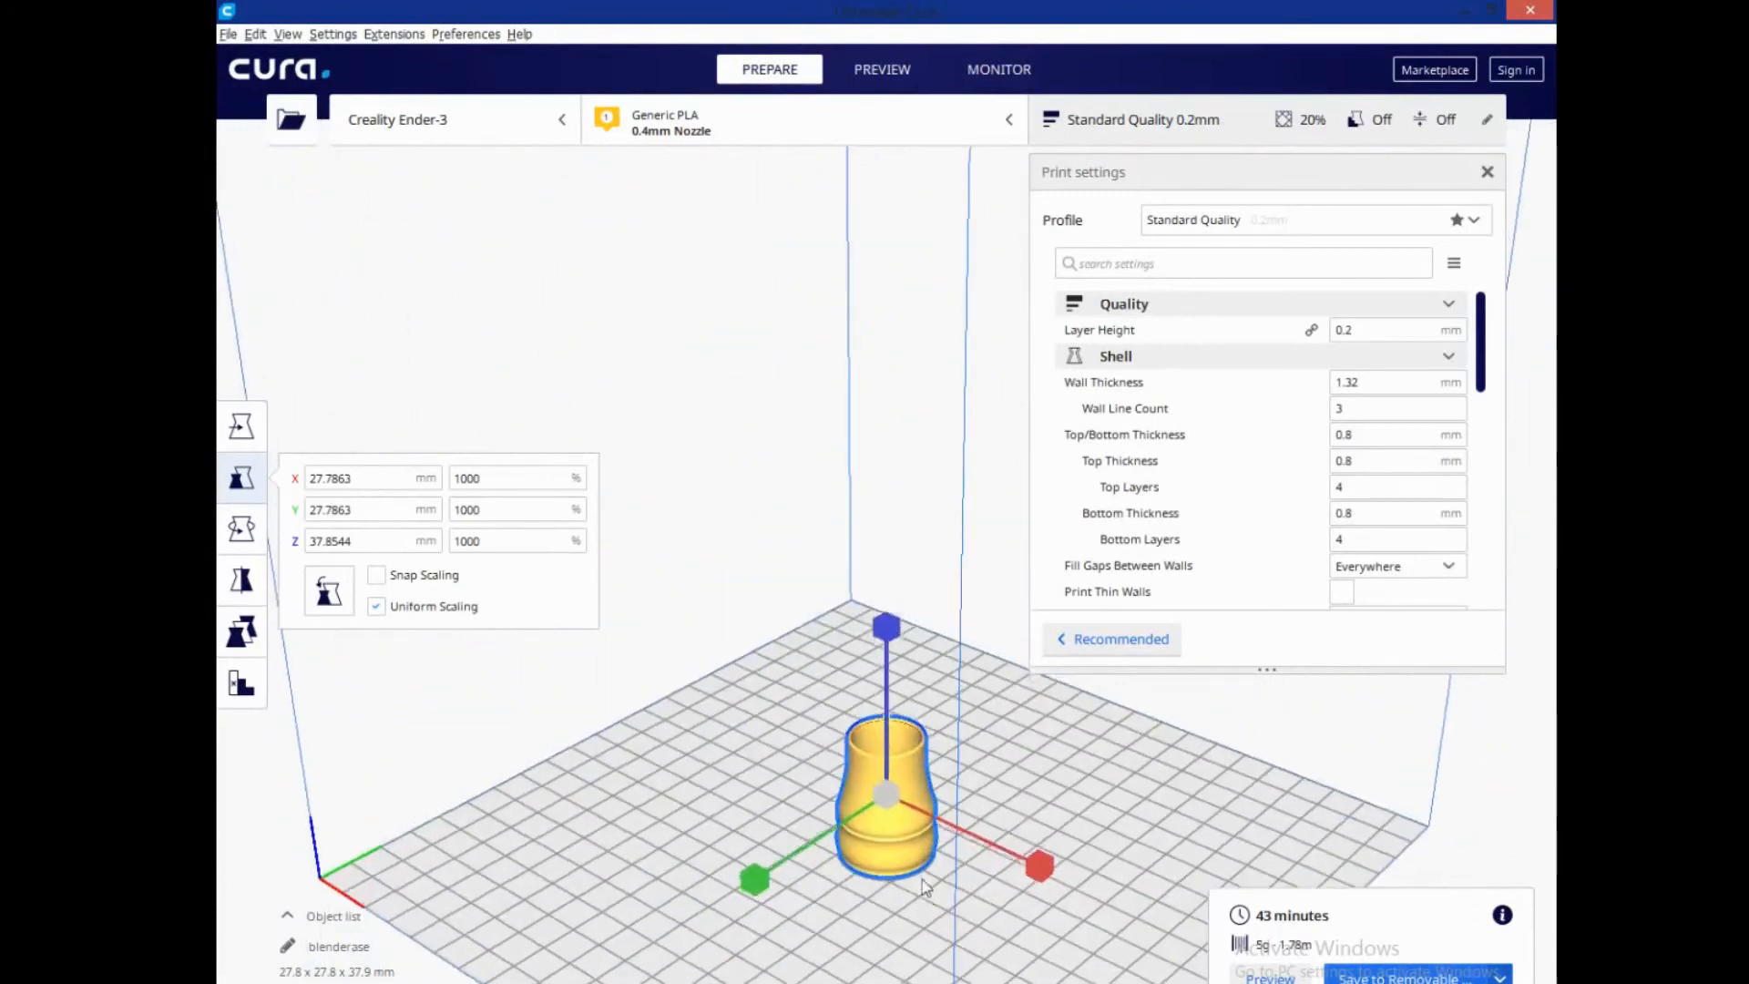
pyautogui.moveTo(926, 887); pyautogui.dragTo(903, 907)
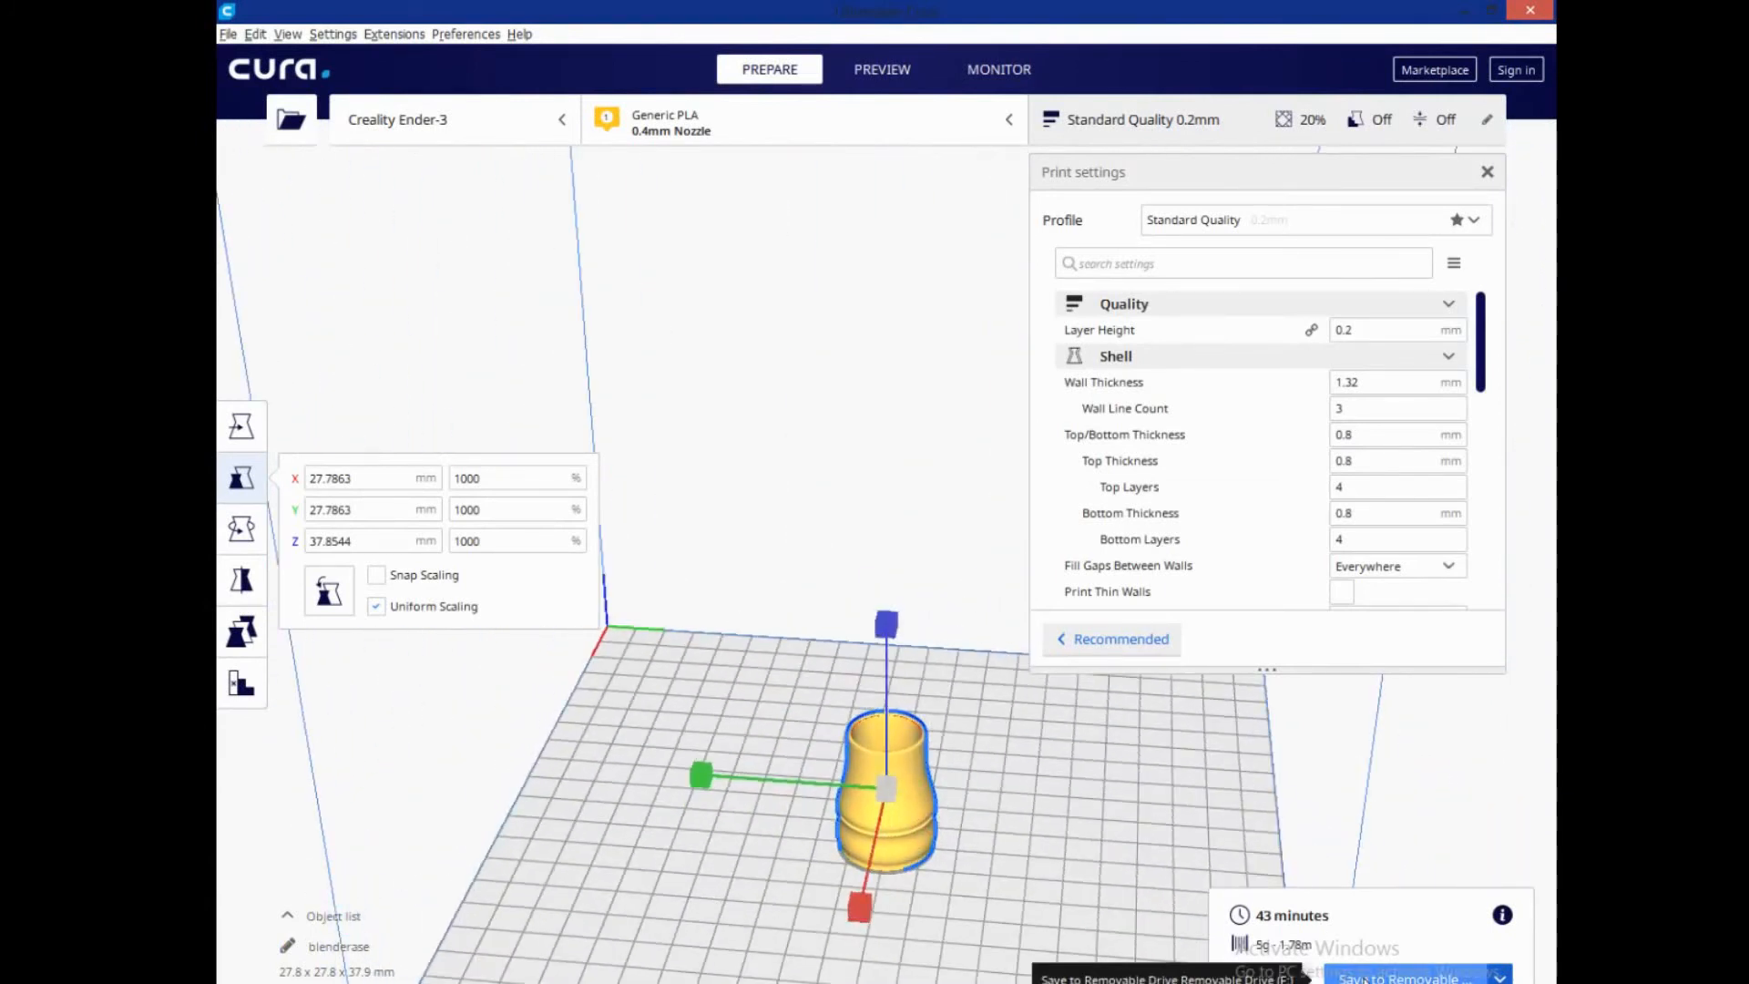
pyautogui.click(1386, 976)
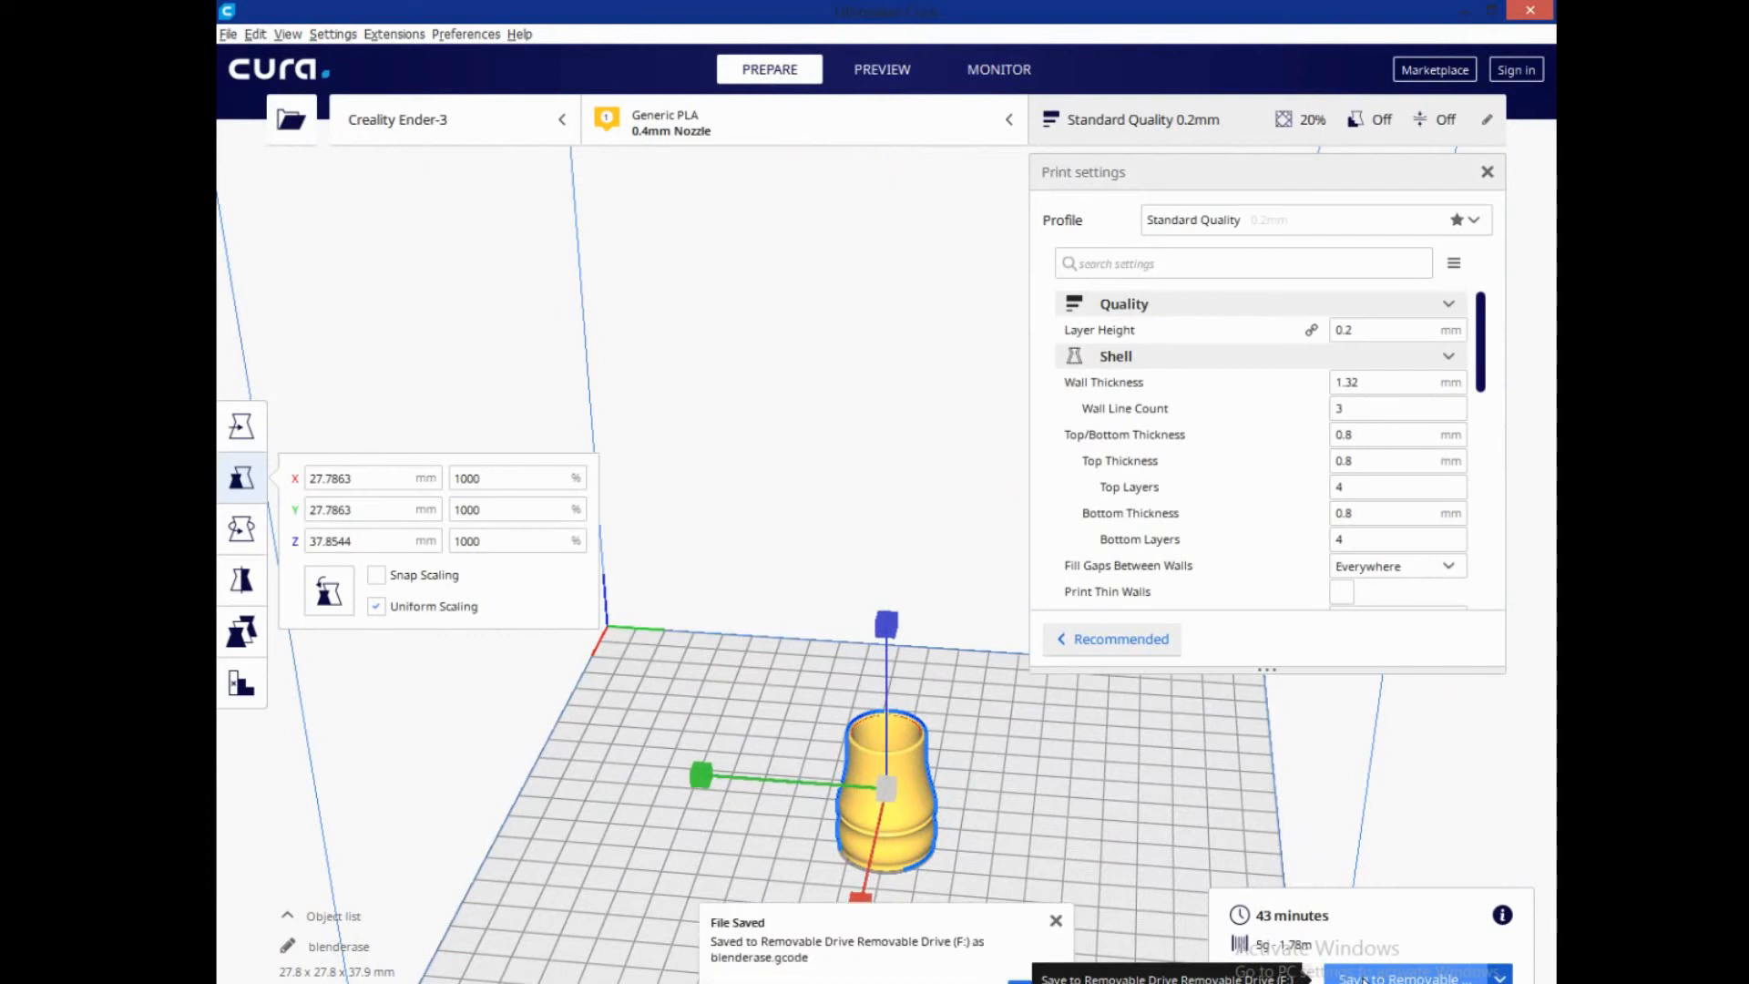